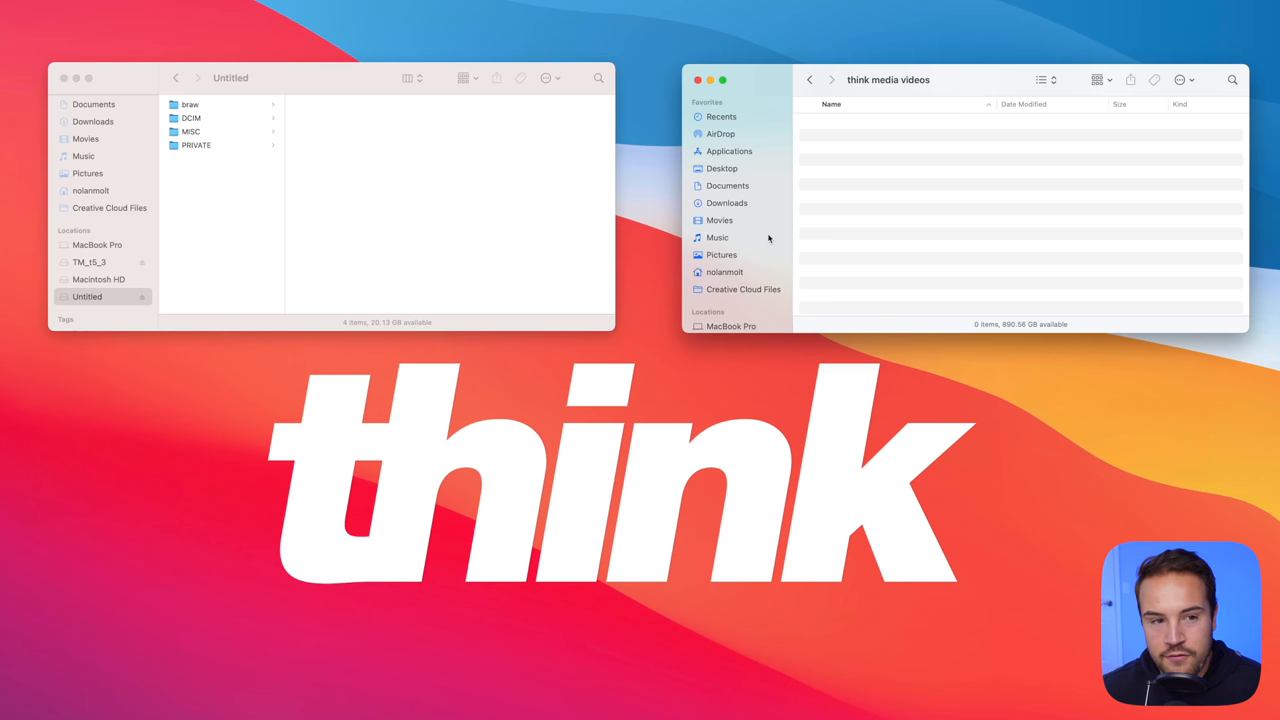
{"action": "mouse_move", "coordinate": [930, 238]}
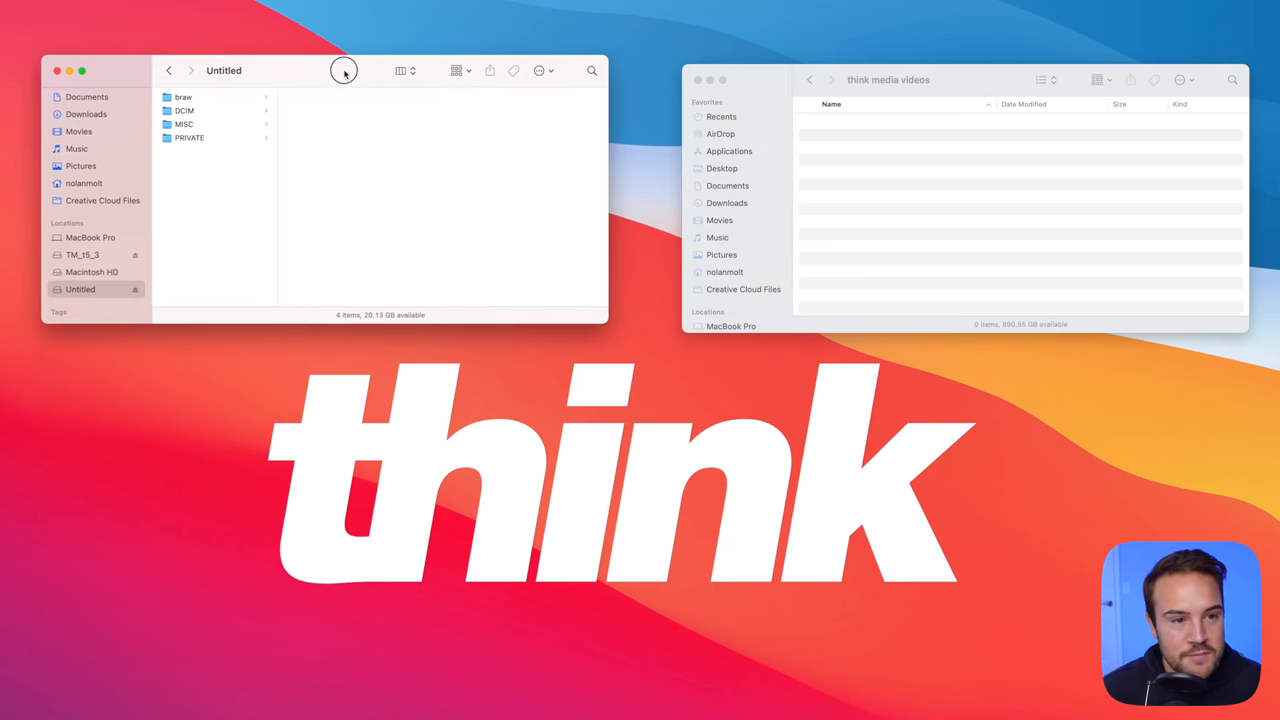
With the card's 104_FUJI clips showing, create a folder named Final Cut Tutorial in think media videos.
{"action": "left_click", "coordinate": [185, 110]}
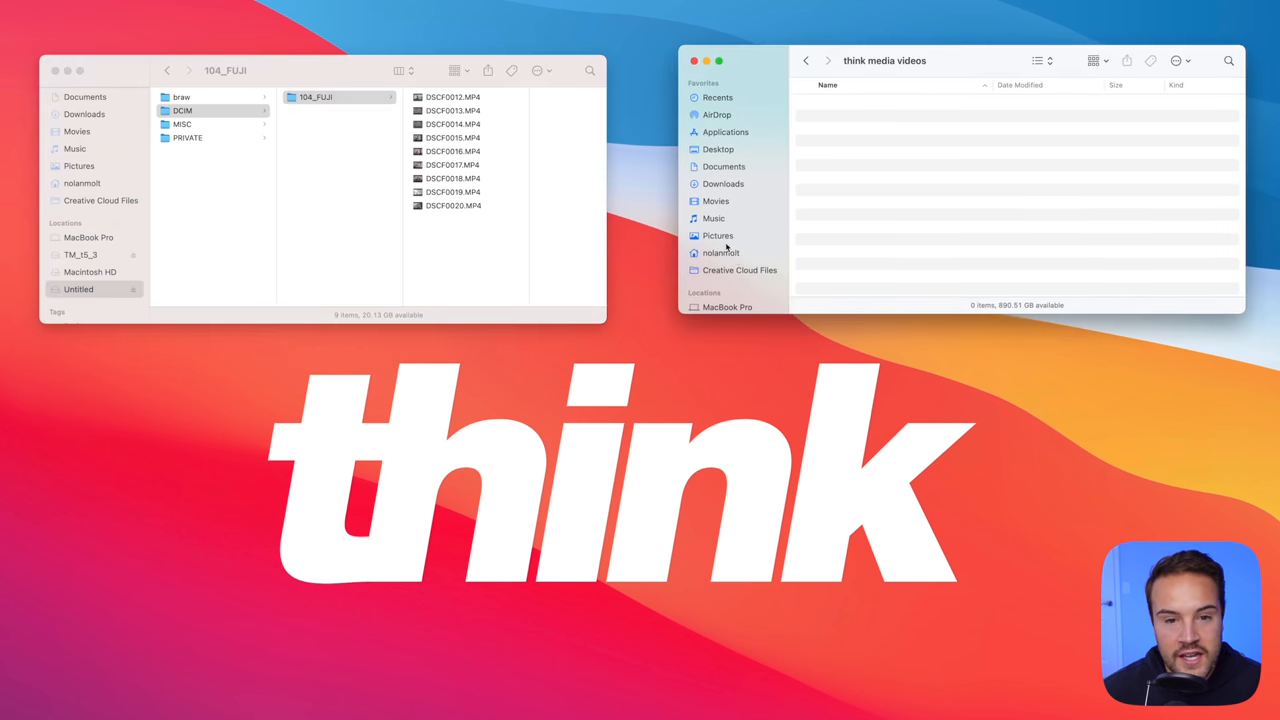
{"action": "mouse_move", "coordinate": [905, 157]}
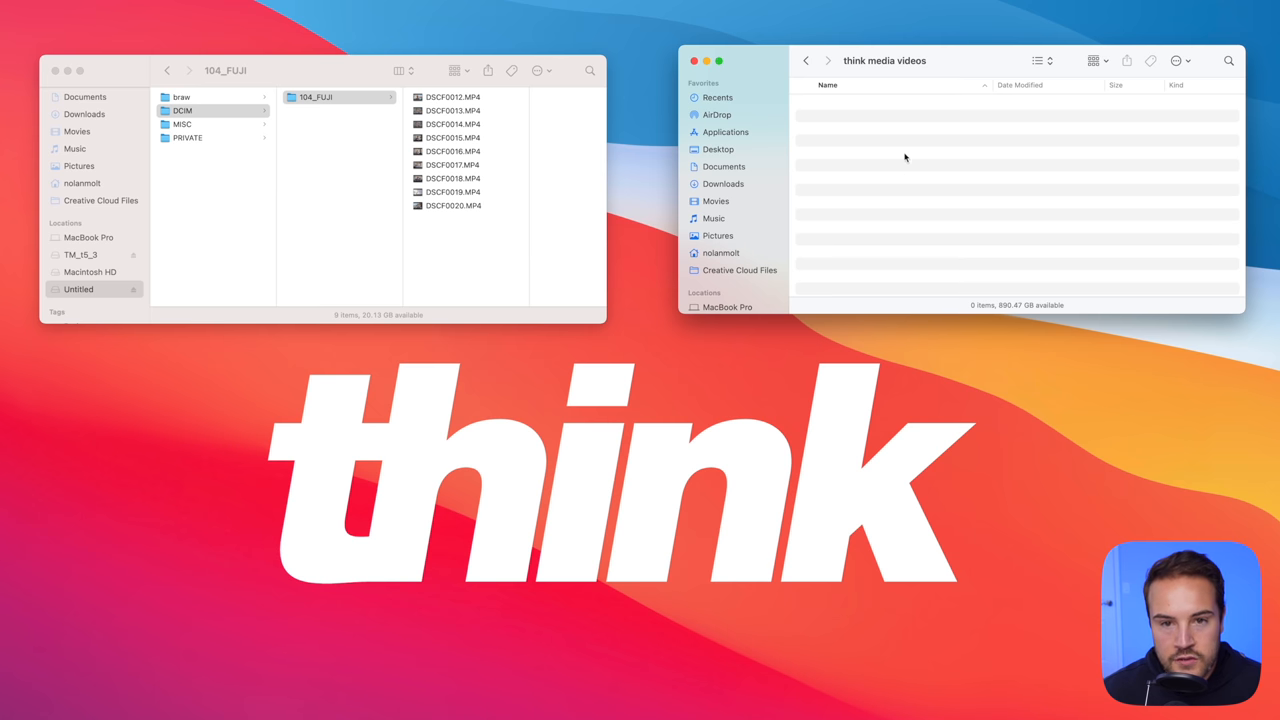
{"action": "mouse_move", "coordinate": [941, 135]}
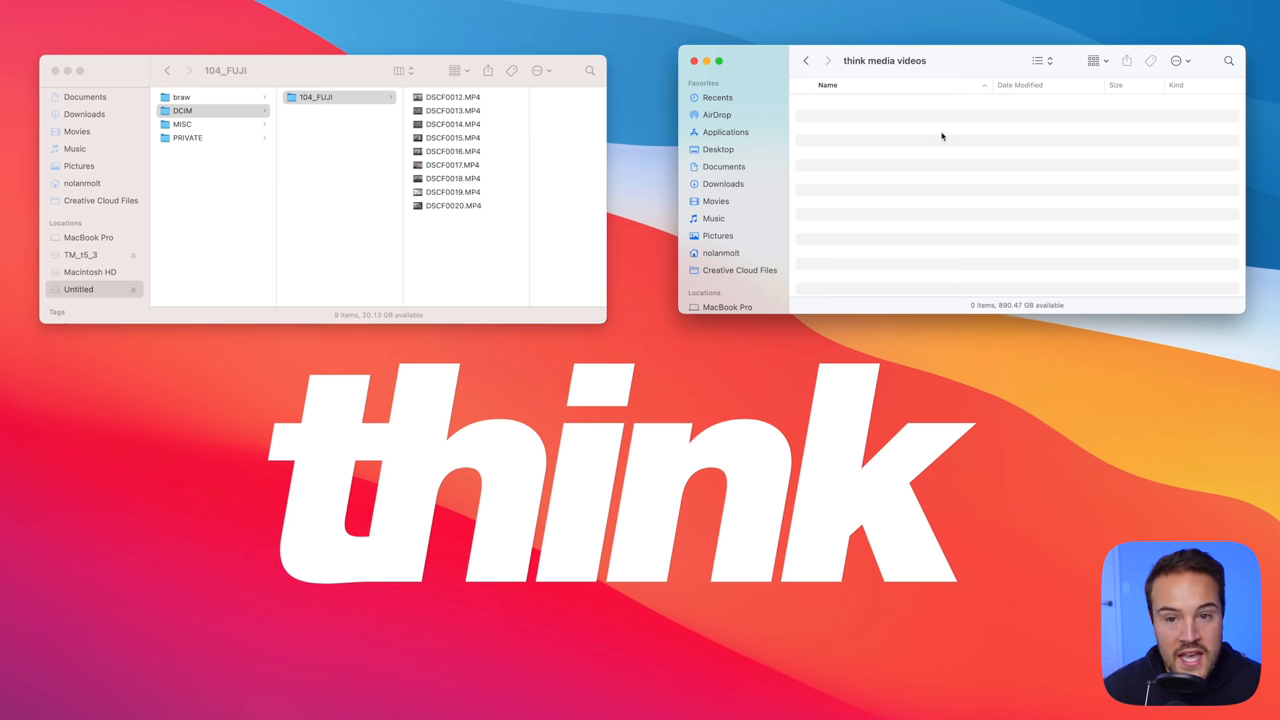
{"action": "right_click", "coordinate": [942, 135]}
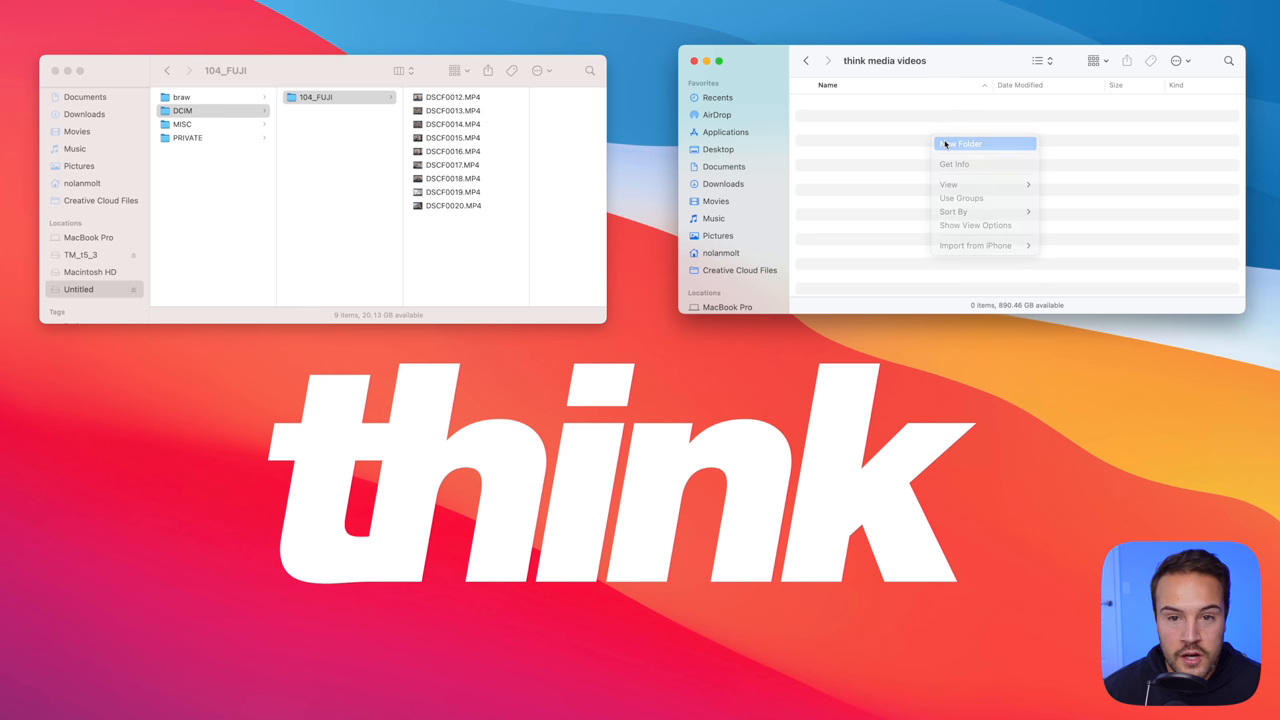
{"action": "left_click", "coordinate": [983, 143]}
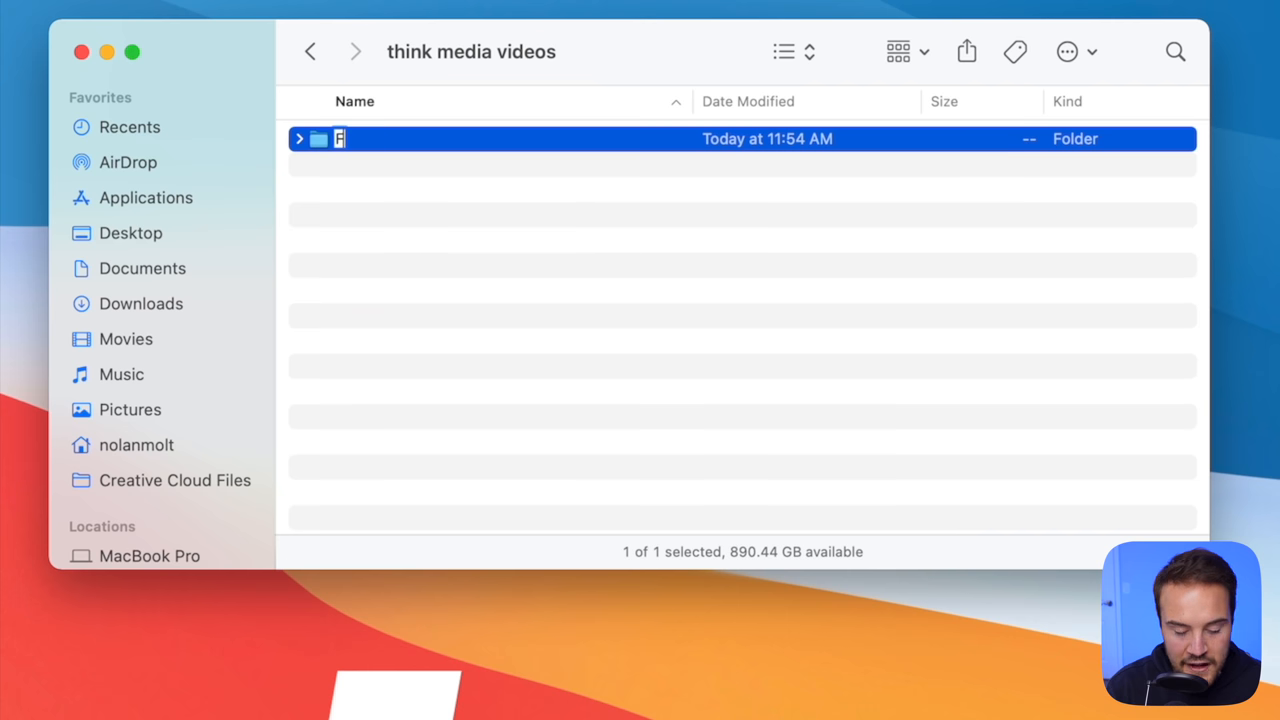
{"action": "type", "text": "Final Cut Tutorial"}
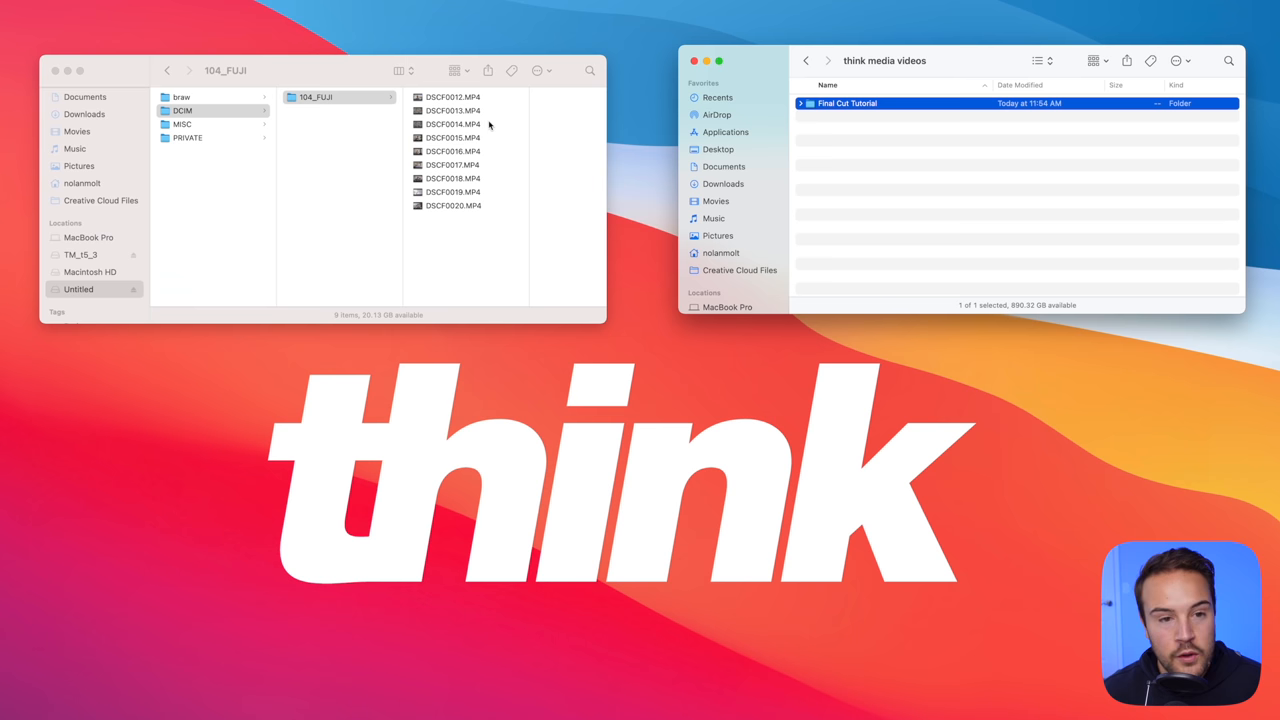
Select all nine DSCF clips in 104_FUJI and copy them into the Final Cut Tutorial folder.
{"action": "left_click", "coordinate": [446, 96]}
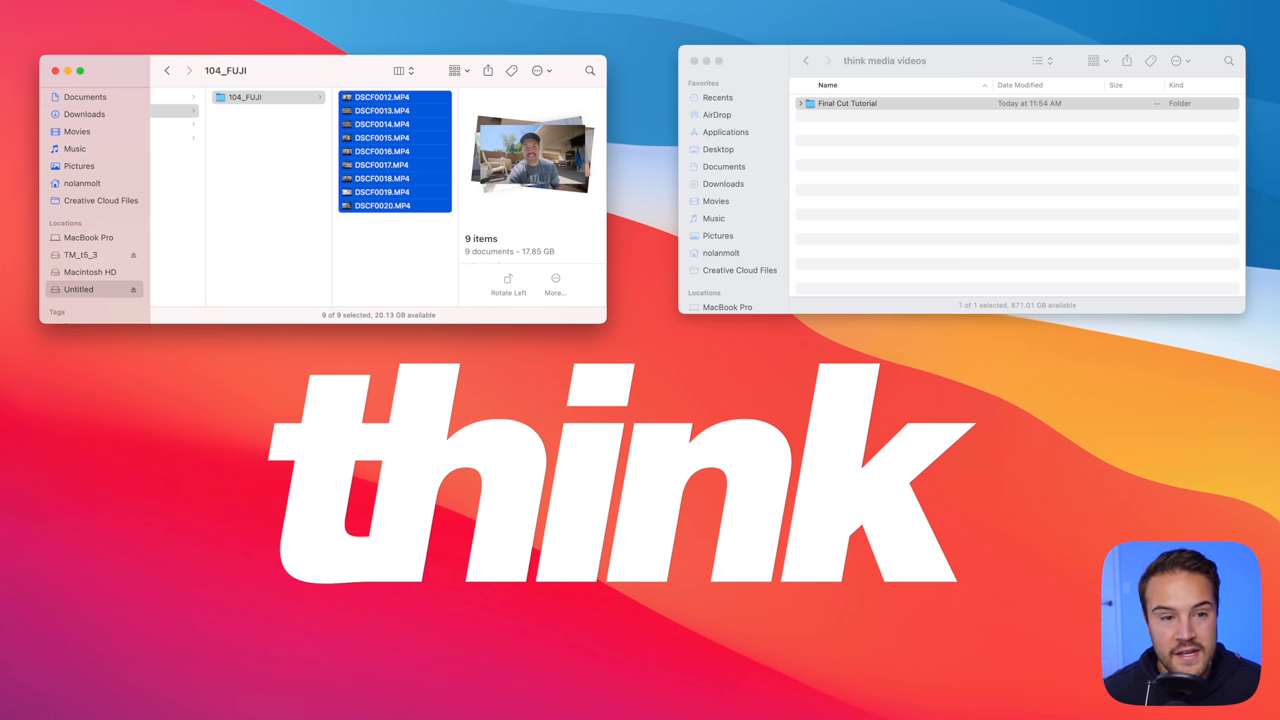
{"action": "mouse_move", "coordinate": [960, 119]}
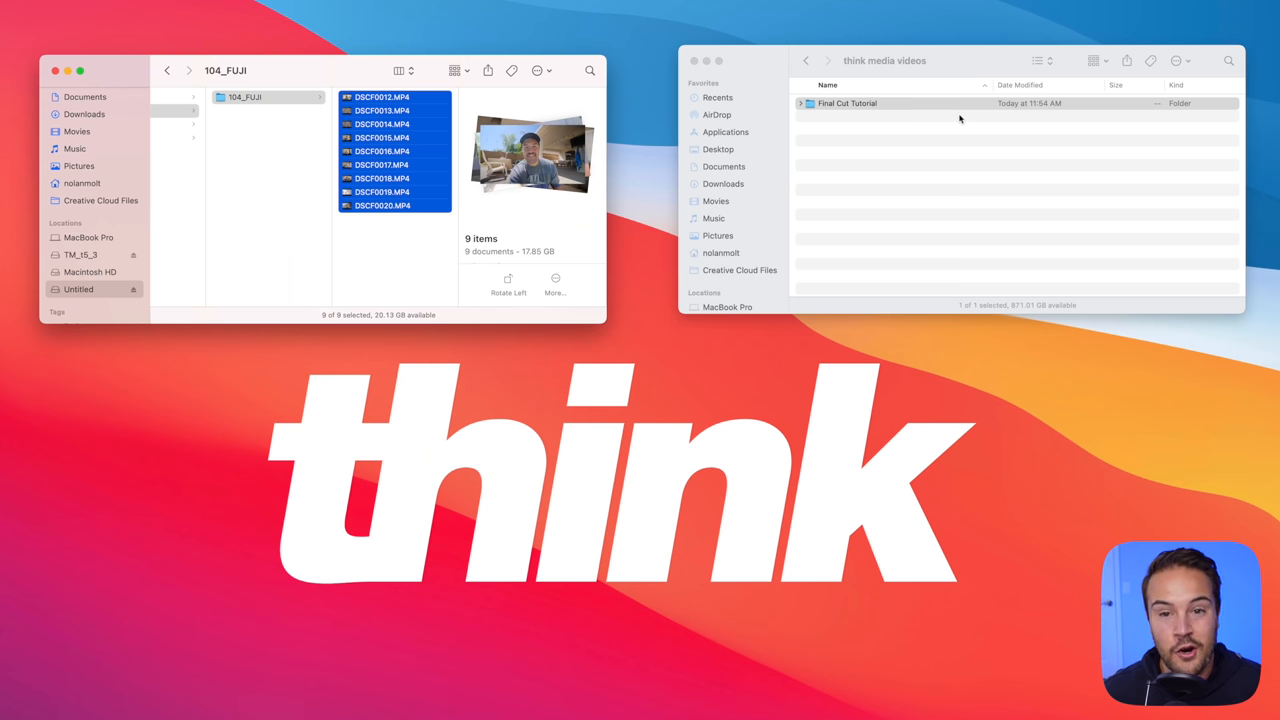
Inside Final Cut Tutorial, set up Videos, Music and Images subfolders with the clips in Videos.
{"action": "double_click", "coordinate": [847, 103]}
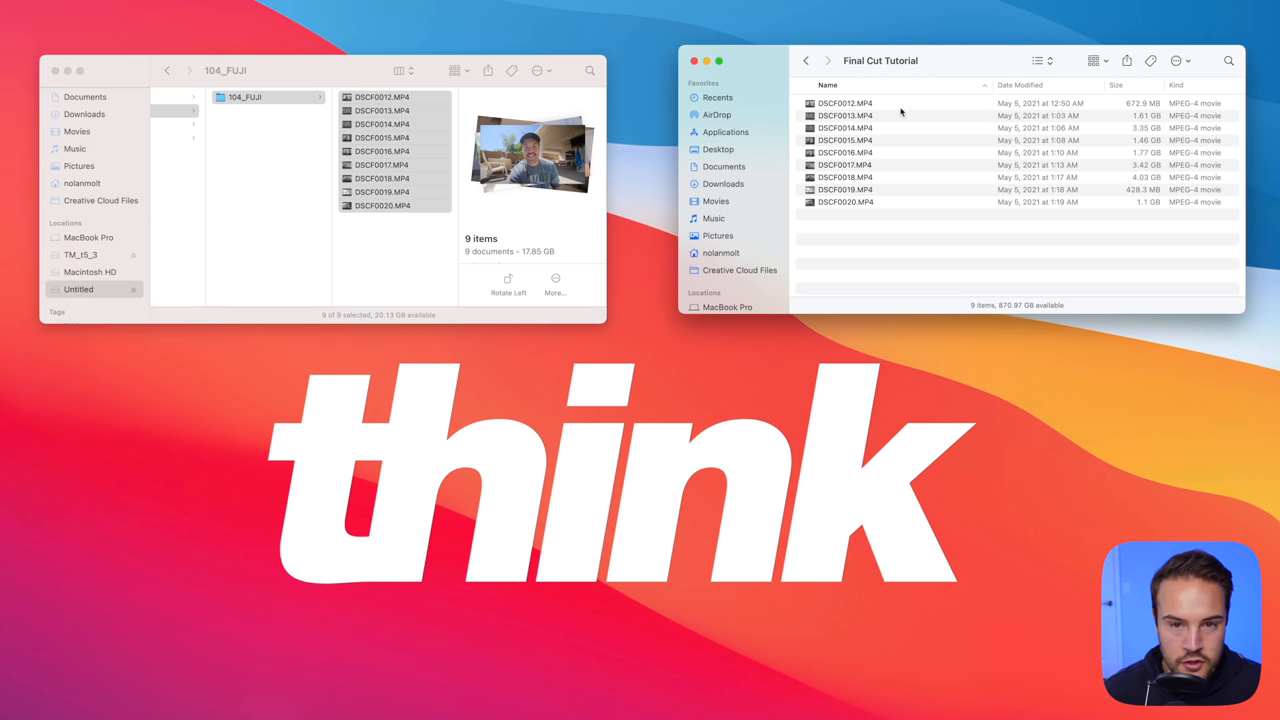
{"action": "mouse_move", "coordinate": [874, 240]}
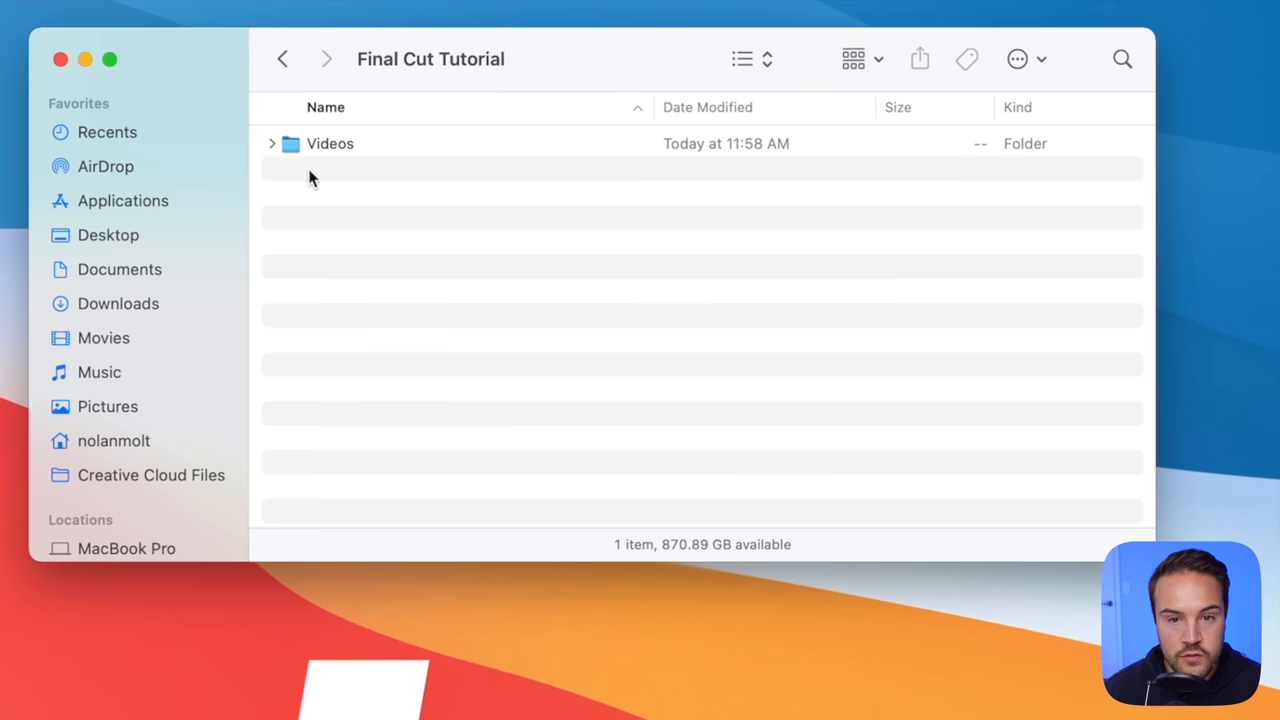
{"action": "type", "text": "Mu"}
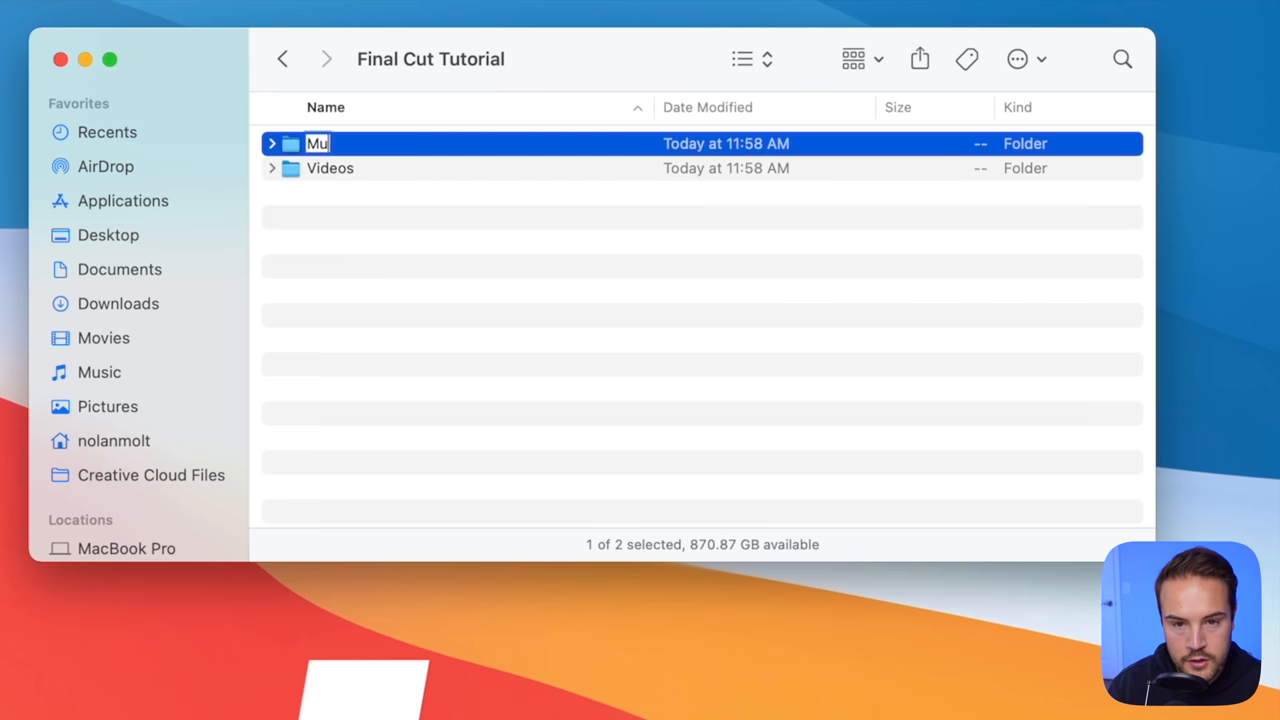
{"action": "right_click", "coordinate": [325, 205]}
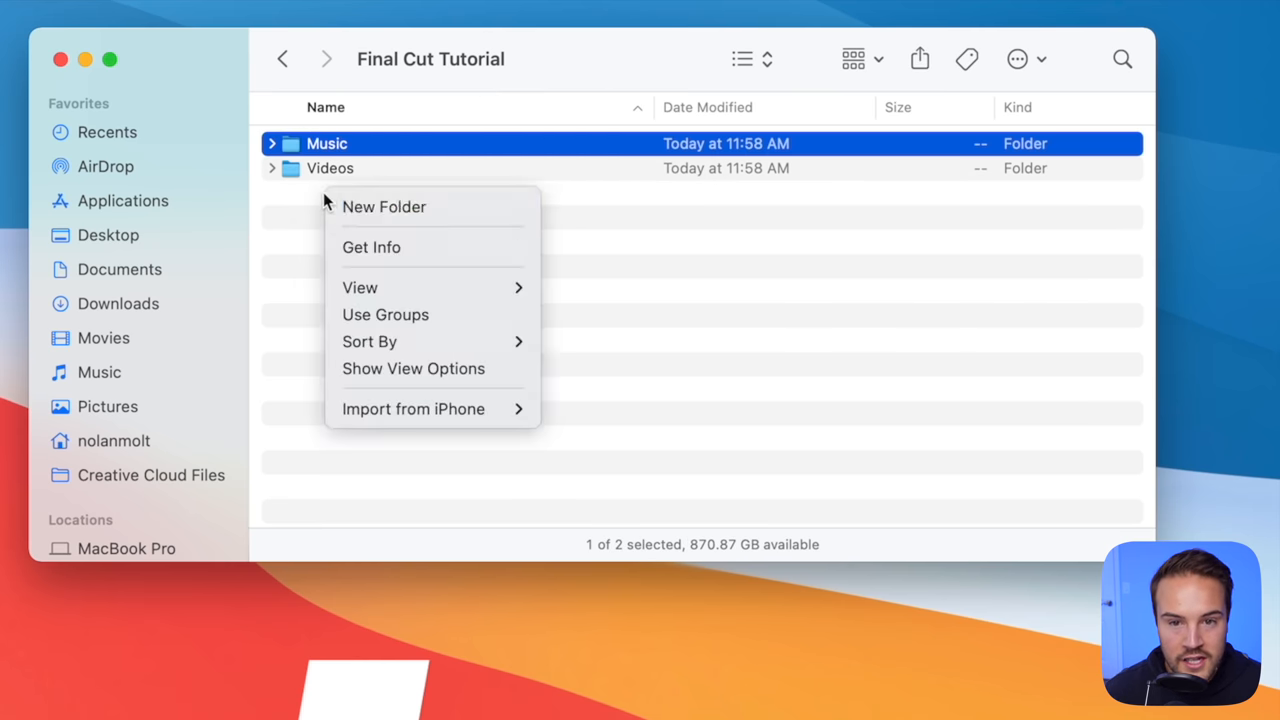
{"action": "left_click", "coordinate": [384, 207]}
{"action": "type", "text": "Images"}
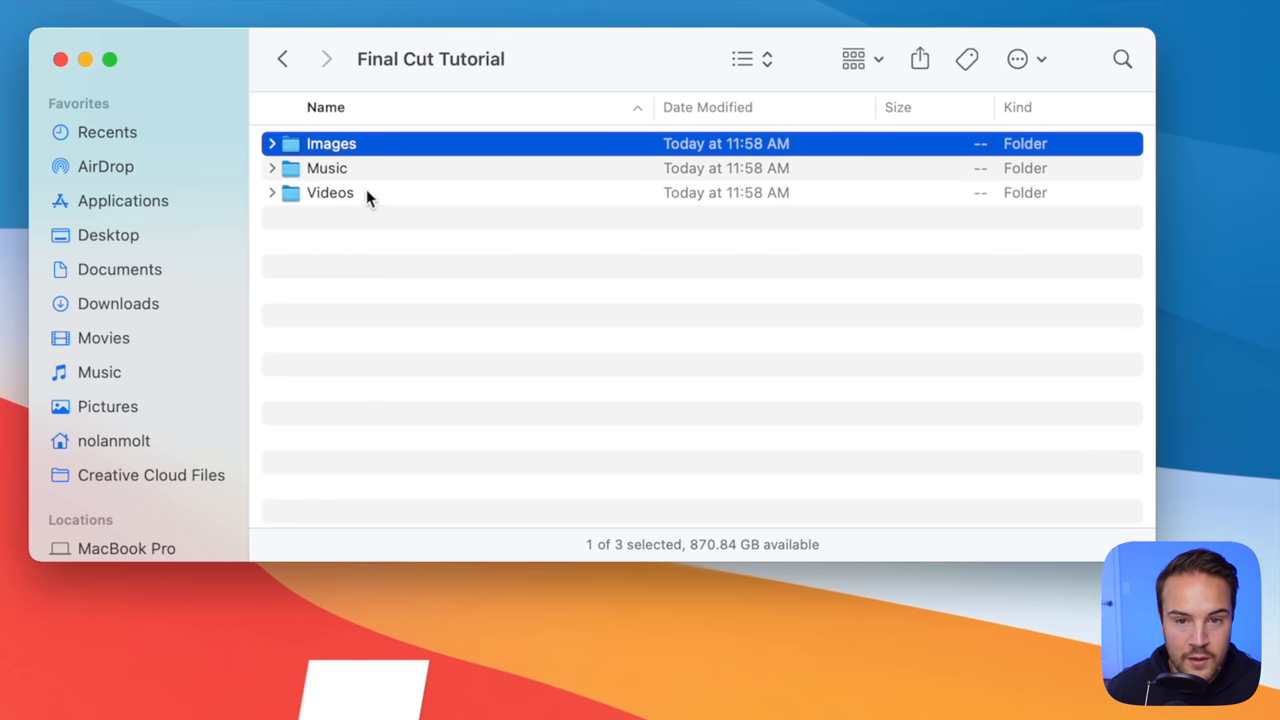
{"action": "mouse_move", "coordinate": [334, 204]}
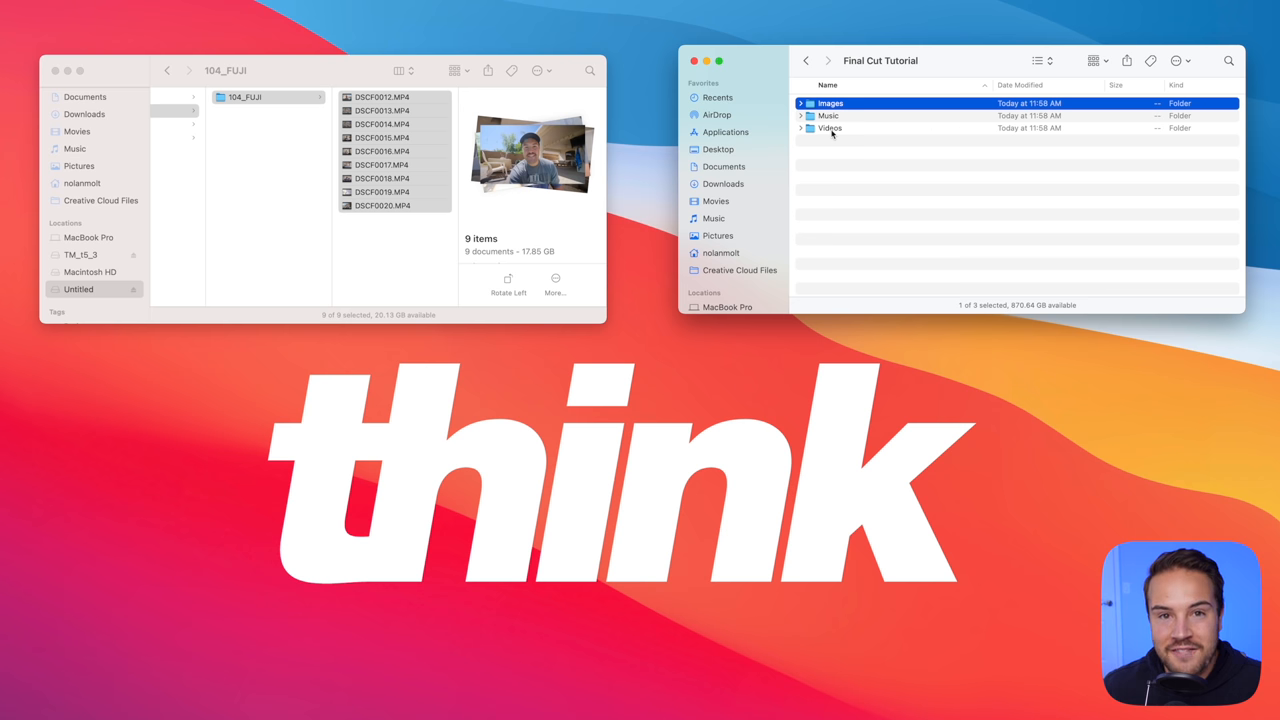
{"action": "left_click", "coordinate": [852, 151]}
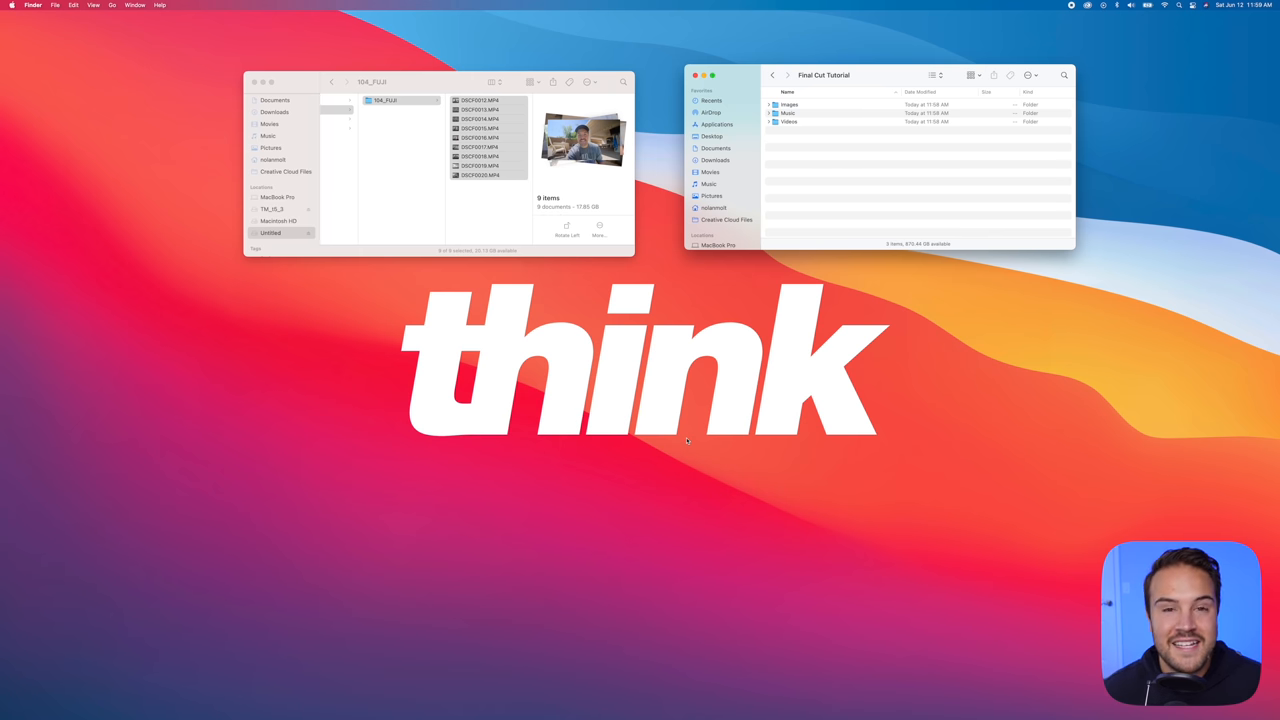
{"action": "mouse_move", "coordinate": [564, 393]}
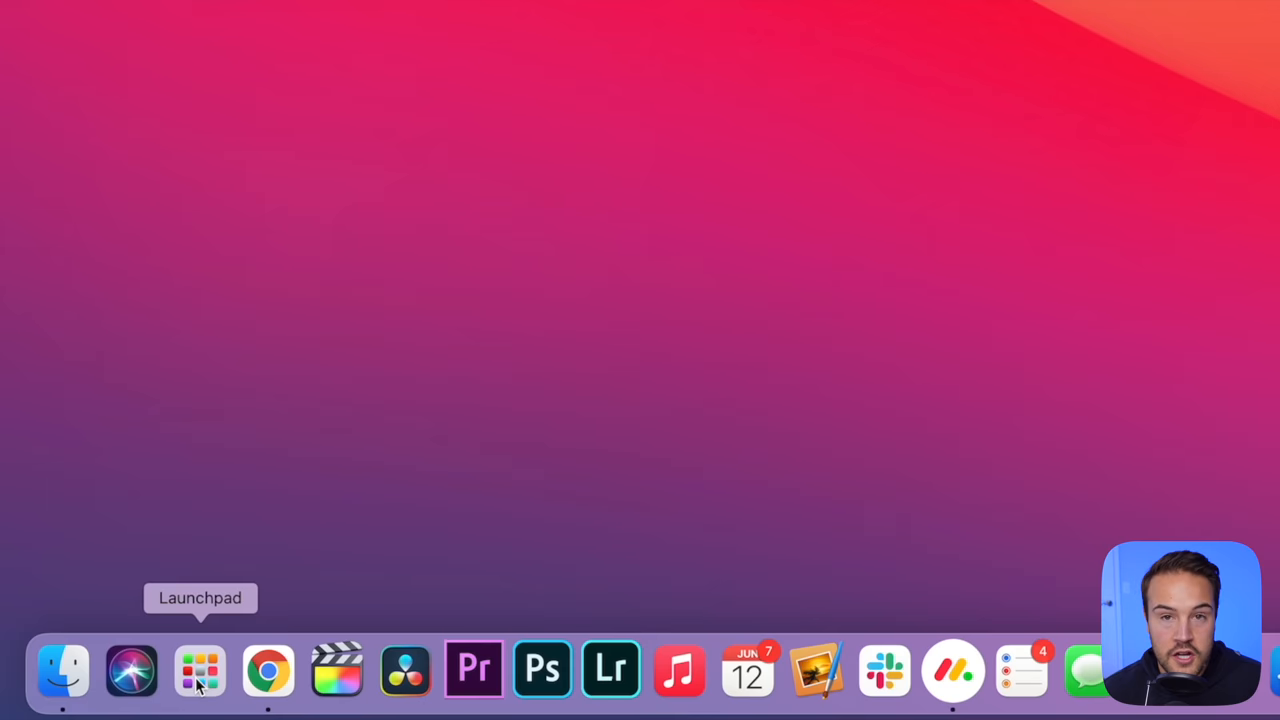
Browse the apps in Launchpad, then launch Final Cut Pro from the Dock.
{"action": "left_click", "coordinate": [197, 670]}
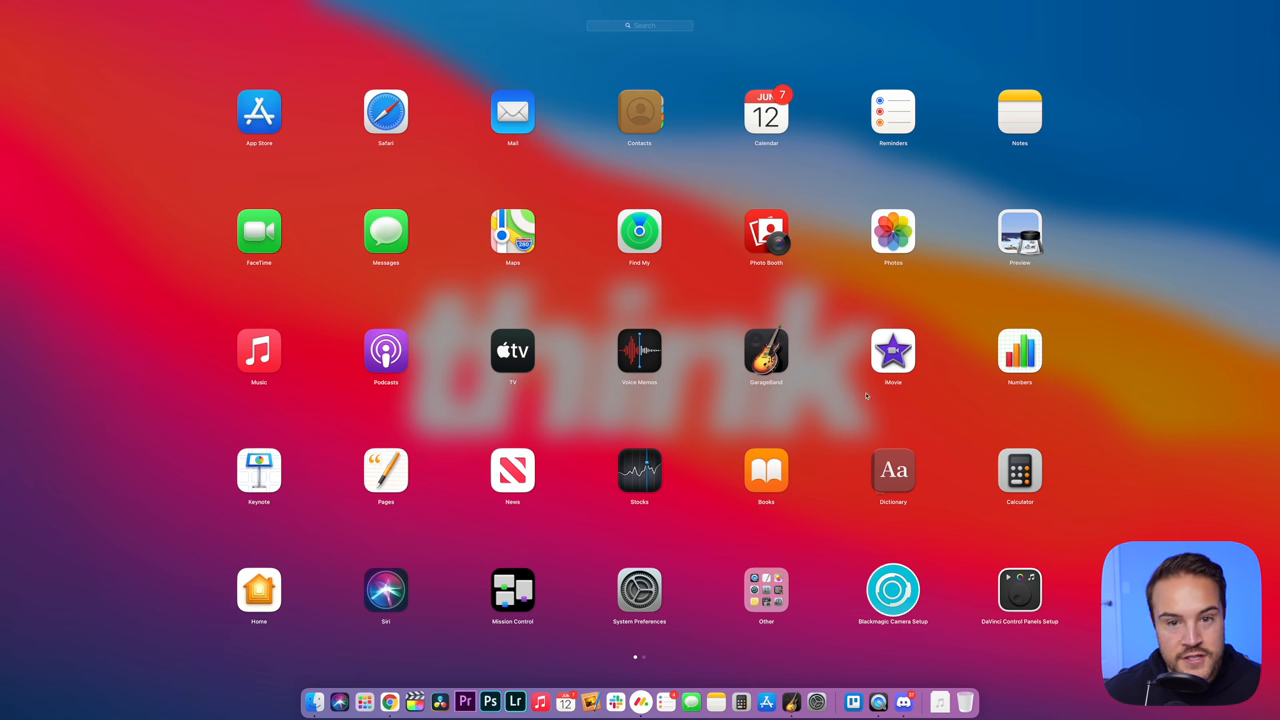
{"action": "scroll", "scroll_direction": "left", "scroll_amount": 3}
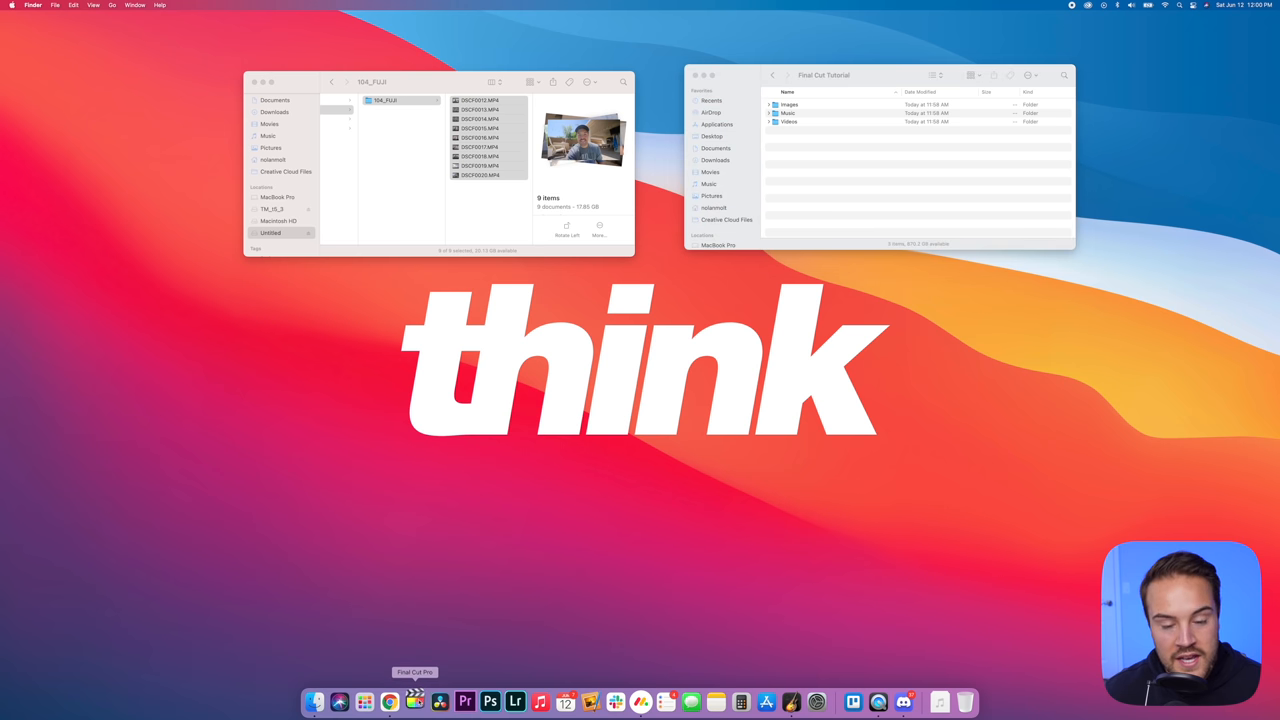
{"action": "left_click", "coordinate": [413, 701]}
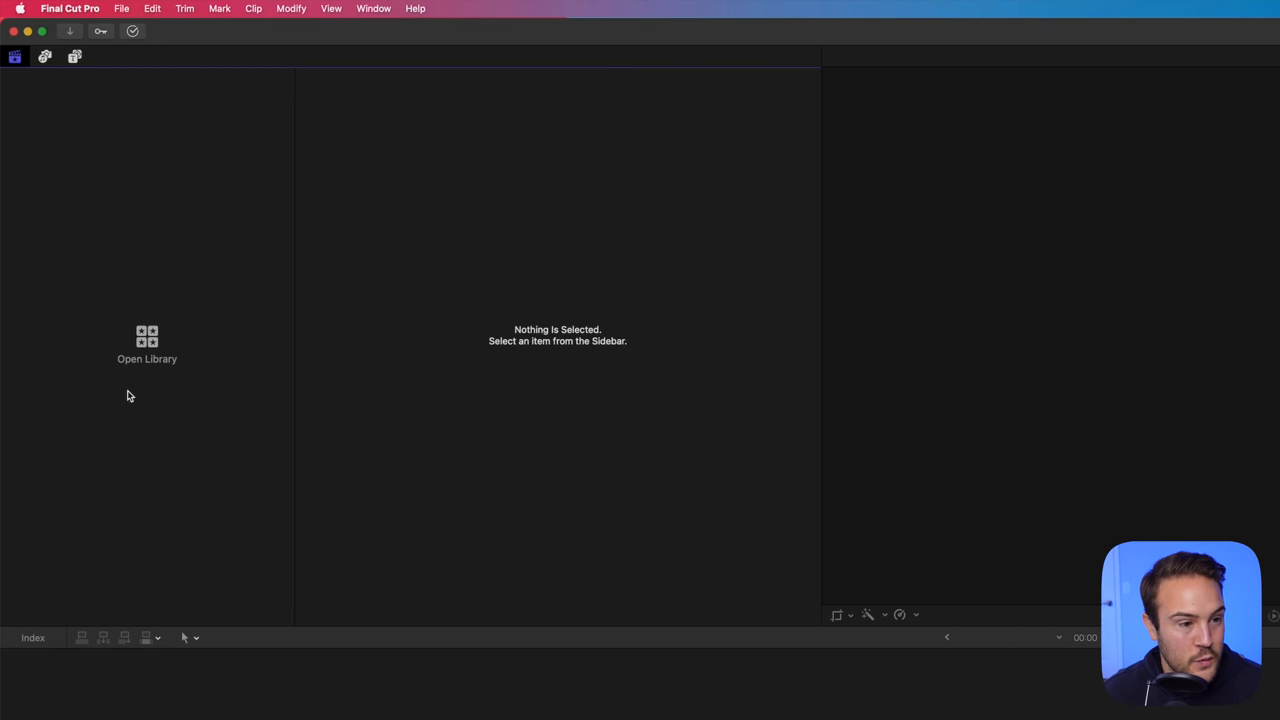
{"action": "mouse_move", "coordinate": [141, 298]}
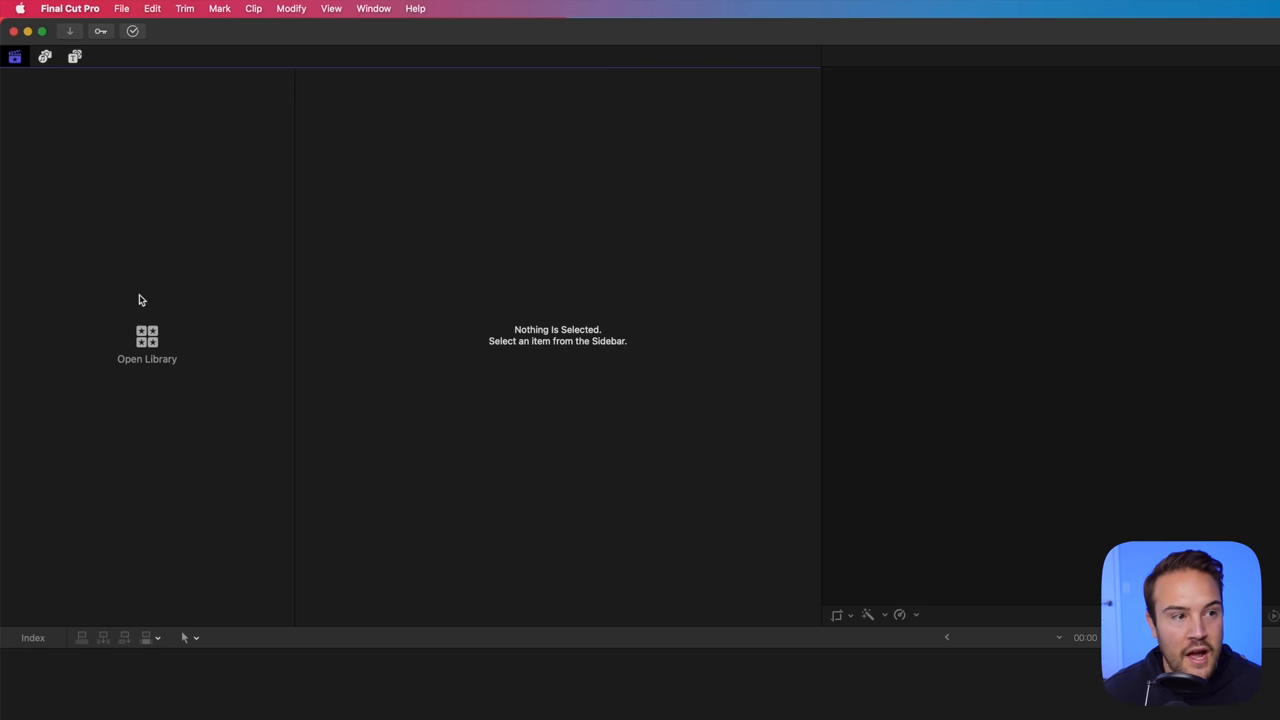
Create a new library named Final Cut Tutorial saved in think media videos/Final Cut Tutorial.
{"action": "left_click", "coordinate": [122, 9]}
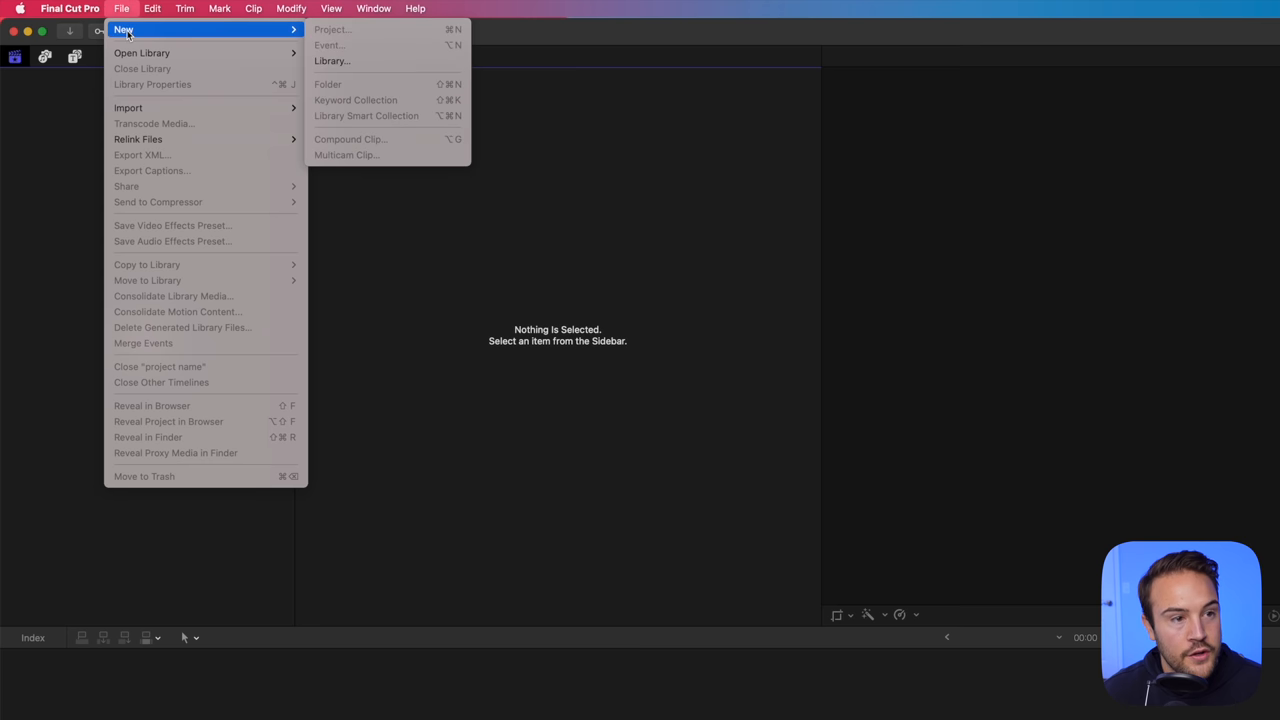
{"action": "mouse_move", "coordinate": [340, 64]}
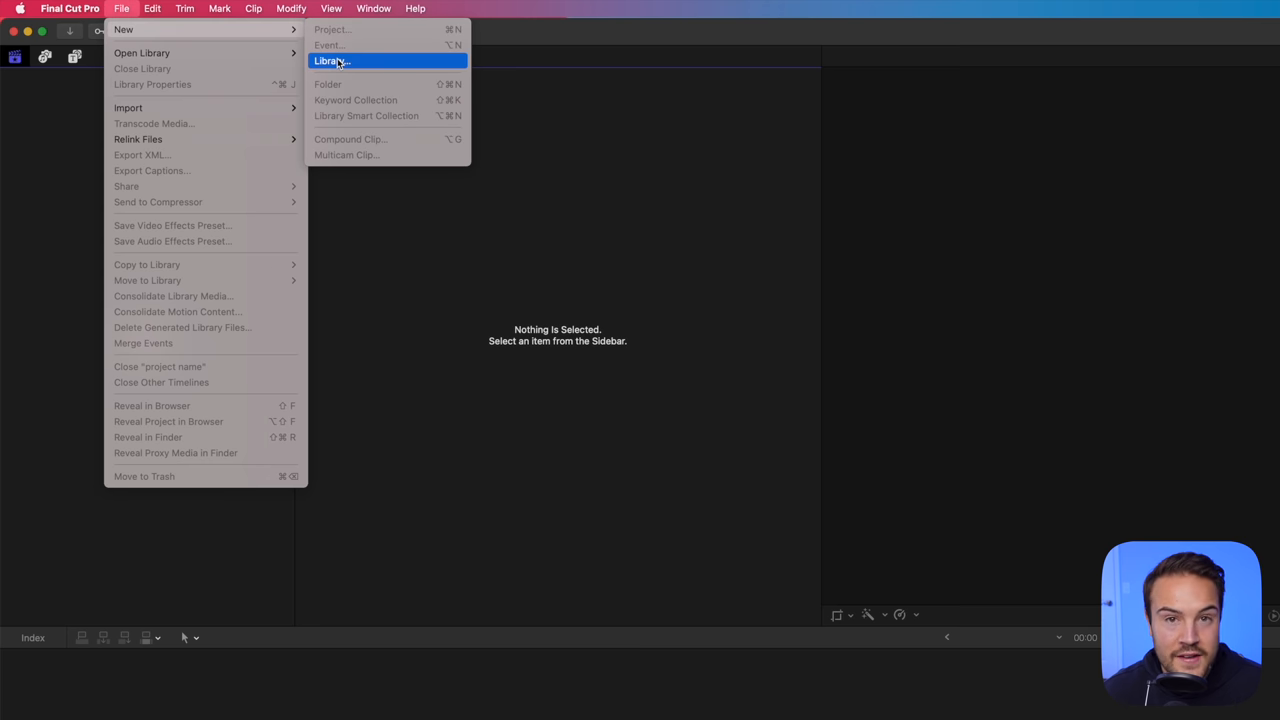
{"action": "left_click", "coordinate": [328, 61]}
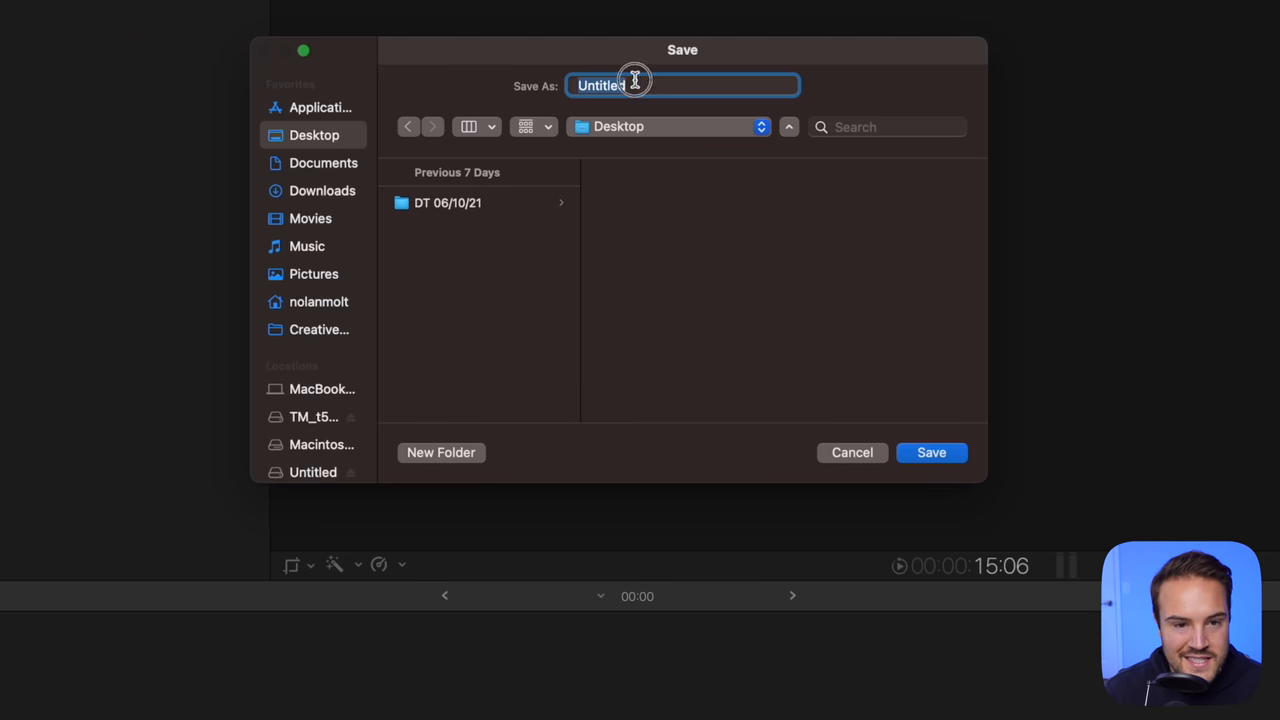
{"action": "type", "text": "F"}
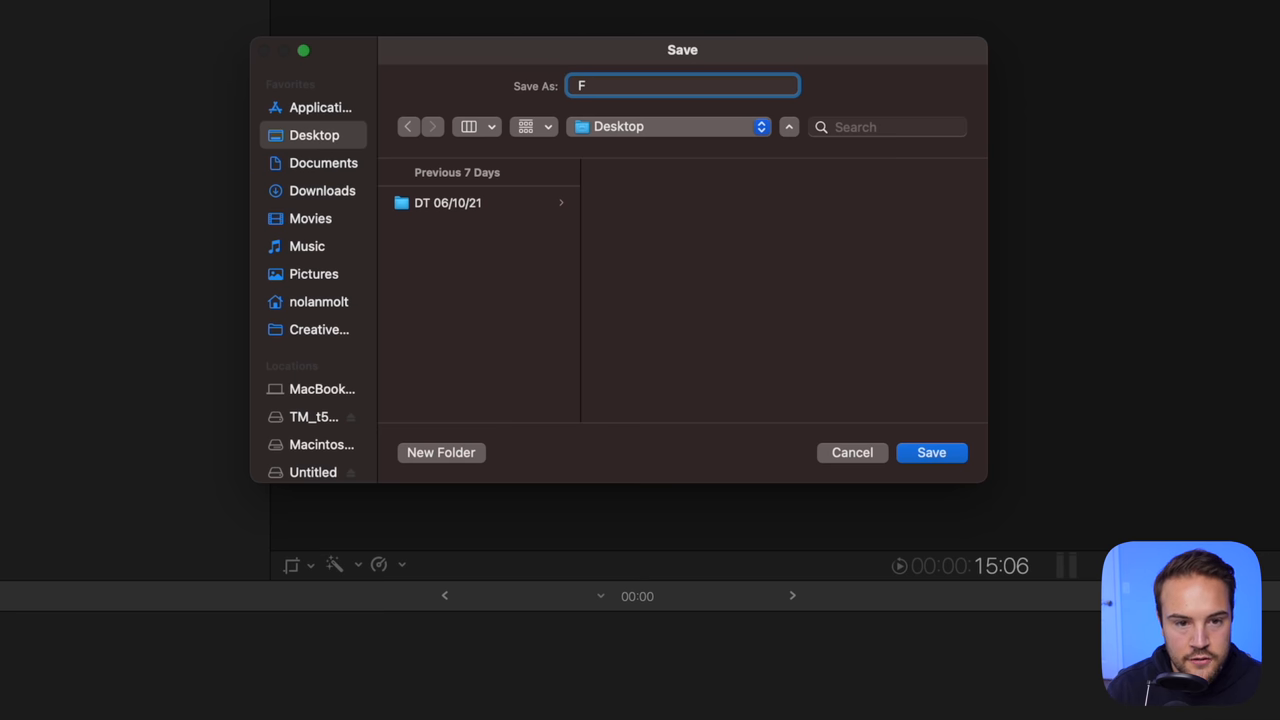
{"action": "type", "text": "inal Cut T"}
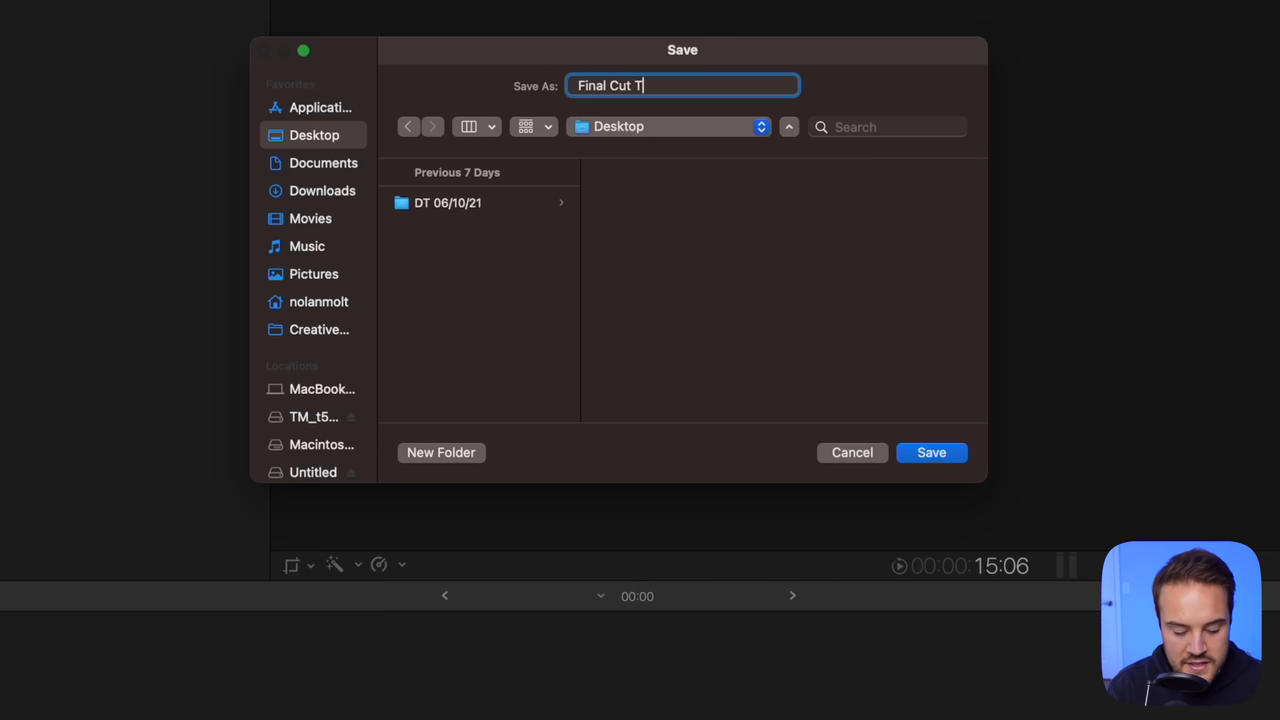
{"action": "type", "text": "utorial"}
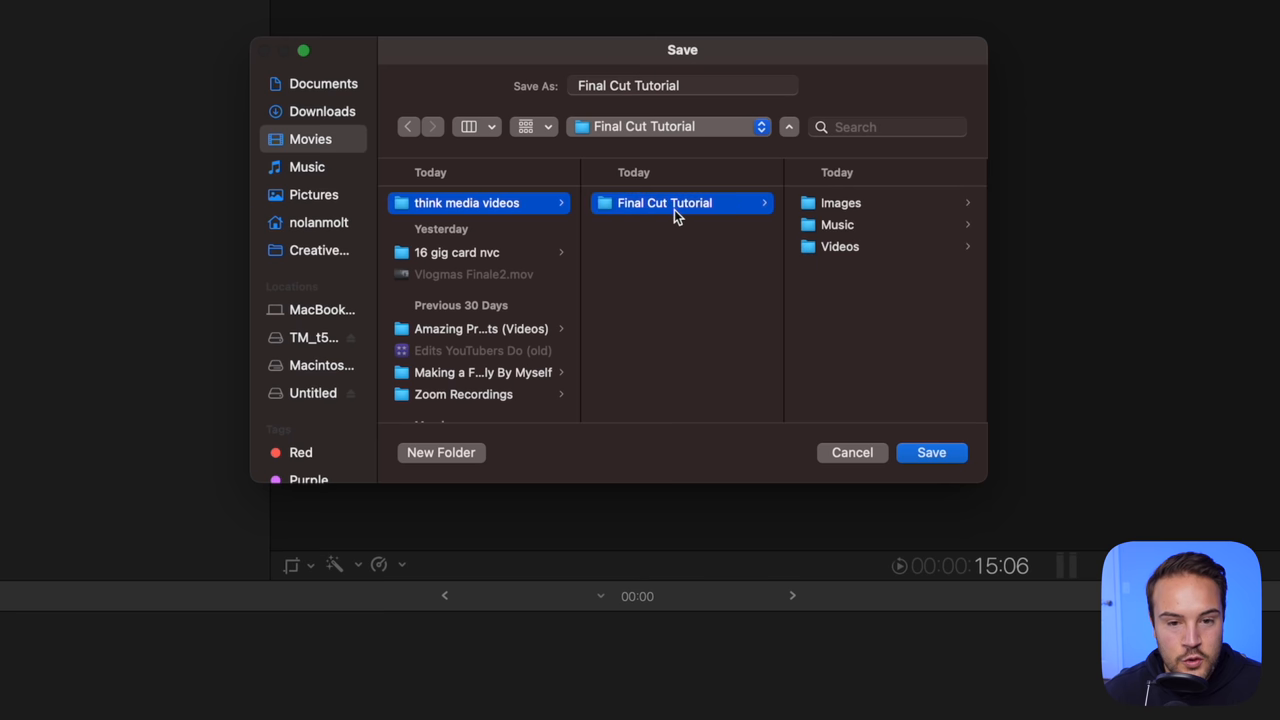
{"action": "mouse_move", "coordinate": [824, 291]}
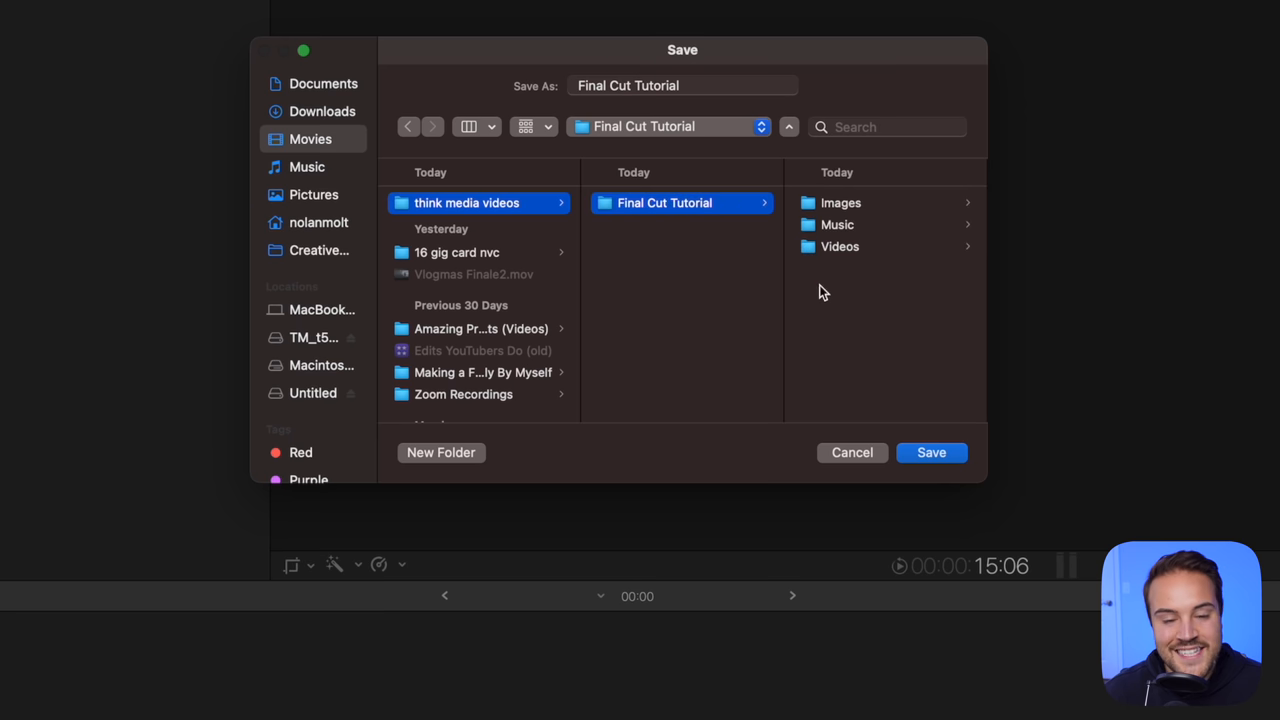
{"action": "left_click", "coordinate": [931, 452]}
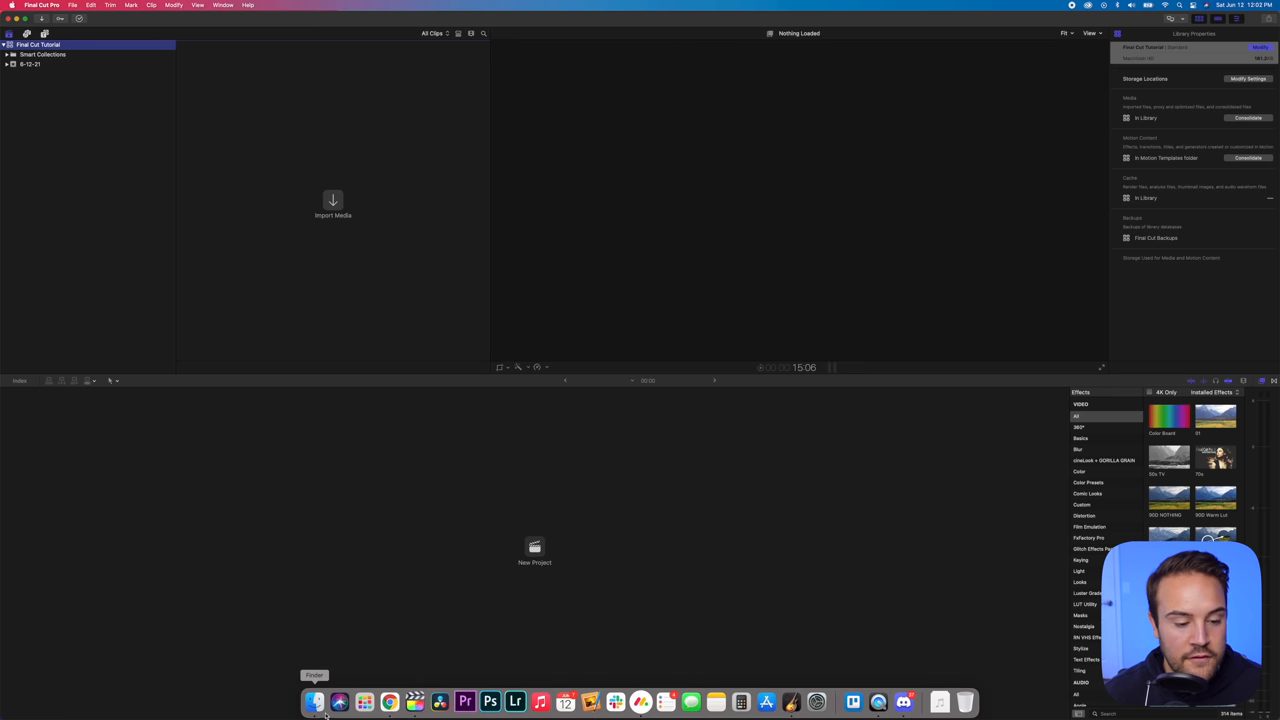
Open the Final Cut Tutorial library file from Finder so it loads in Final Cut Pro.
{"action": "left_click", "coordinate": [316, 694]}
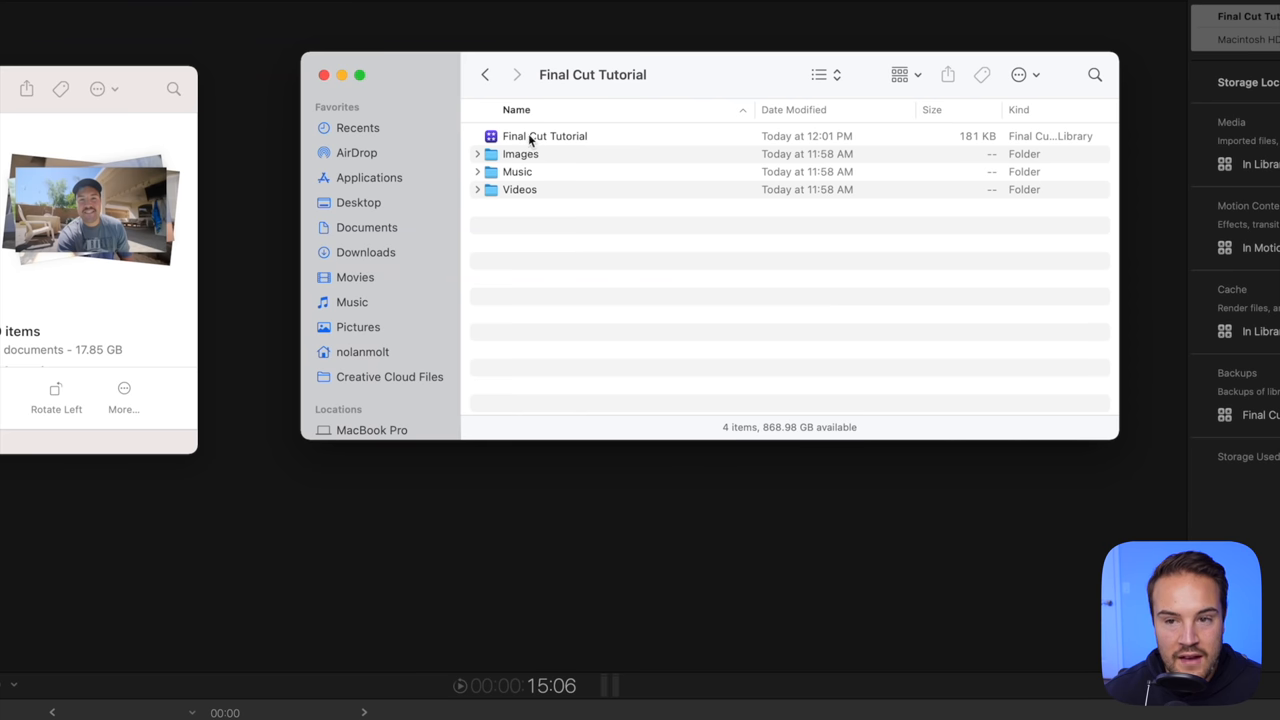
{"action": "left_click", "coordinate": [544, 136]}
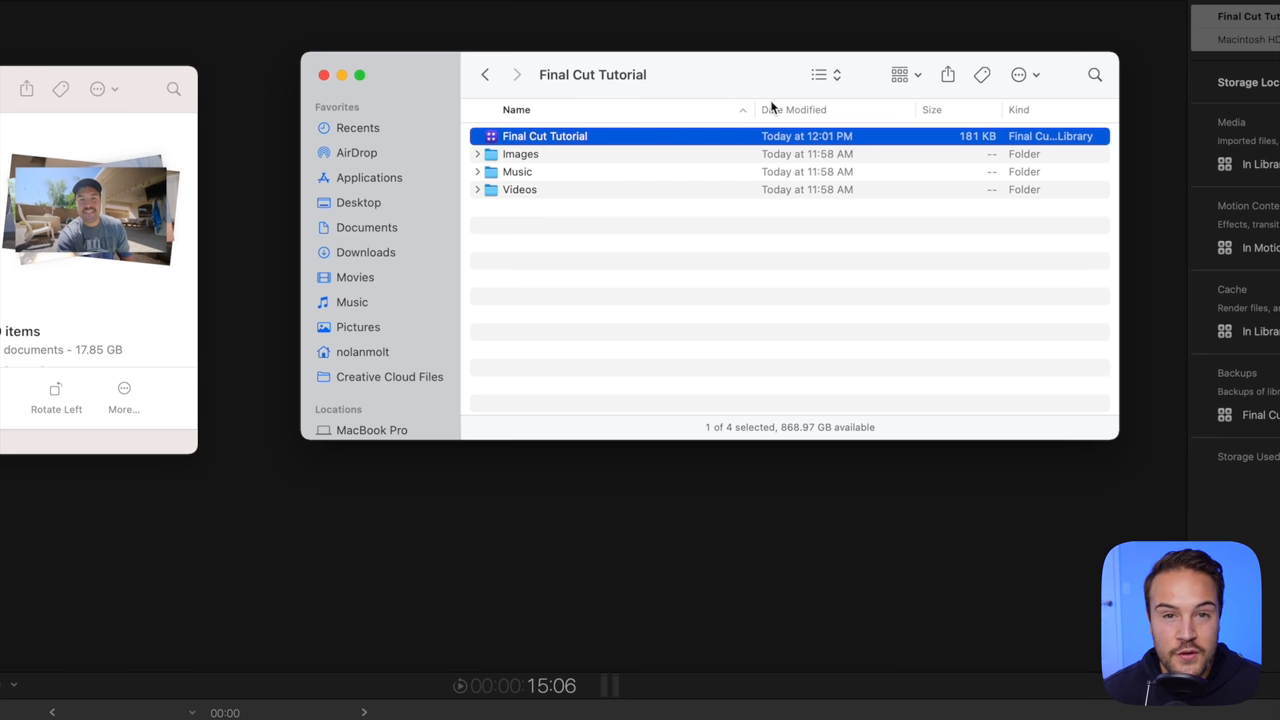
{"action": "mouse_move", "coordinate": [688, 204]}
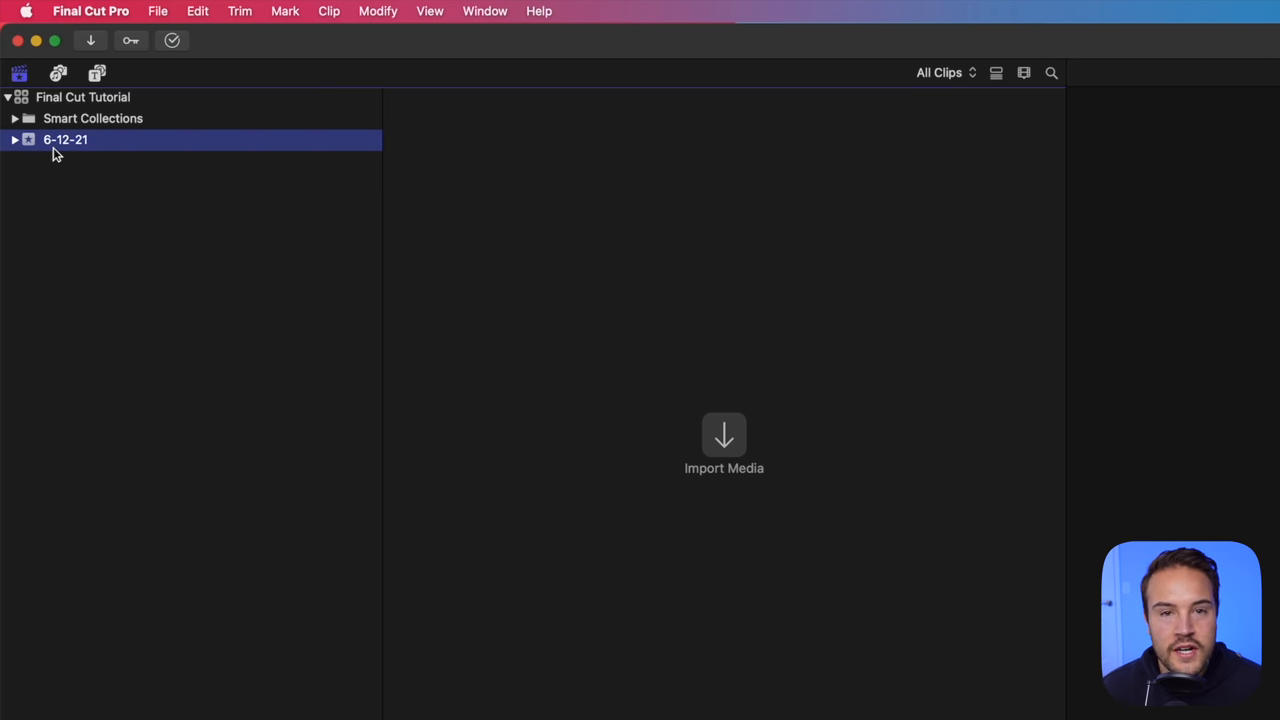
Rename the 6-12-21 event to Fuji Footage and bring up the Media Import window.
{"action": "double_click", "coordinate": [63, 140]}
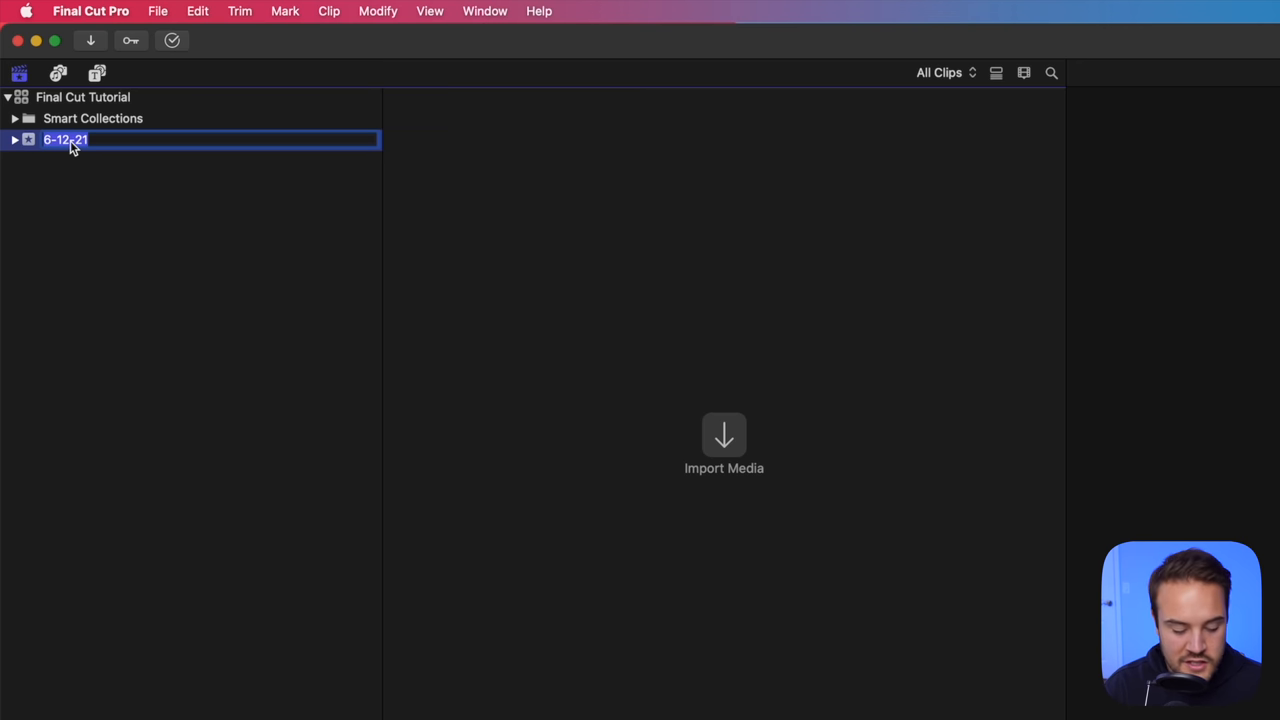
{"action": "type", "text": "Fuji Footage"}
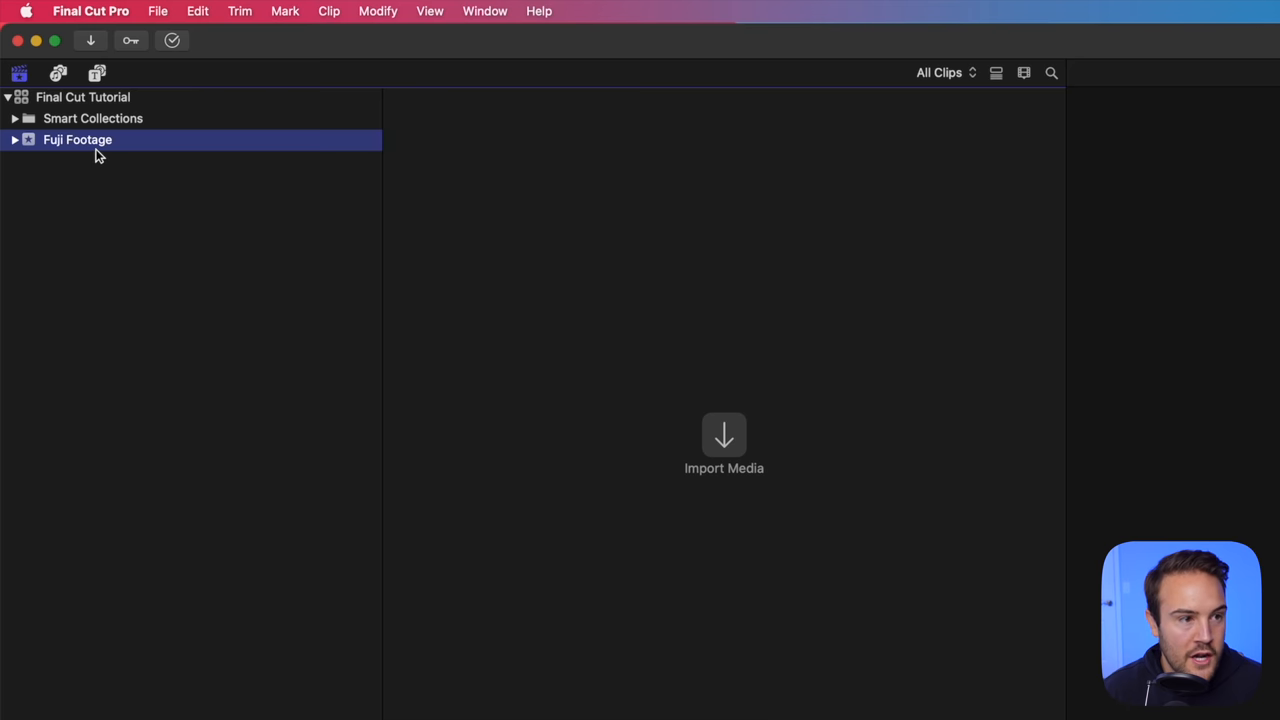
{"action": "mouse_move", "coordinate": [236, 198]}
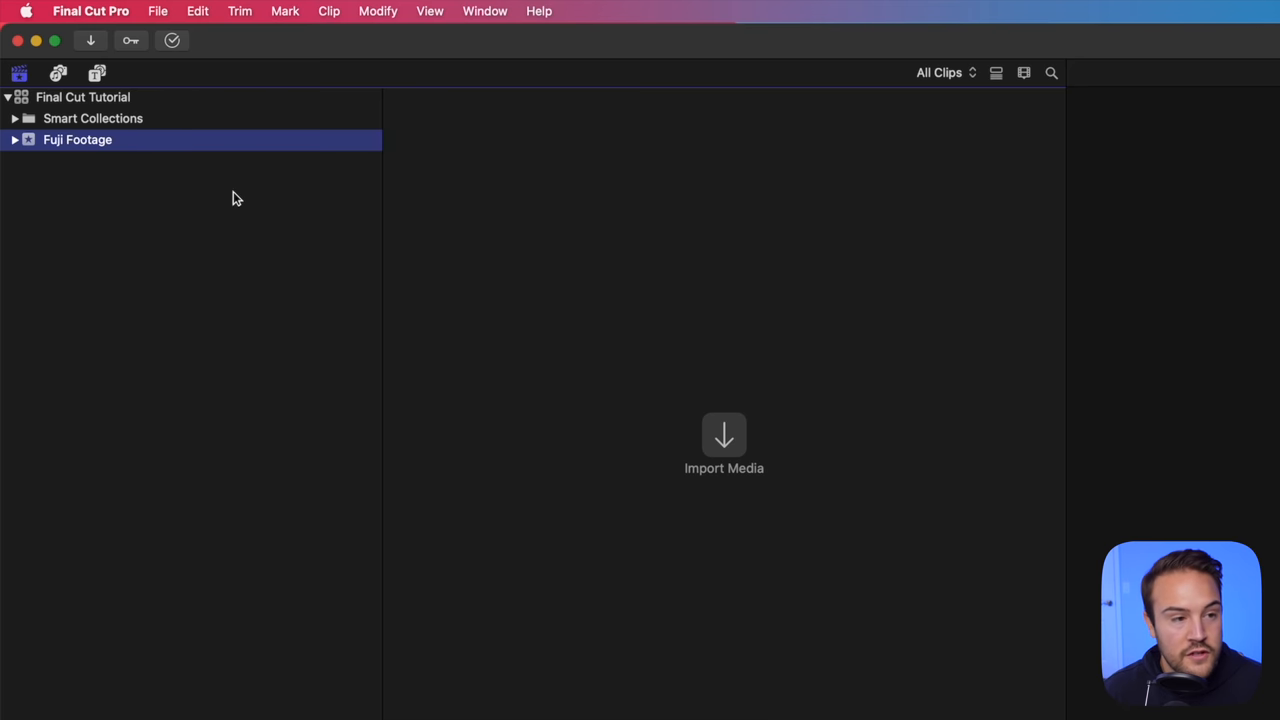
{"action": "left_click", "coordinate": [724, 435]}
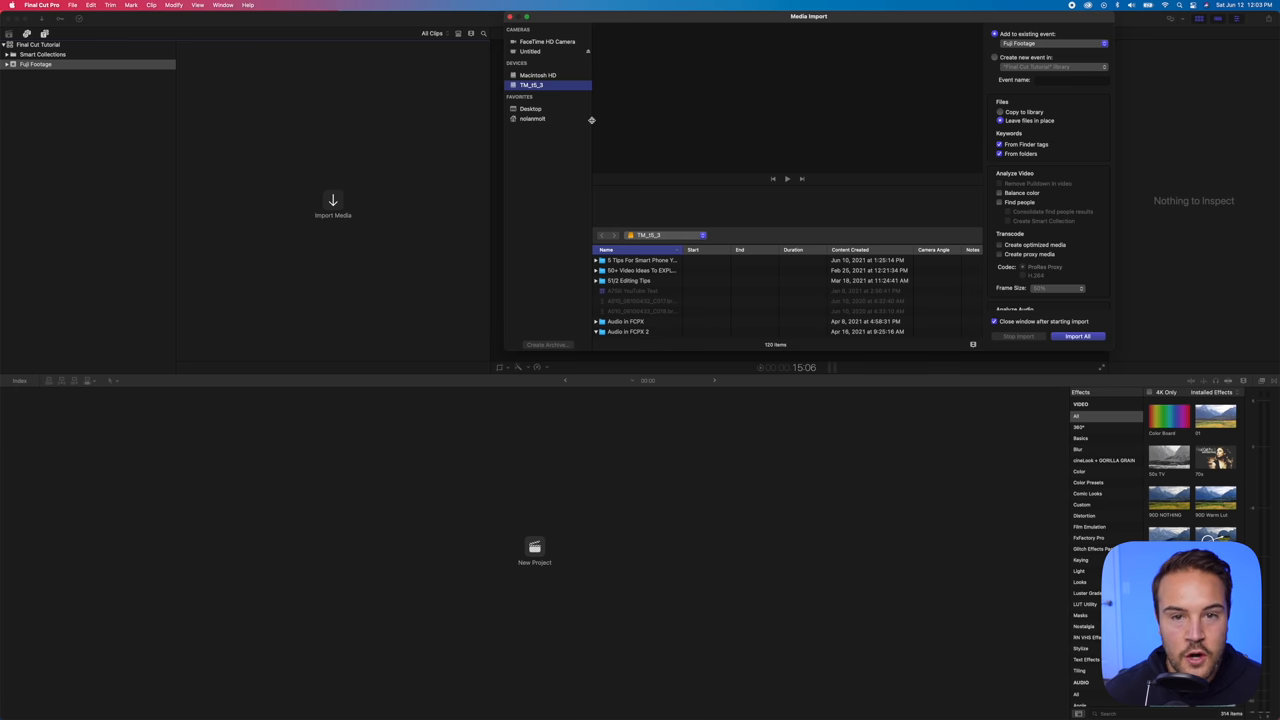
In Media Import, browse the home folder's think media videos to the Final Cut Tutorial folder.
{"action": "left_click_drag", "start_coordinate": [808, 16], "coordinate": [723, 86]}
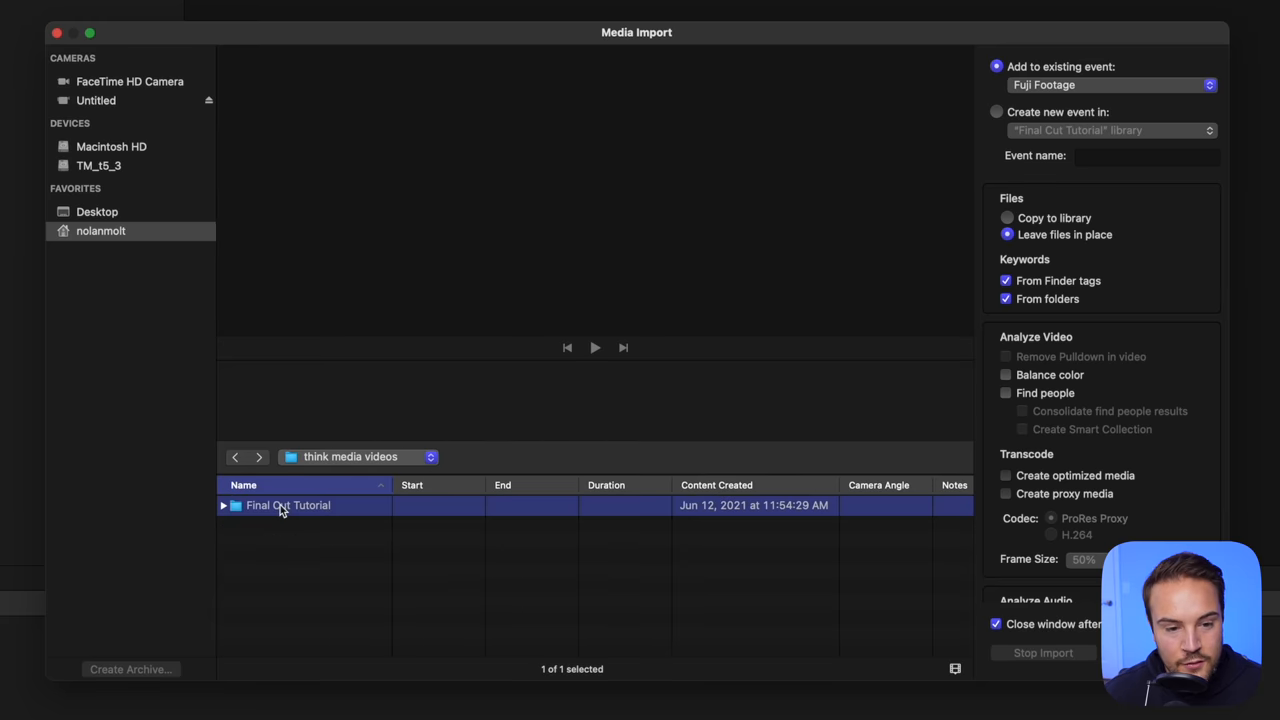
{"action": "mouse_move", "coordinate": [323, 531]}
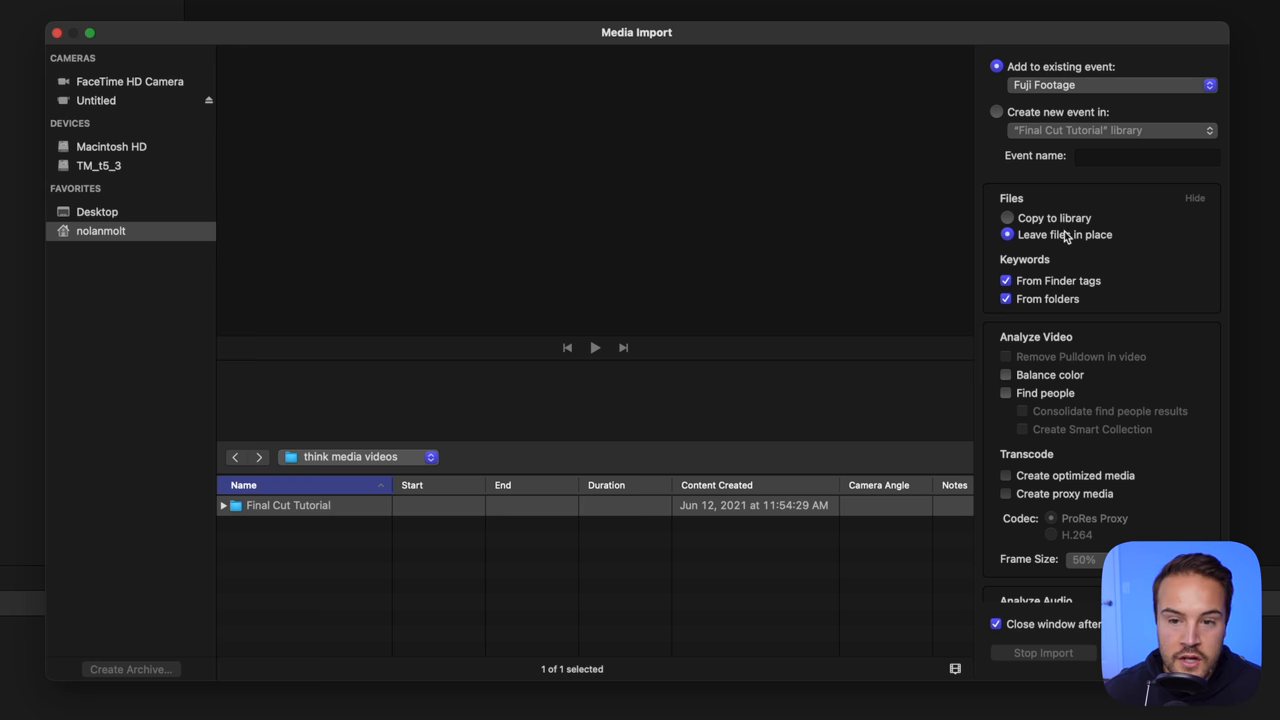
{"action": "mouse_move", "coordinate": [1085, 235]}
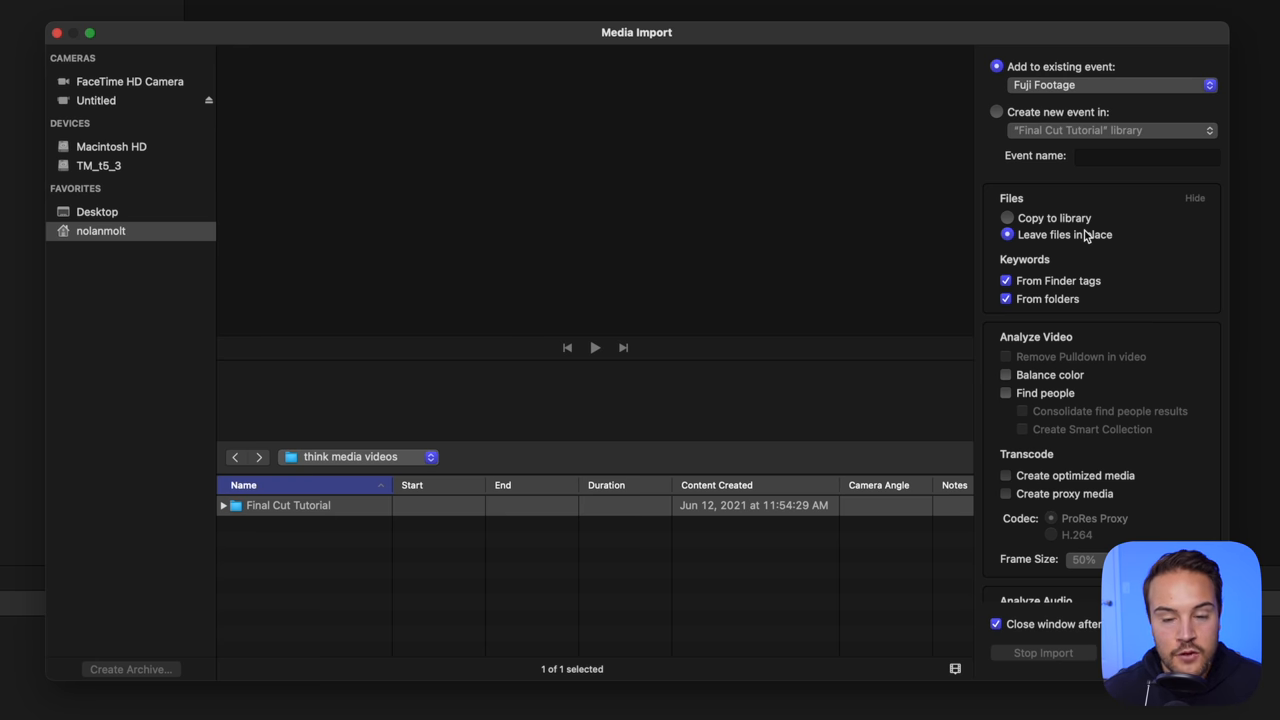
{"action": "mouse_move", "coordinate": [1085, 234]}
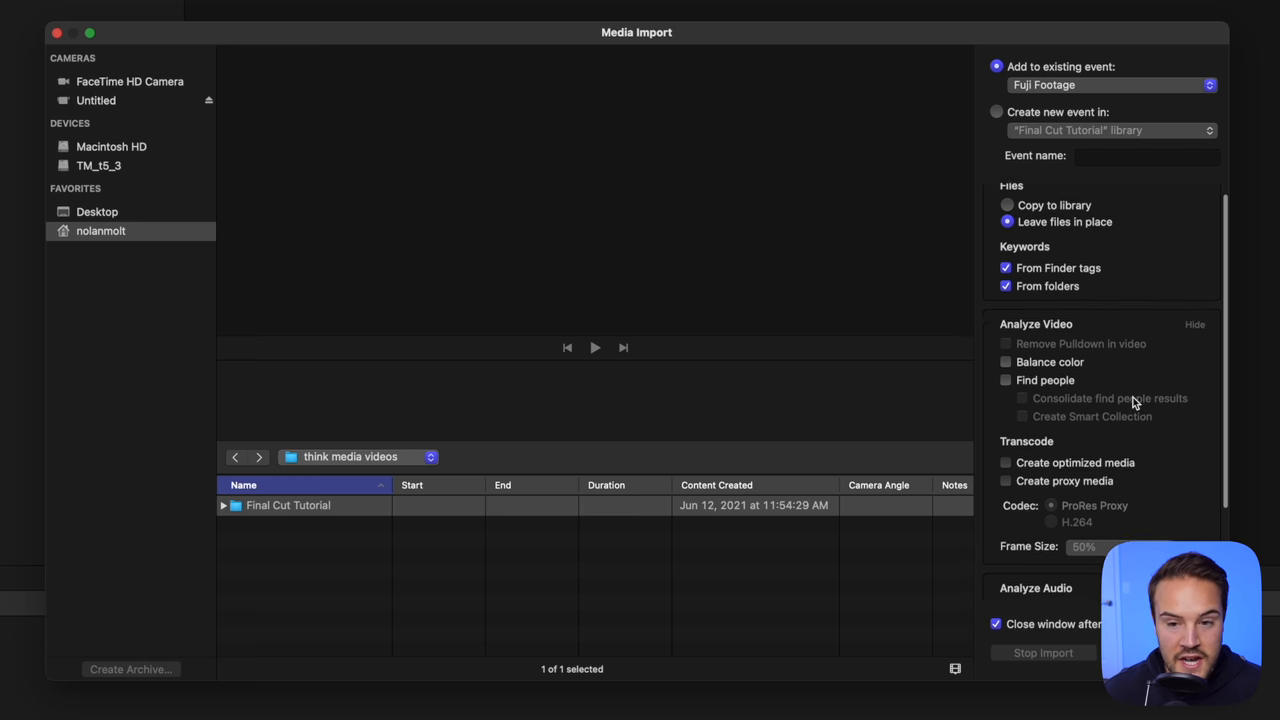
Enable Create proxy media (ProRes Proxy, 50%) and import all nine clips into Fuji Footage.
{"action": "scroll", "scroll_direction": "down", "scroll_amount": 3}
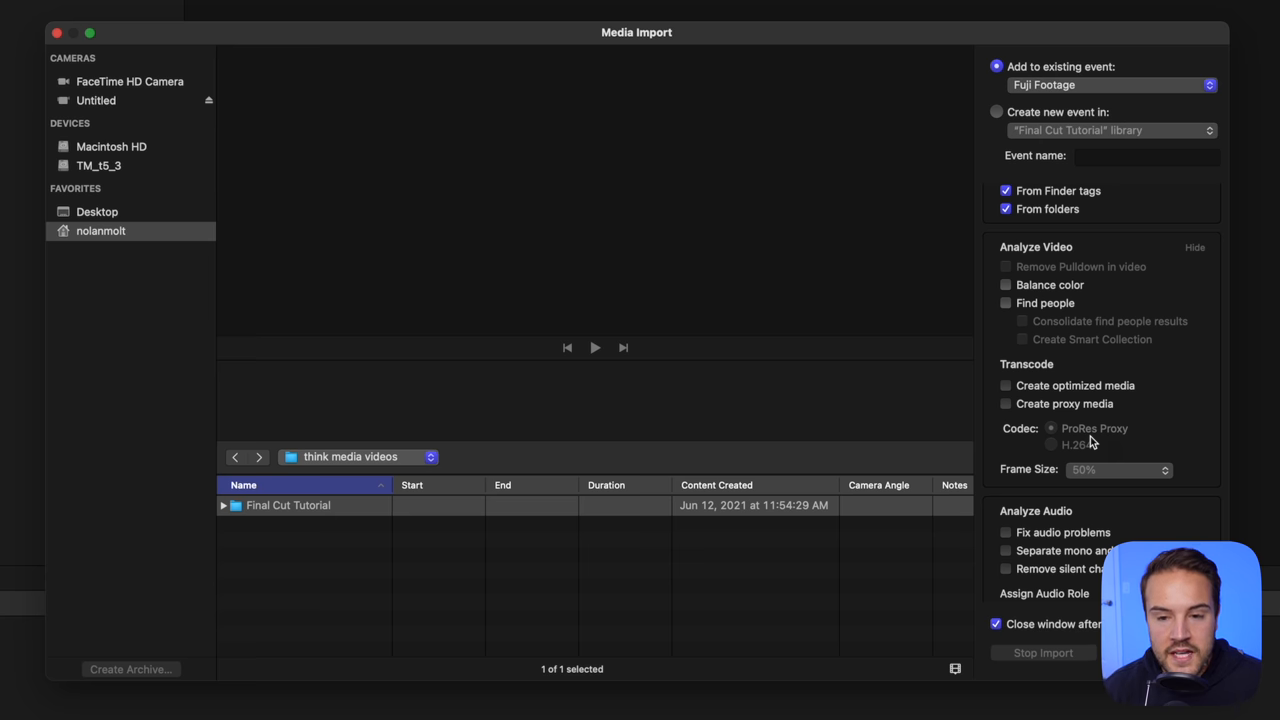
{"action": "mouse_move", "coordinate": [1083, 422]}
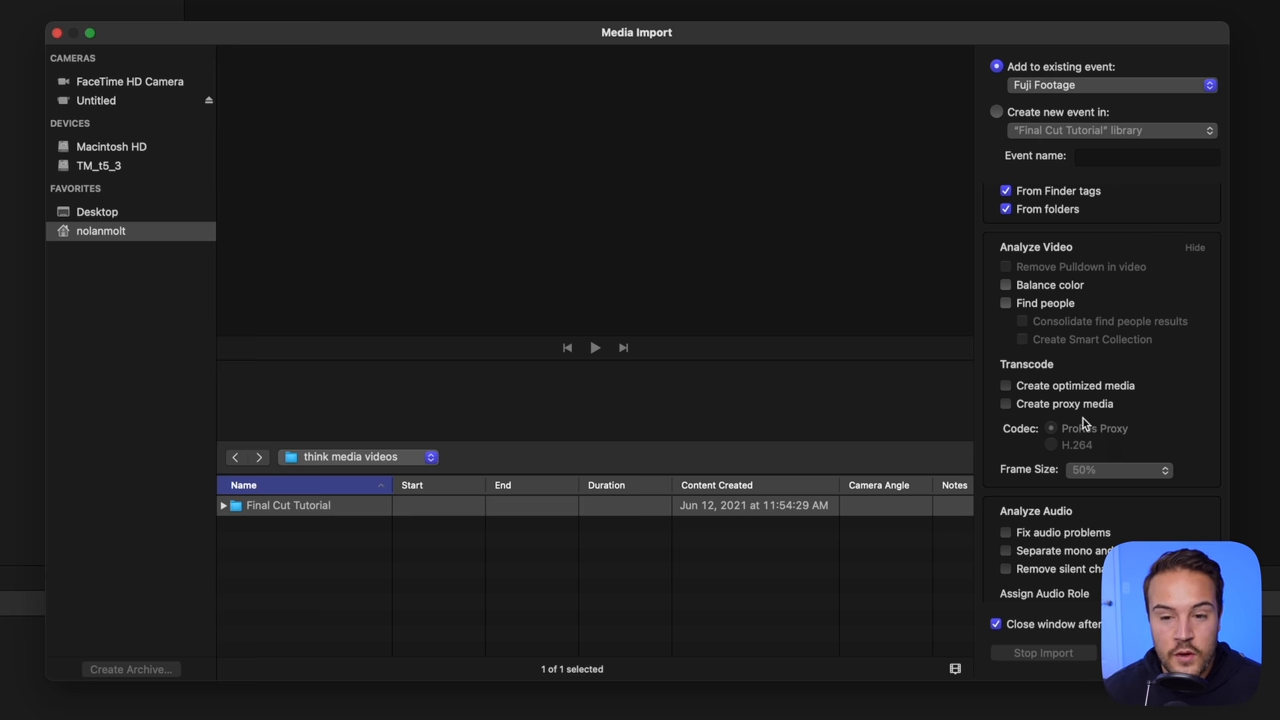
{"action": "mouse_move", "coordinate": [1080, 397]}
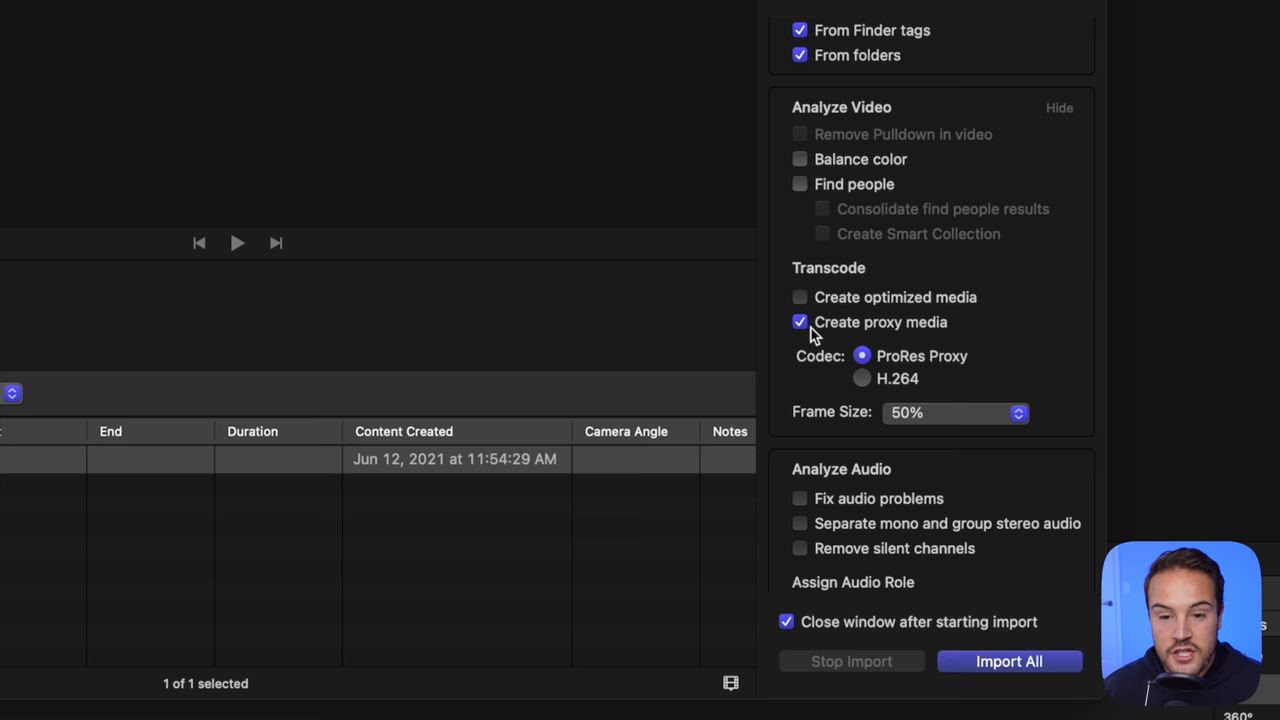
{"action": "mouse_move", "coordinate": [812, 383]}
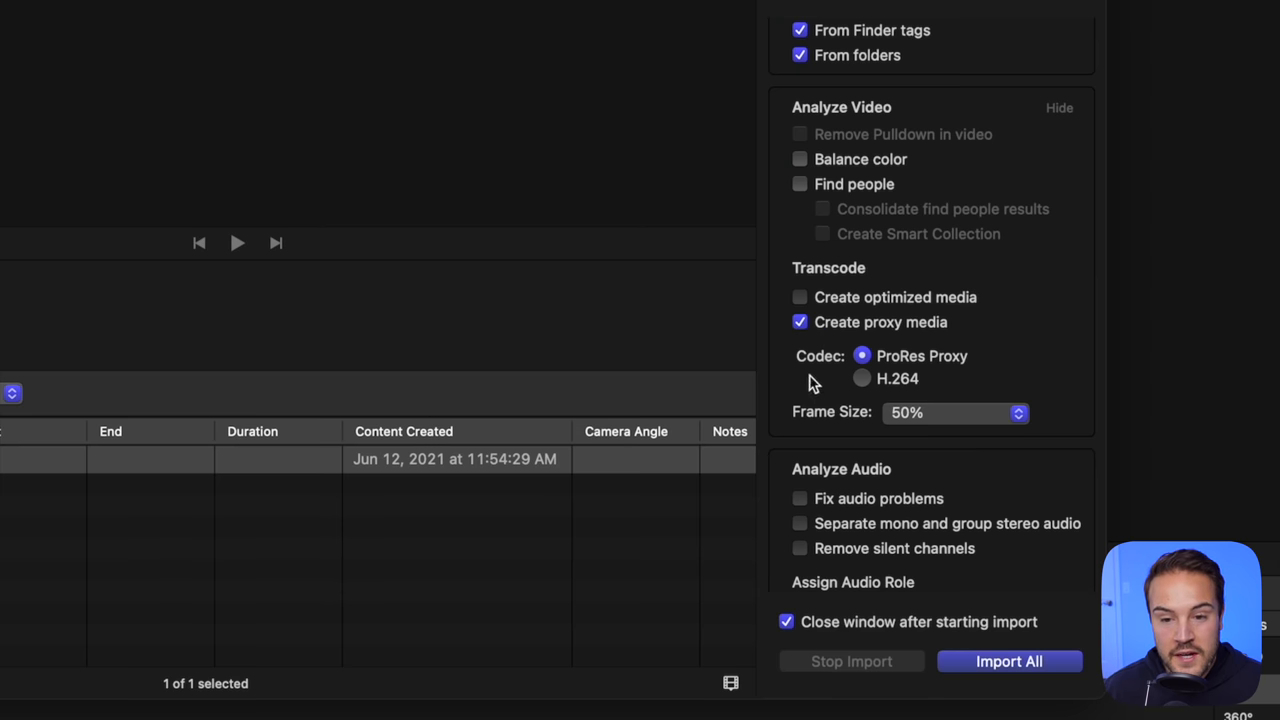
{"action": "mouse_move", "coordinate": [975, 390]}
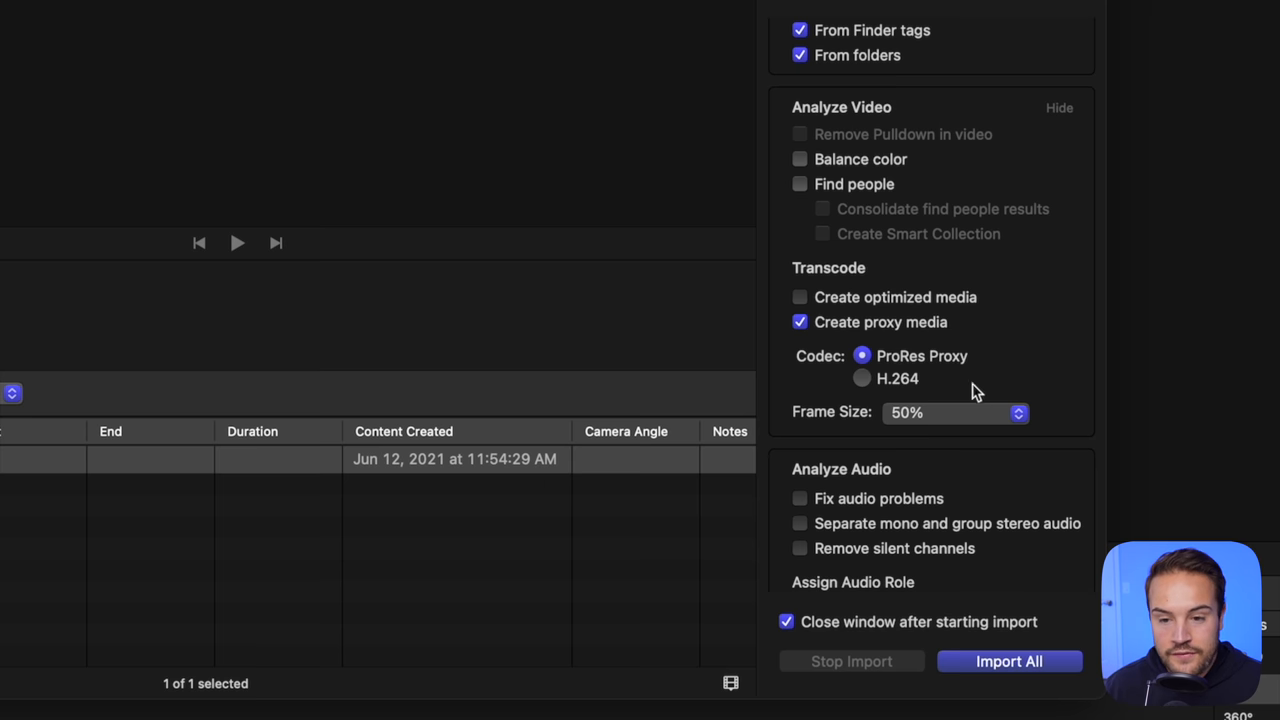
{"action": "mouse_move", "coordinate": [872, 393]}
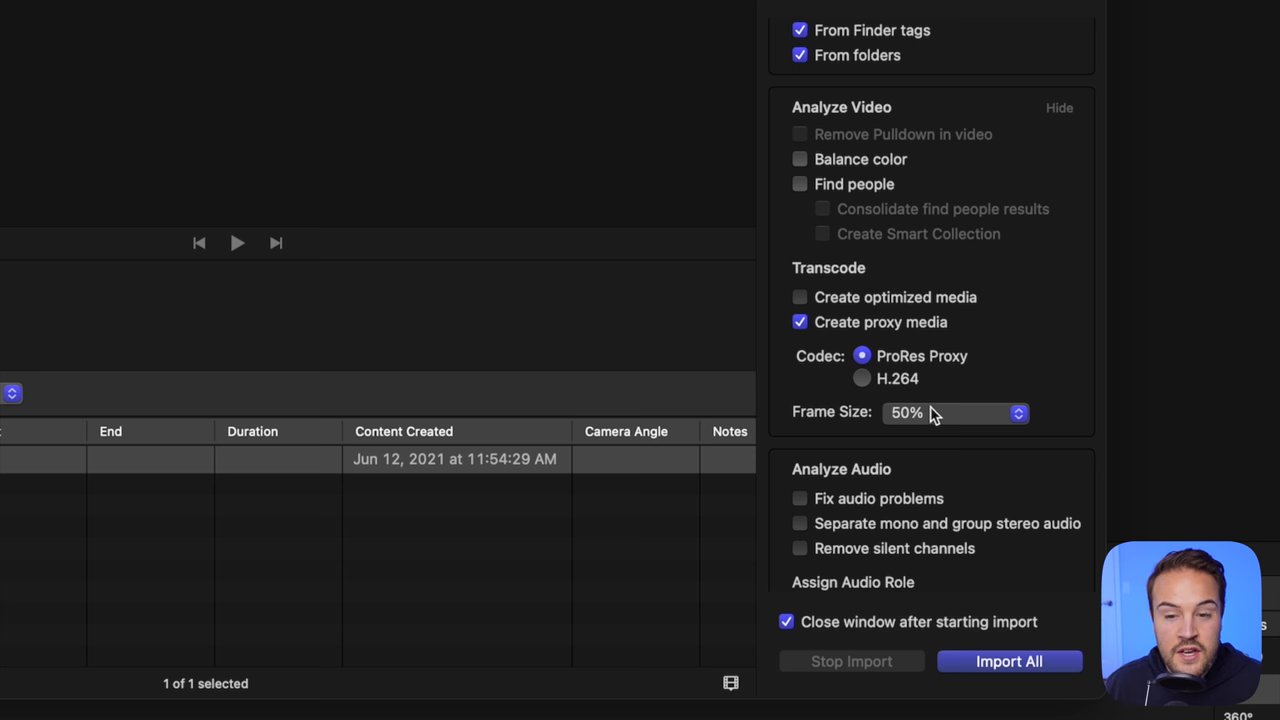
{"action": "mouse_move", "coordinate": [949, 422]}
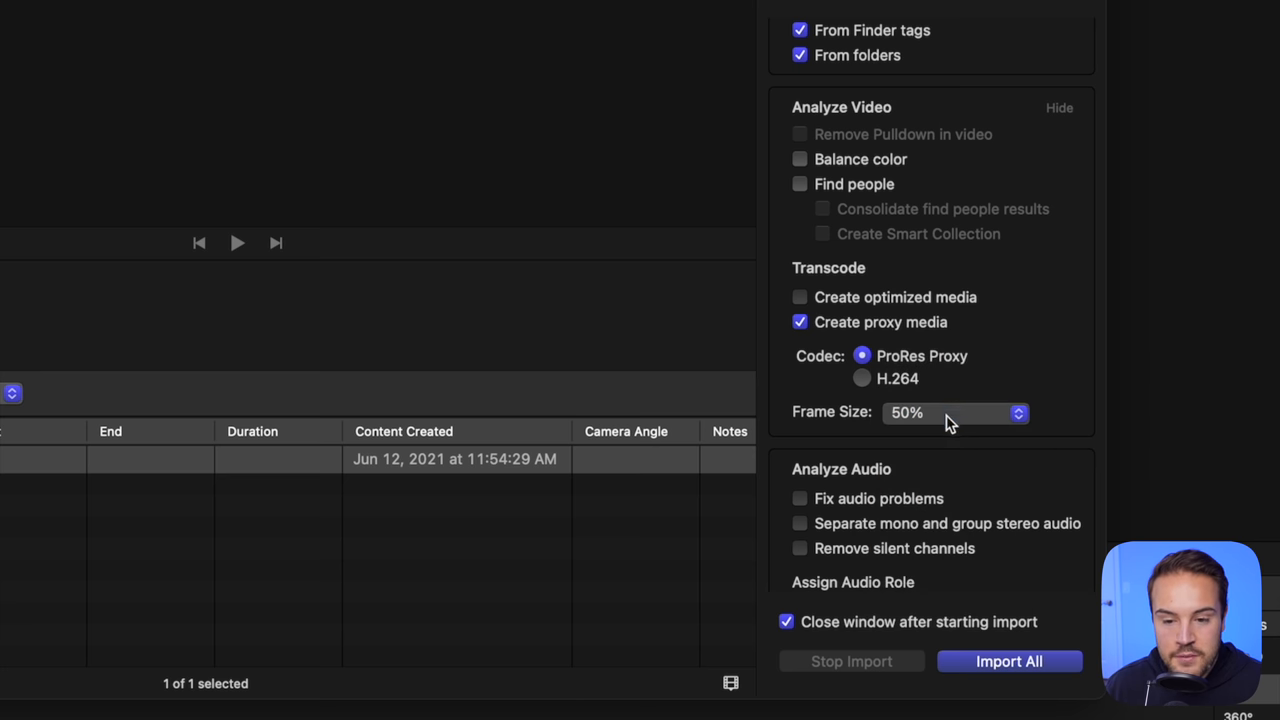
{"action": "scroll", "scroll_direction": "down", "scroll_amount": 3}
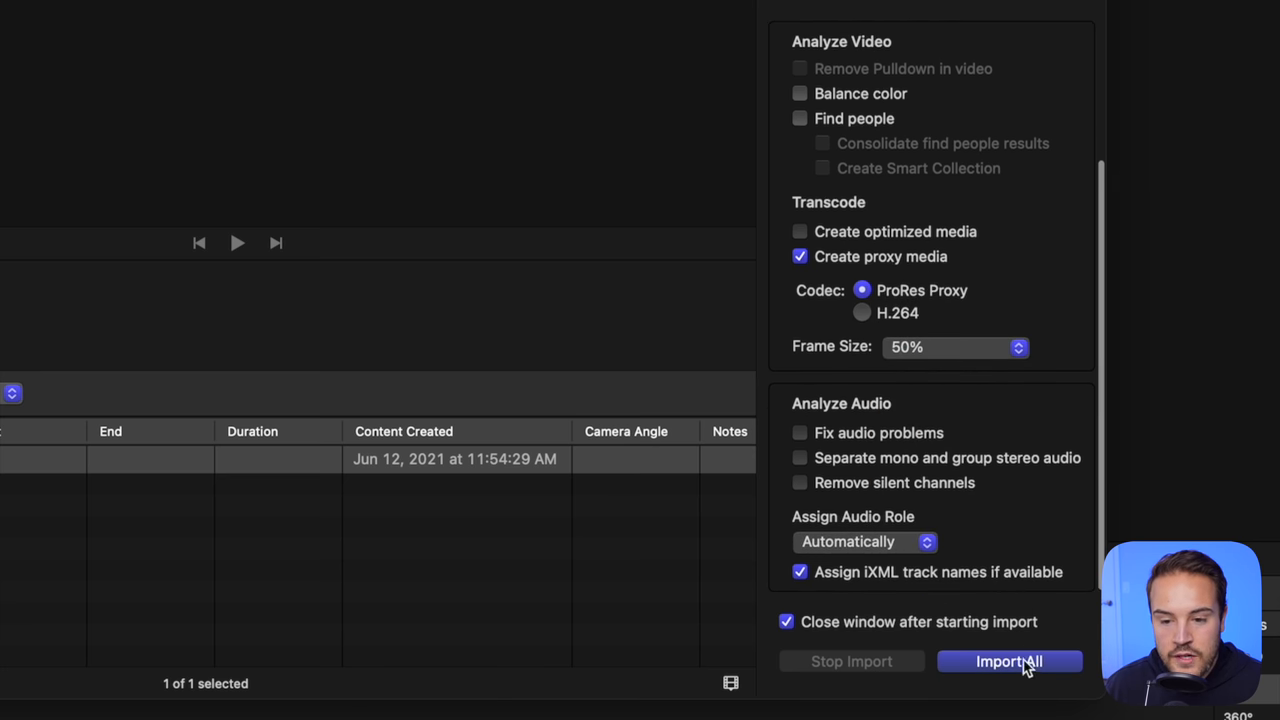
{"action": "left_click", "coordinate": [1009, 661]}
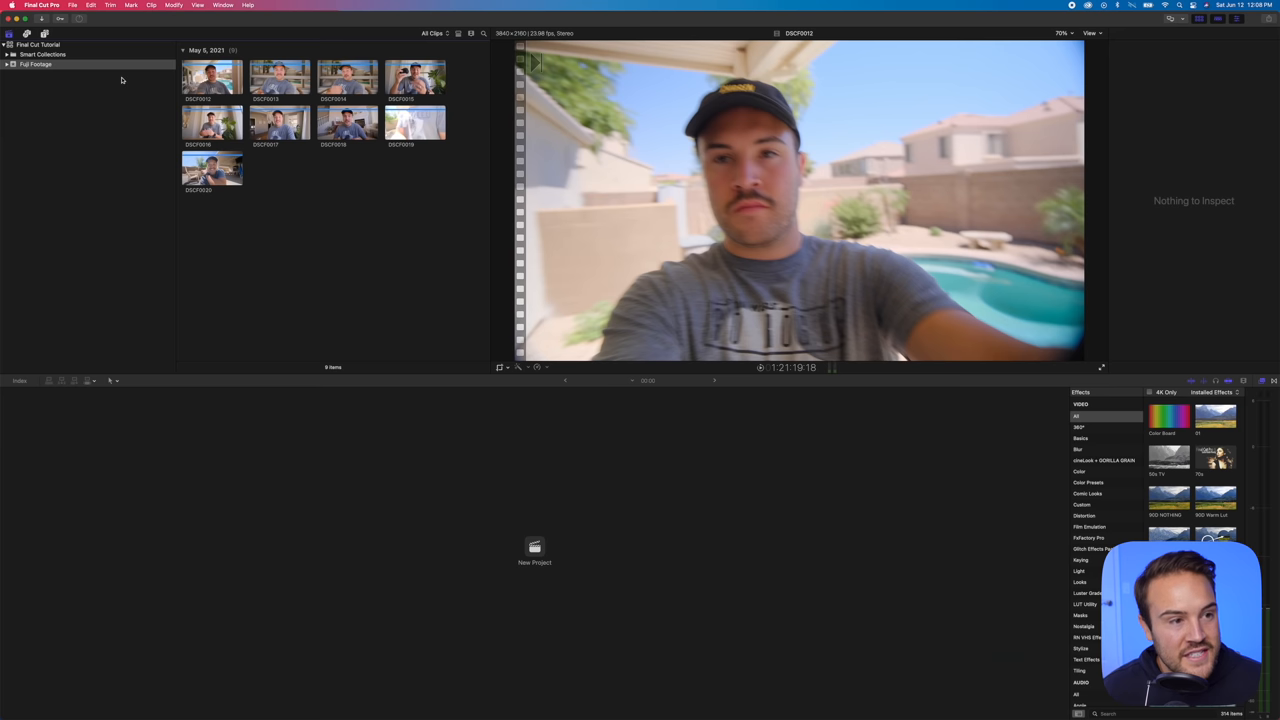
{"action": "mouse_move", "coordinate": [113, 67]}
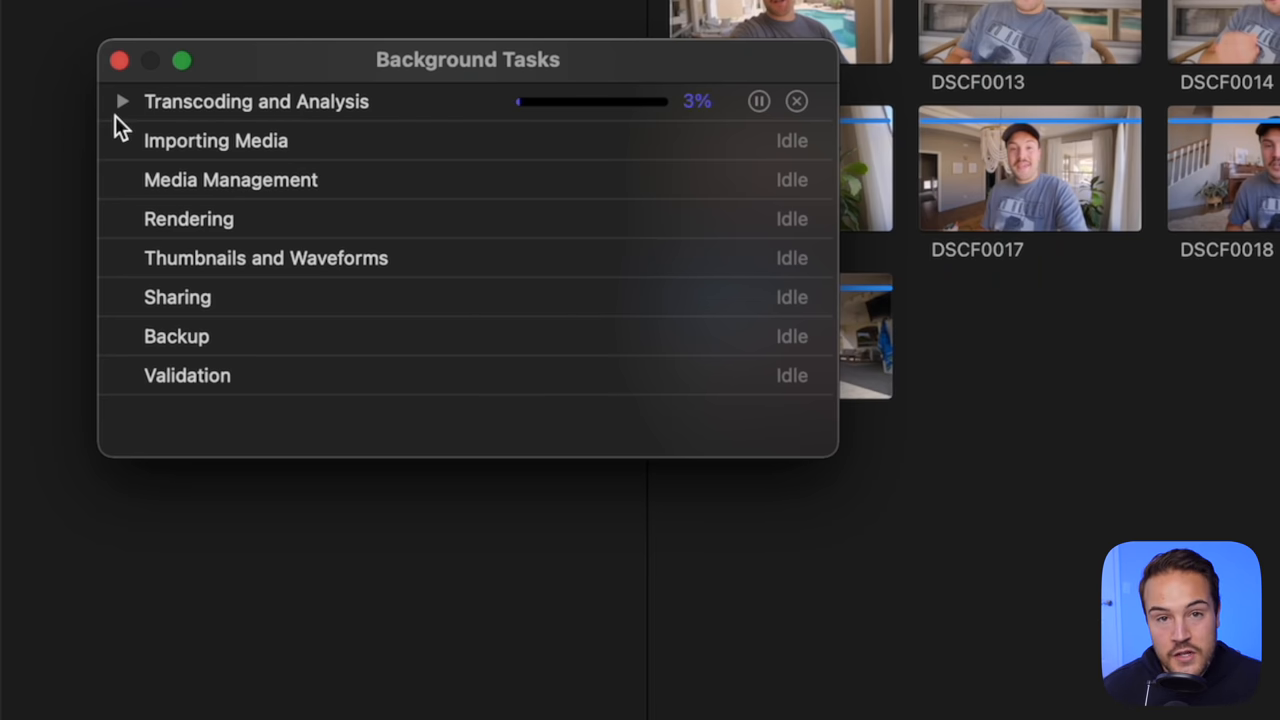
Check transcoding and analysis progress in Background Tasks, then bring up the File menu.
{"action": "left_click", "coordinate": [124, 101]}
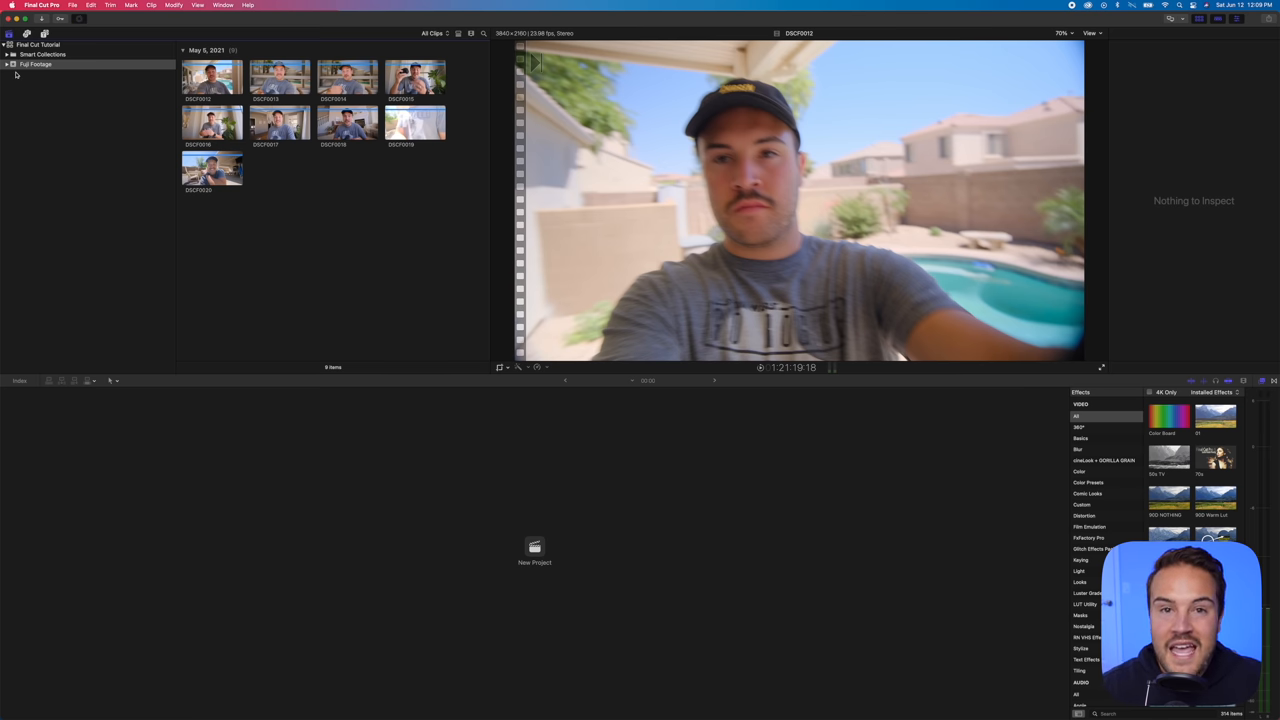
{"action": "left_click", "coordinate": [148, 11]}
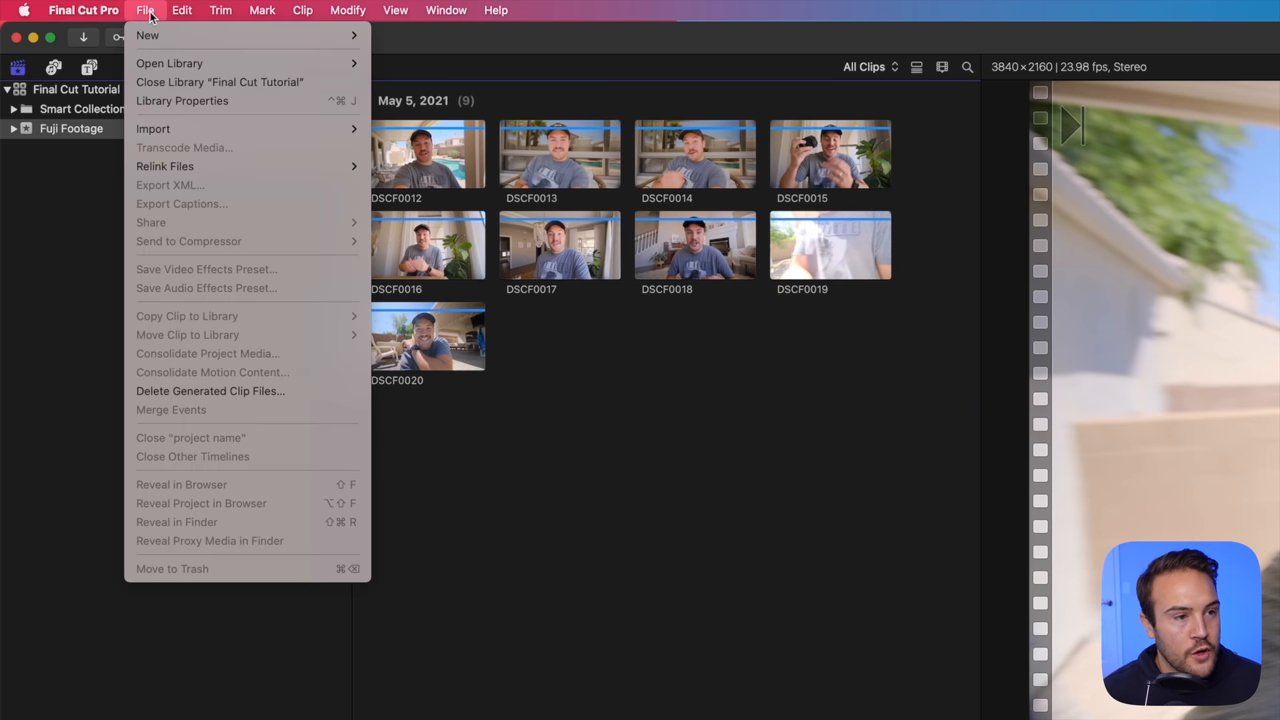
{"action": "mouse_move", "coordinate": [148, 35]}
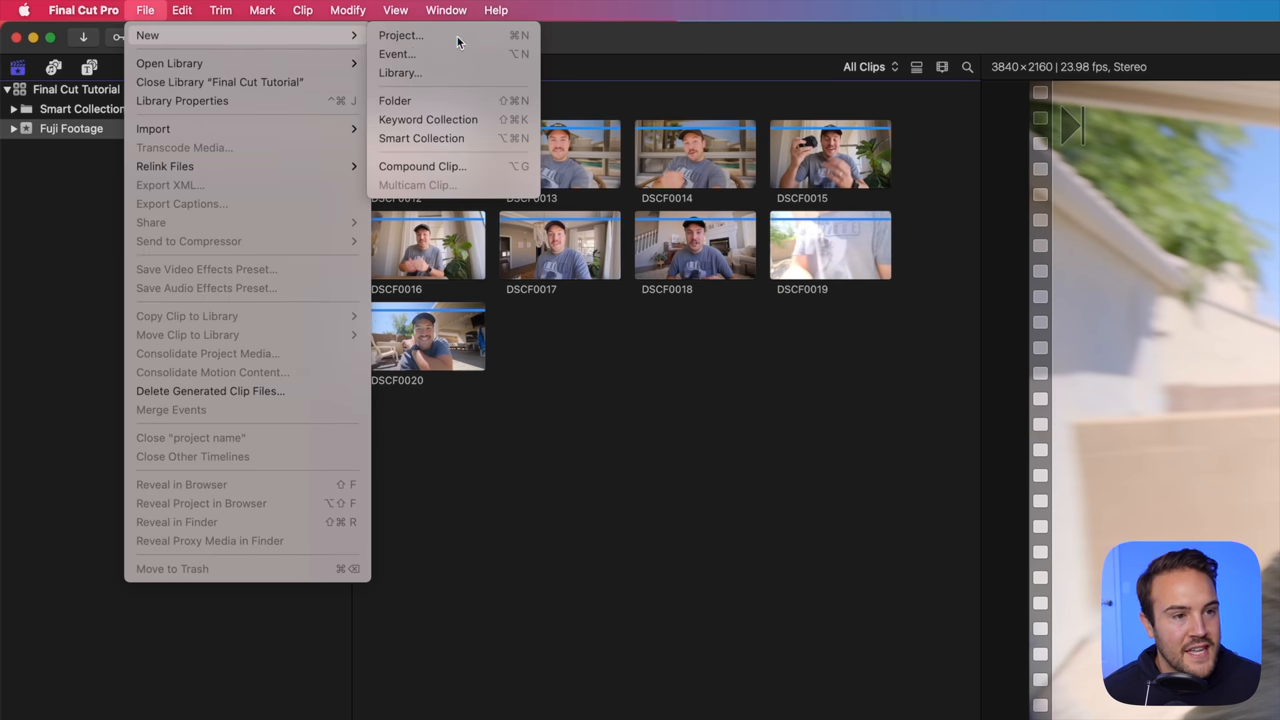
Start a new project named 'Final Cut Tutorial' with the 4K 3840x2160 video format.
{"action": "left_click", "coordinate": [401, 37]}
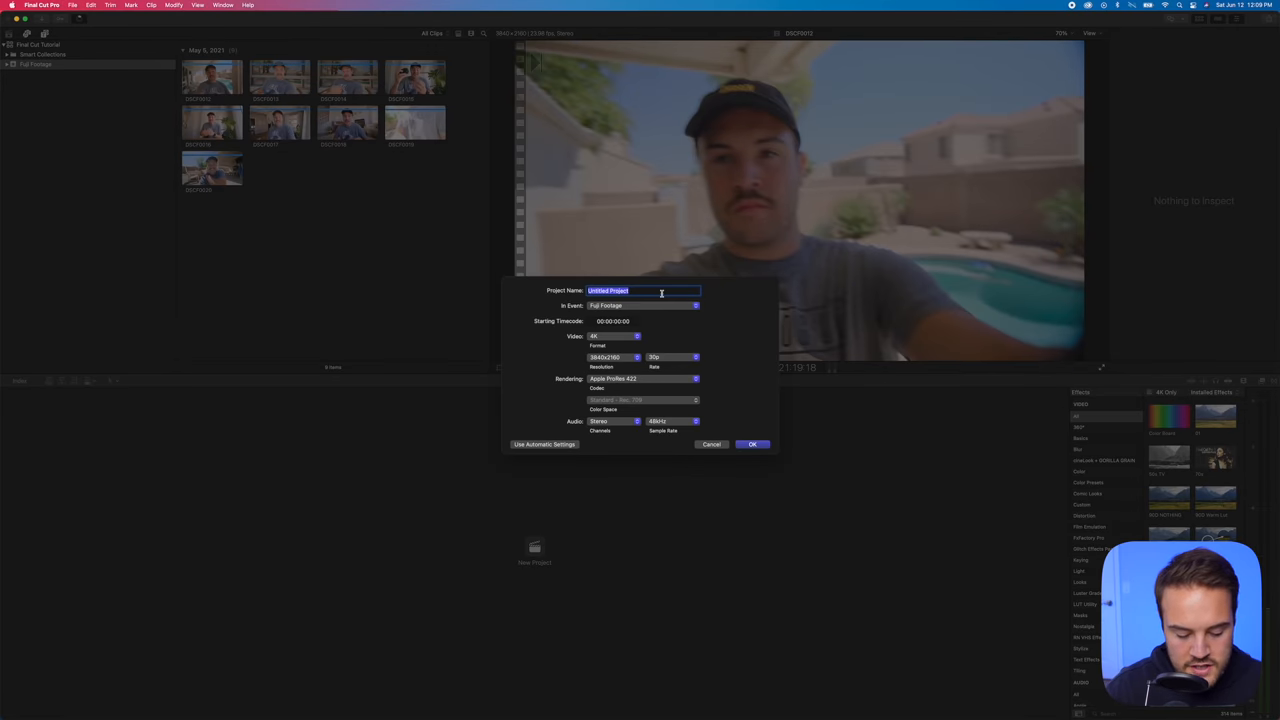
{"action": "type", "text": "Final Cut"}
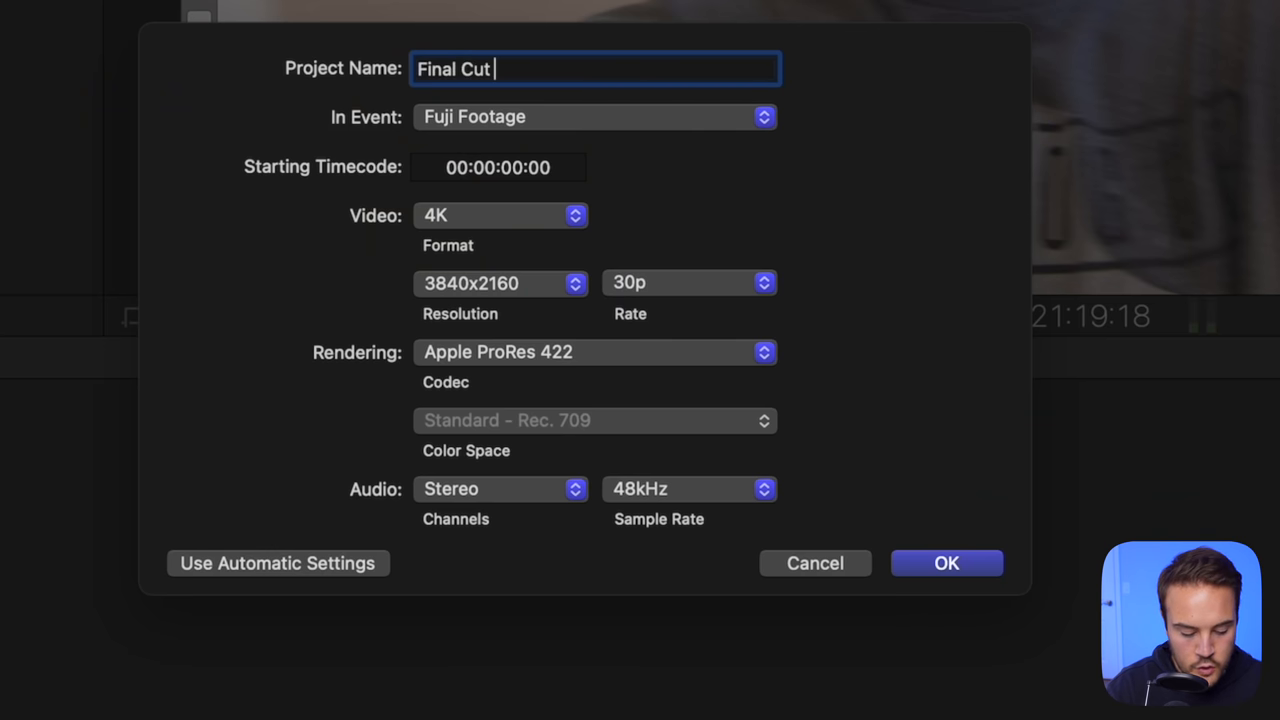
{"action": "type", "text": "Tutorial"}
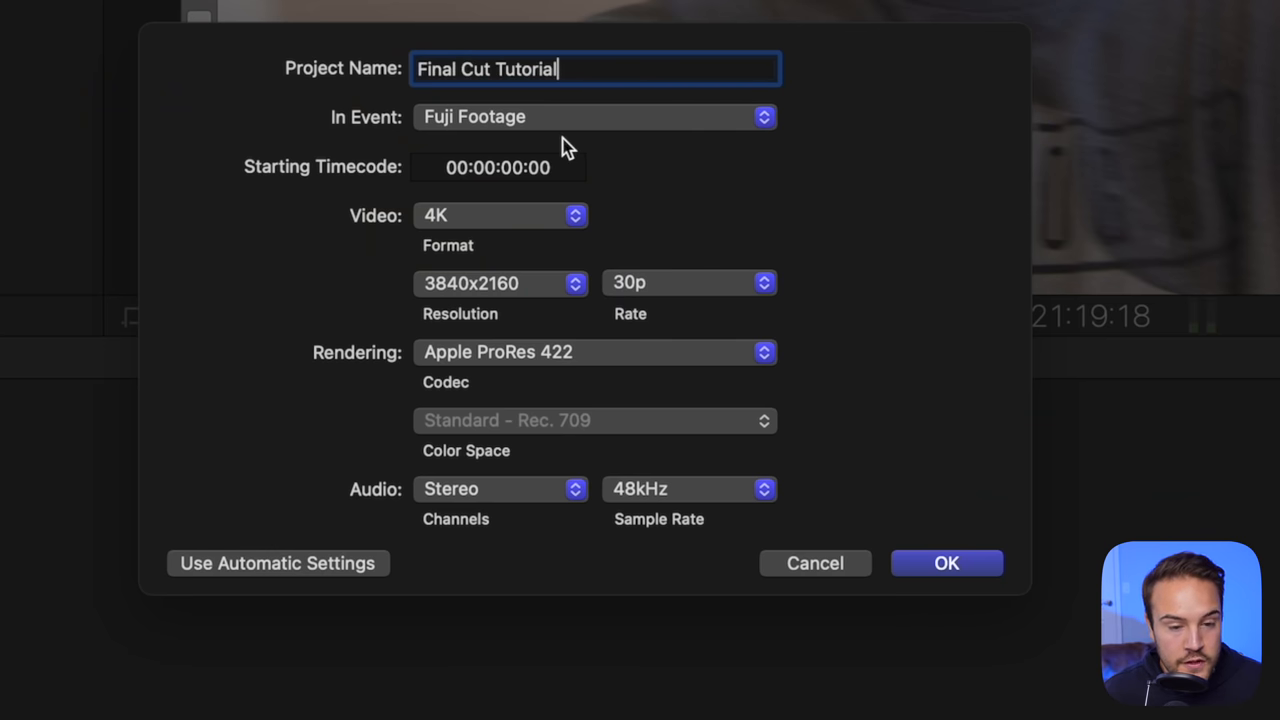
{"action": "left_click", "coordinate": [500, 215]}
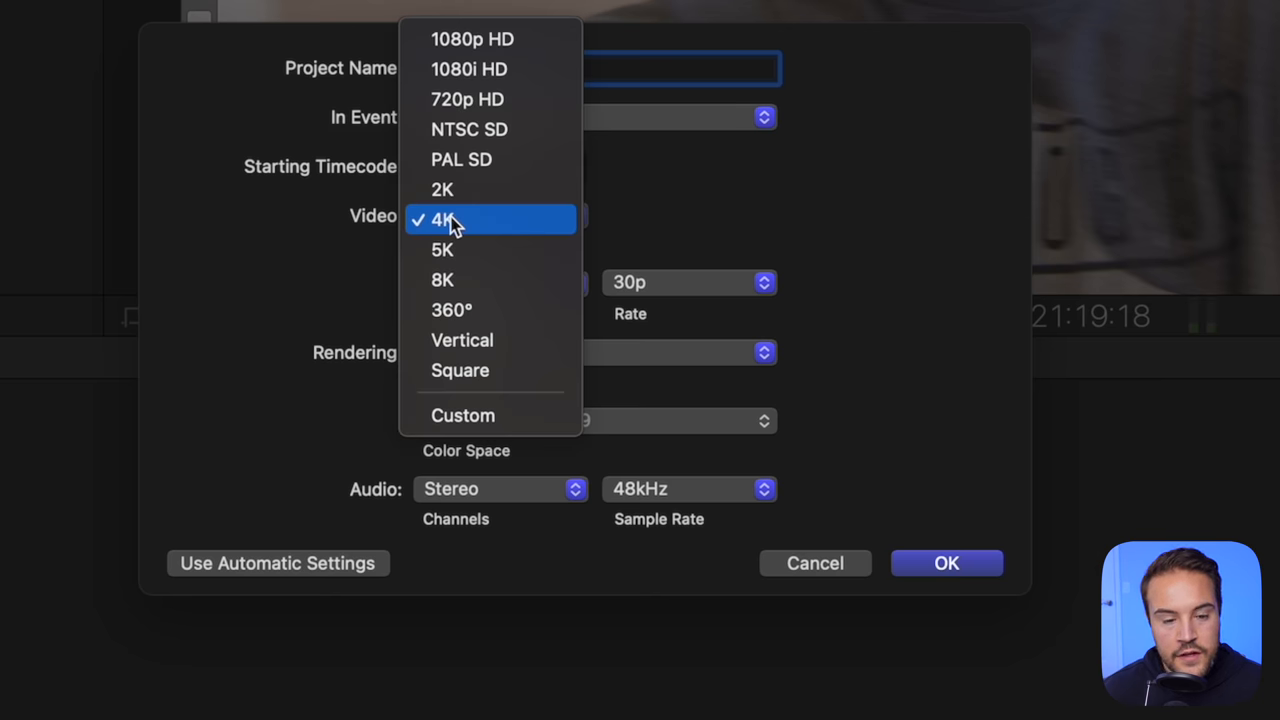
{"action": "mouse_move", "coordinate": [488, 99]}
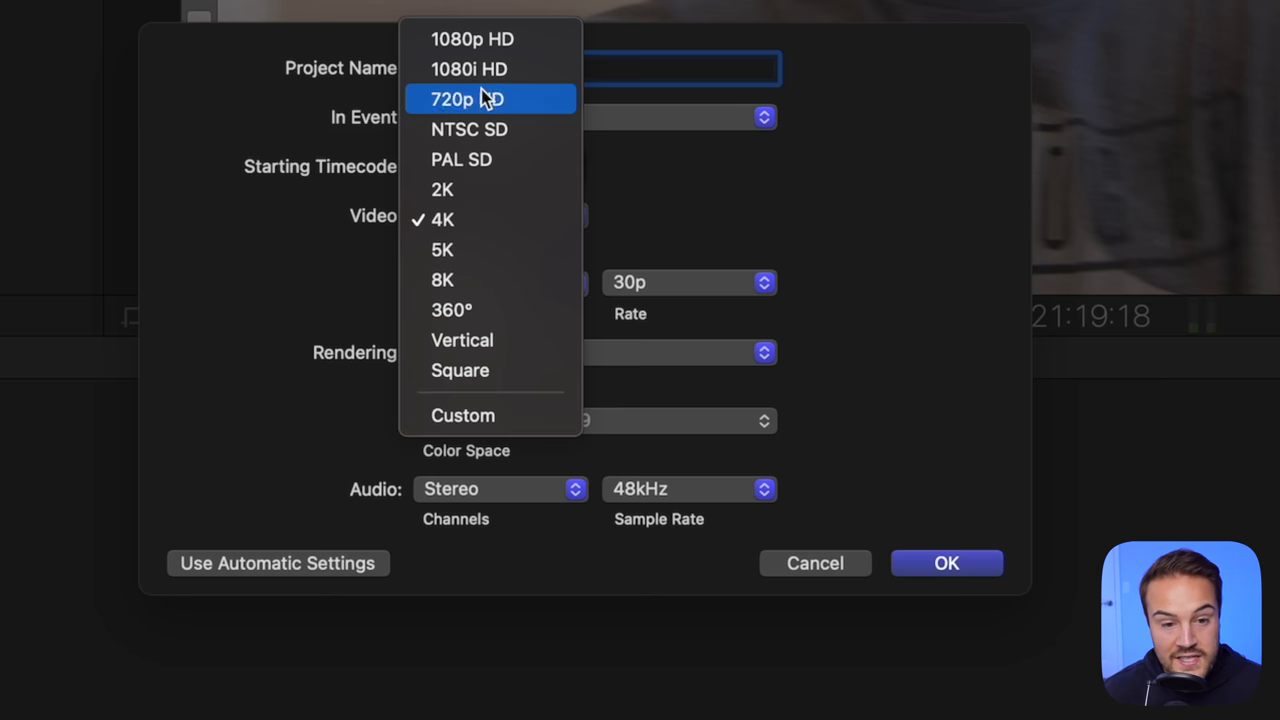
{"action": "mouse_move", "coordinate": [491, 40]}
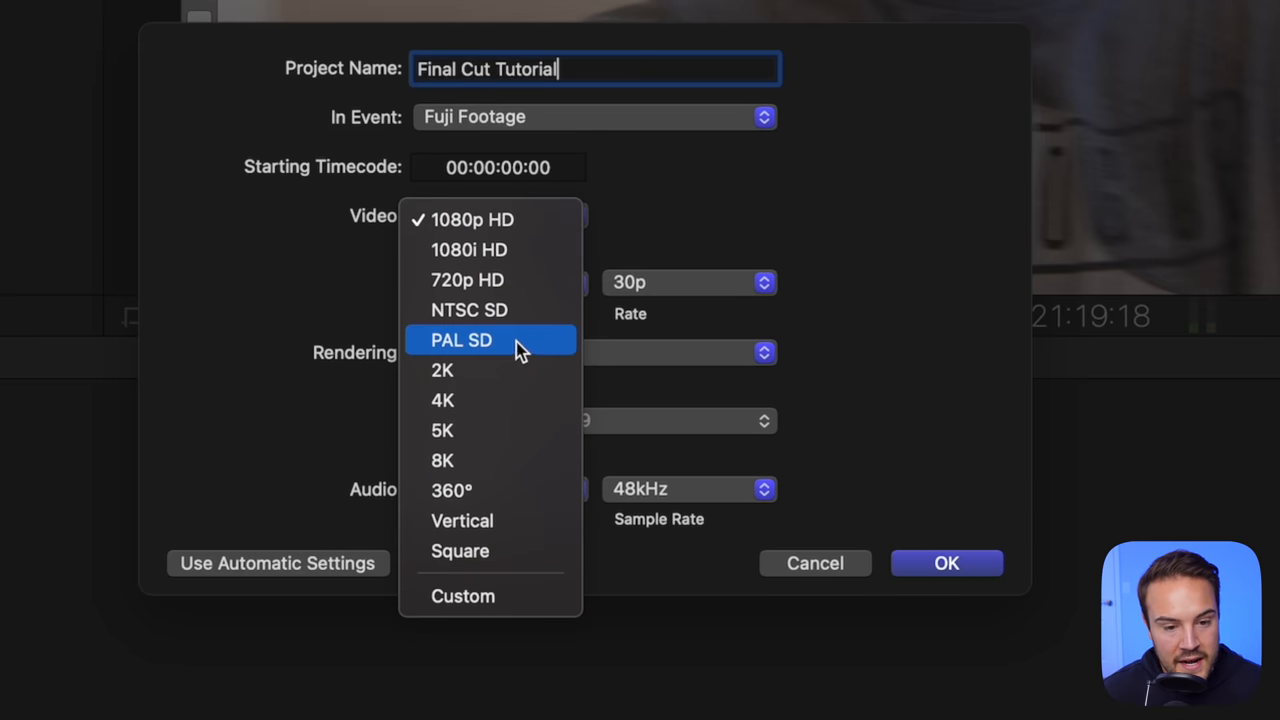
{"action": "left_click", "coordinate": [442, 400]}
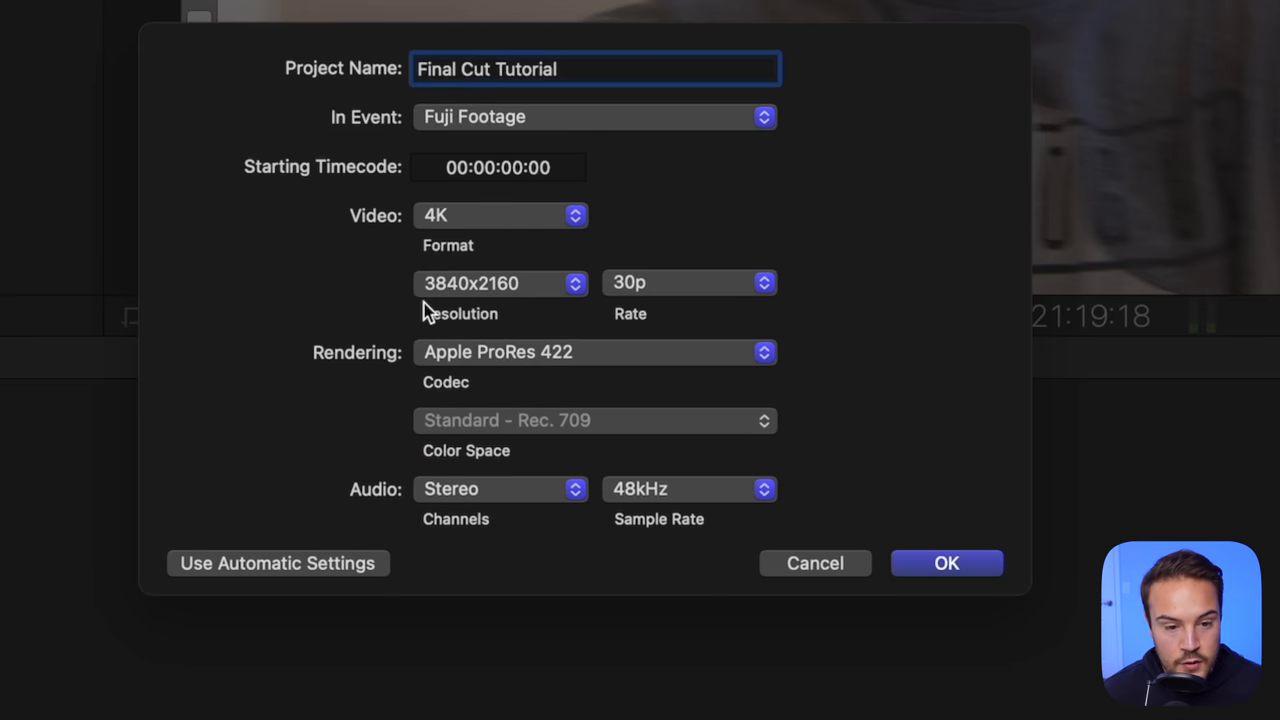
Set the project frame rate to 23.98p and create it in the Fuji Footage event.
{"action": "left_click", "coordinate": [690, 282]}
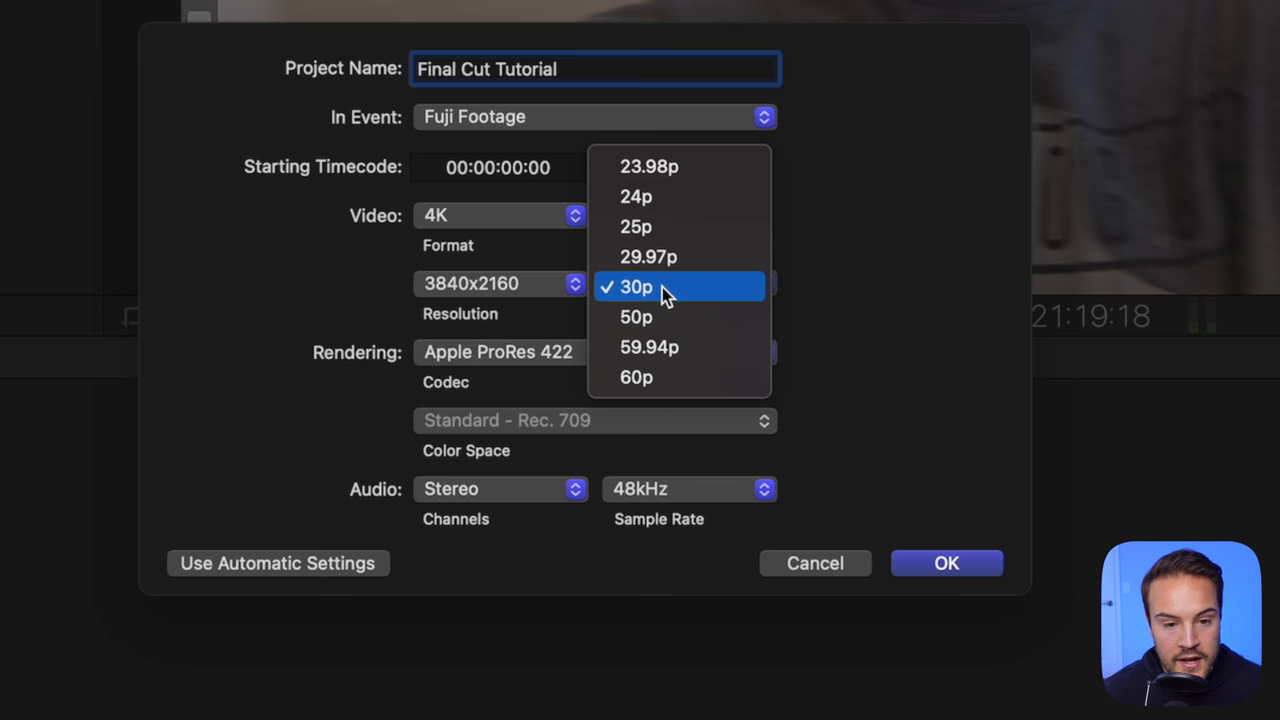
{"action": "left_click", "coordinate": [633, 166]}
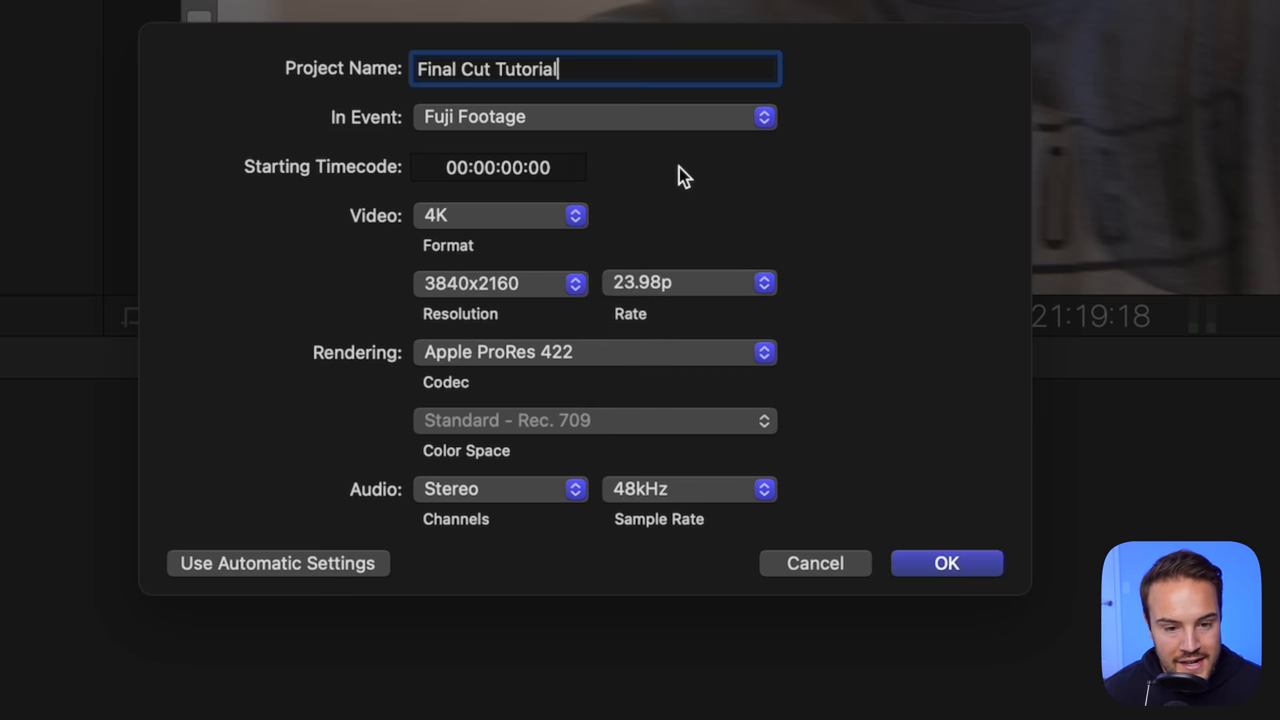
{"action": "mouse_move", "coordinate": [338, 372]}
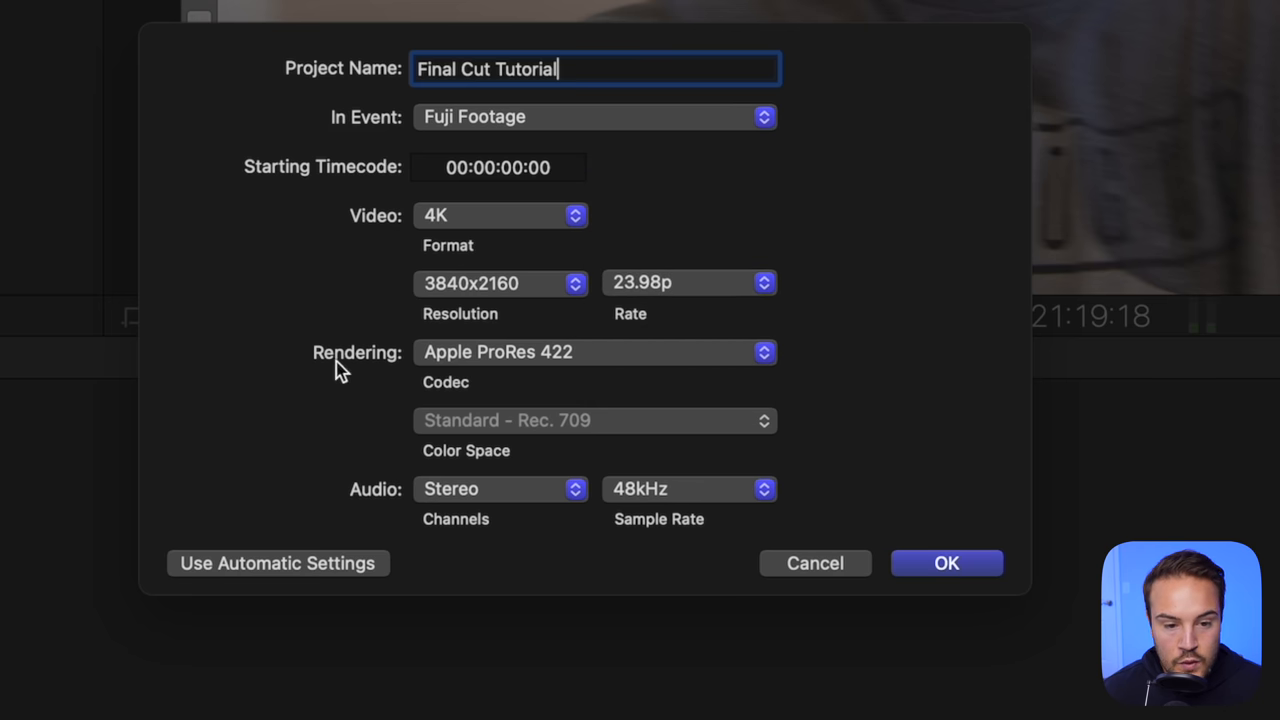
{"action": "mouse_move", "coordinate": [694, 404]}
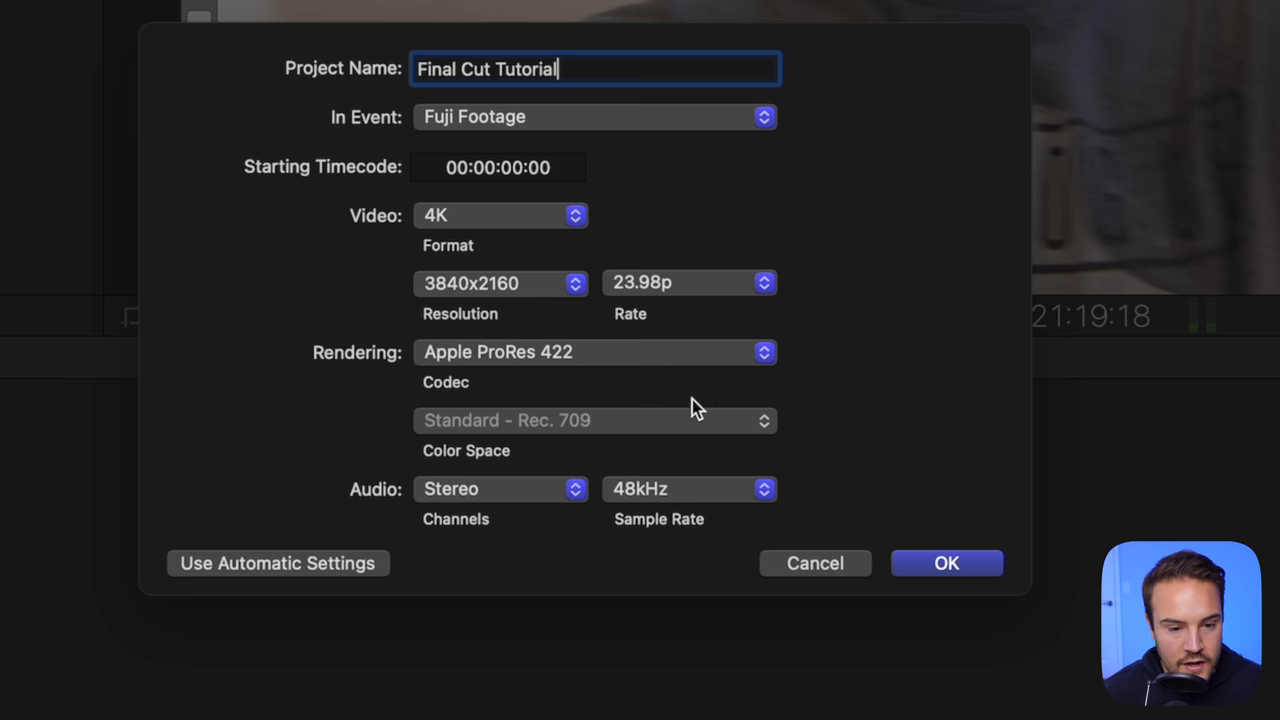
{"action": "mouse_move", "coordinate": [680, 534]}
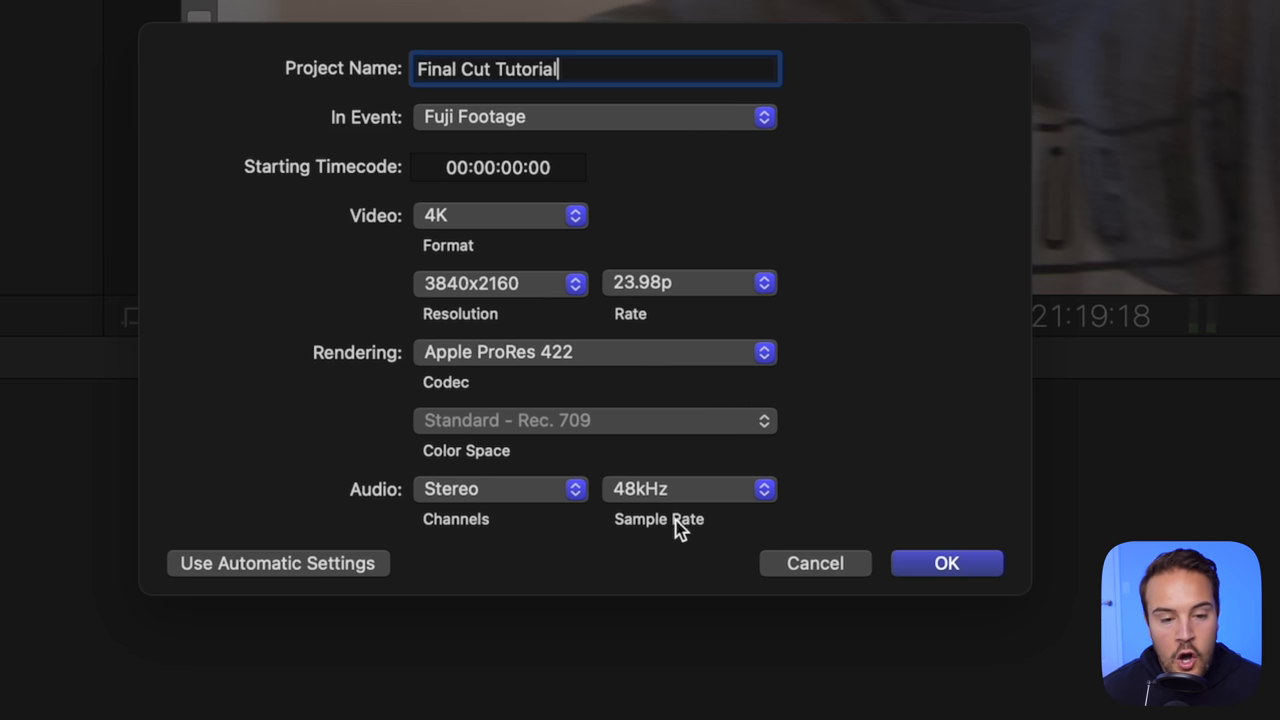
{"action": "mouse_move", "coordinate": [1053, 427]}
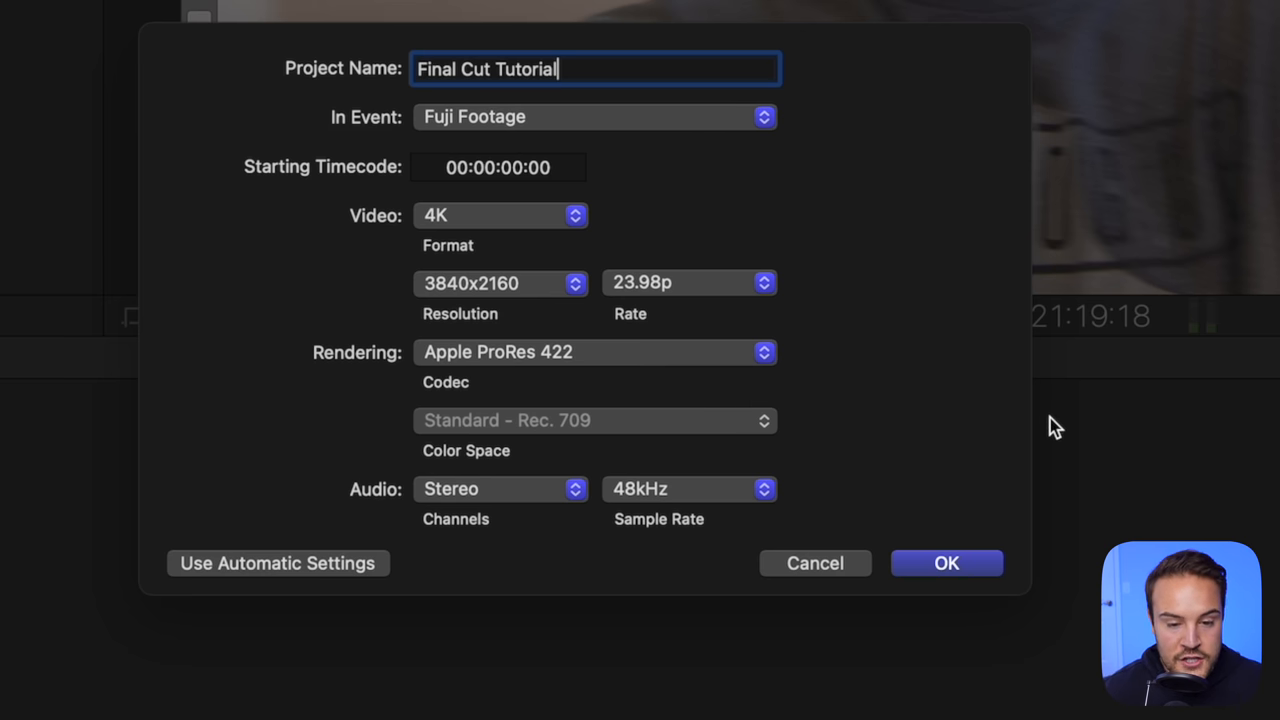
{"action": "left_click", "coordinate": [947, 563]}
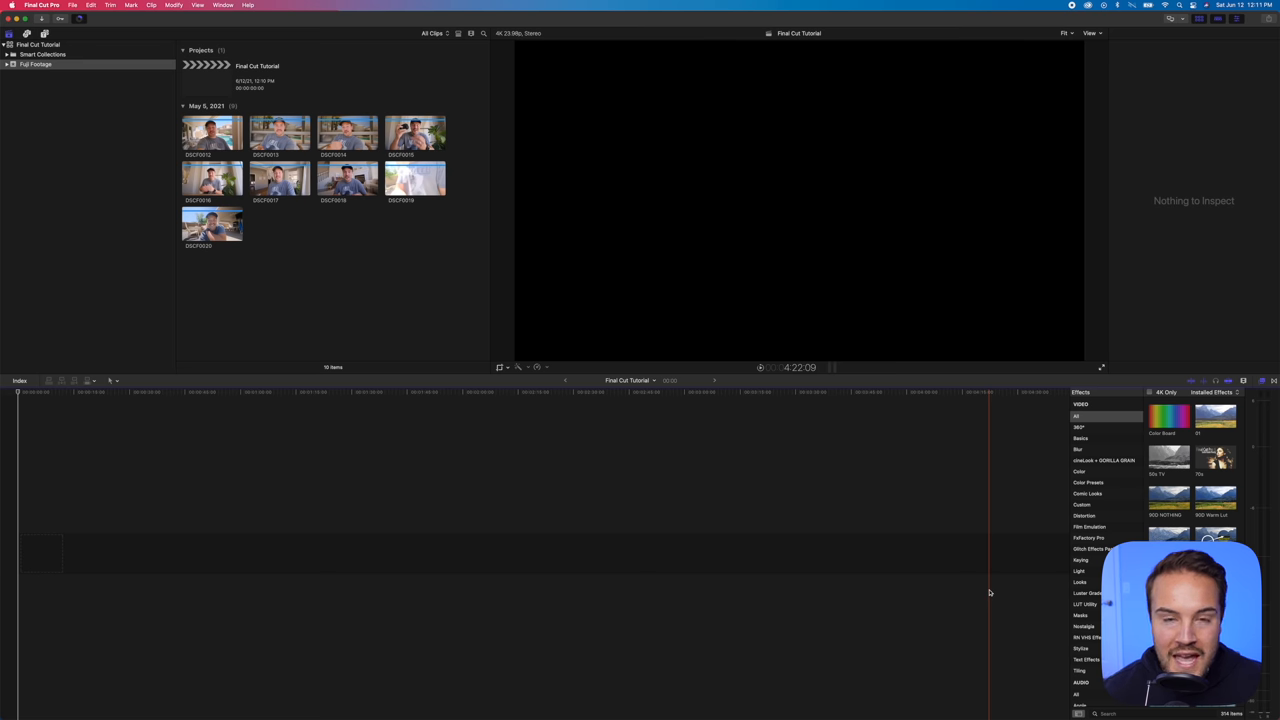
Select clip DSCF0012 in the Fuji Footage browser and drag it down into the timeline.
{"action": "left_click", "coordinate": [211, 131]}
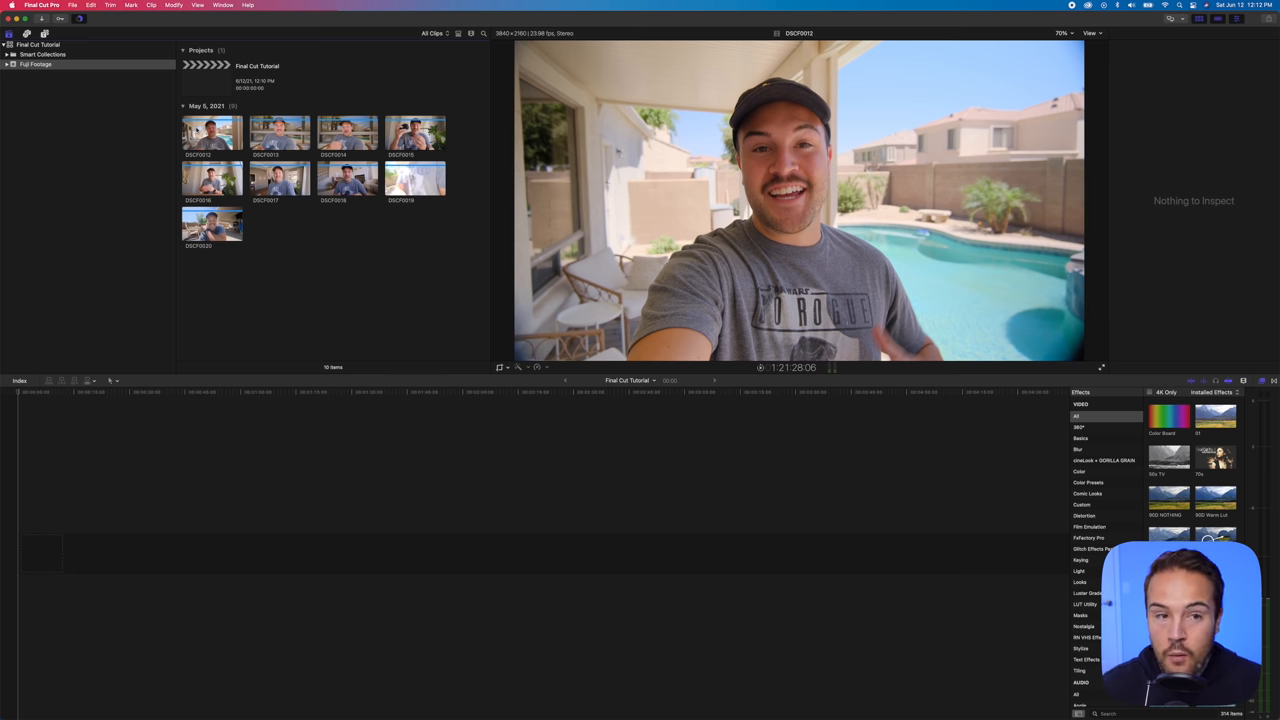
{"action": "left_click", "coordinate": [211, 131]}
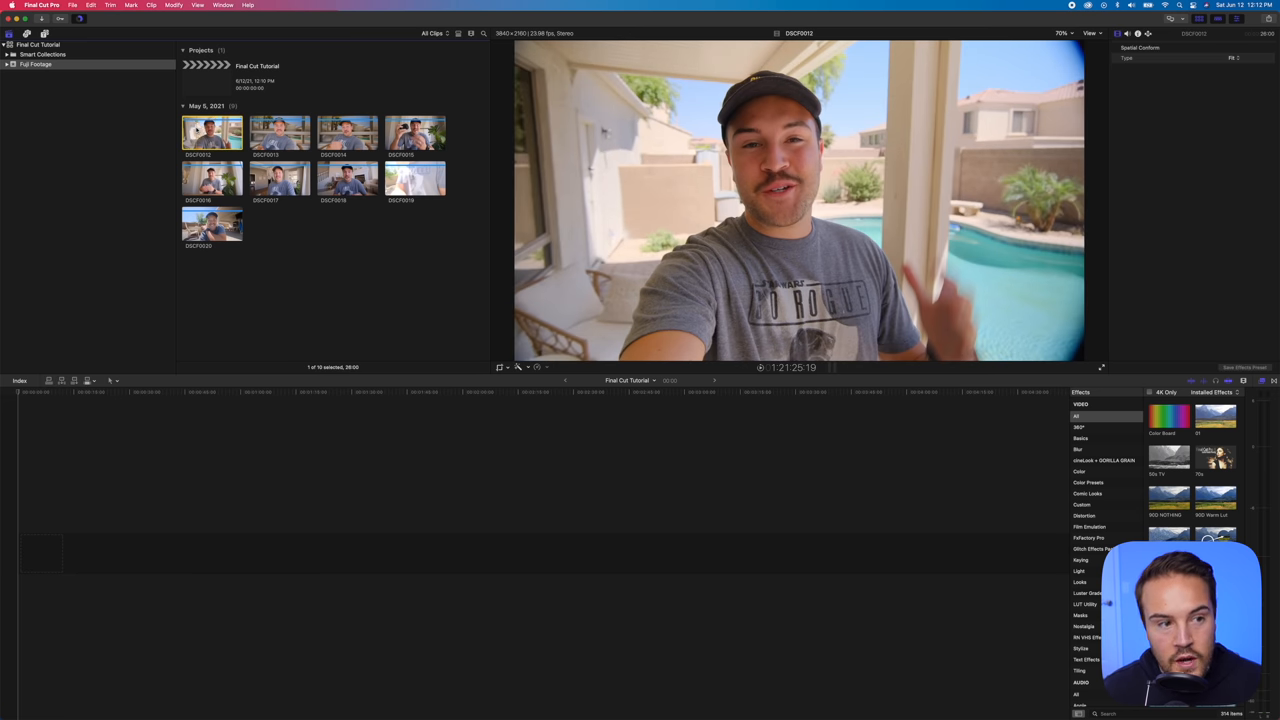
{"action": "left_click_drag", "start_coordinate": [211, 133], "coordinate": [150, 540]}
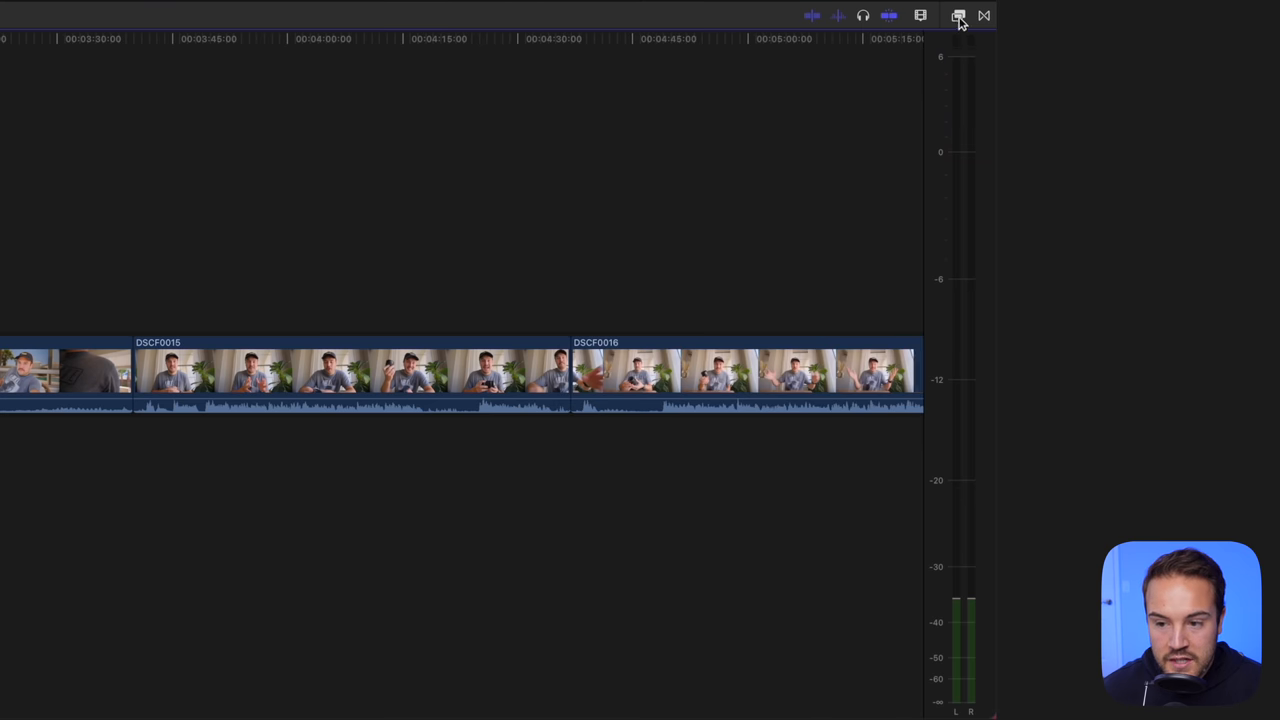
Apply a transition from the effects browser, accepting the overlap so it gets created.
{"action": "left_click", "coordinate": [959, 16]}
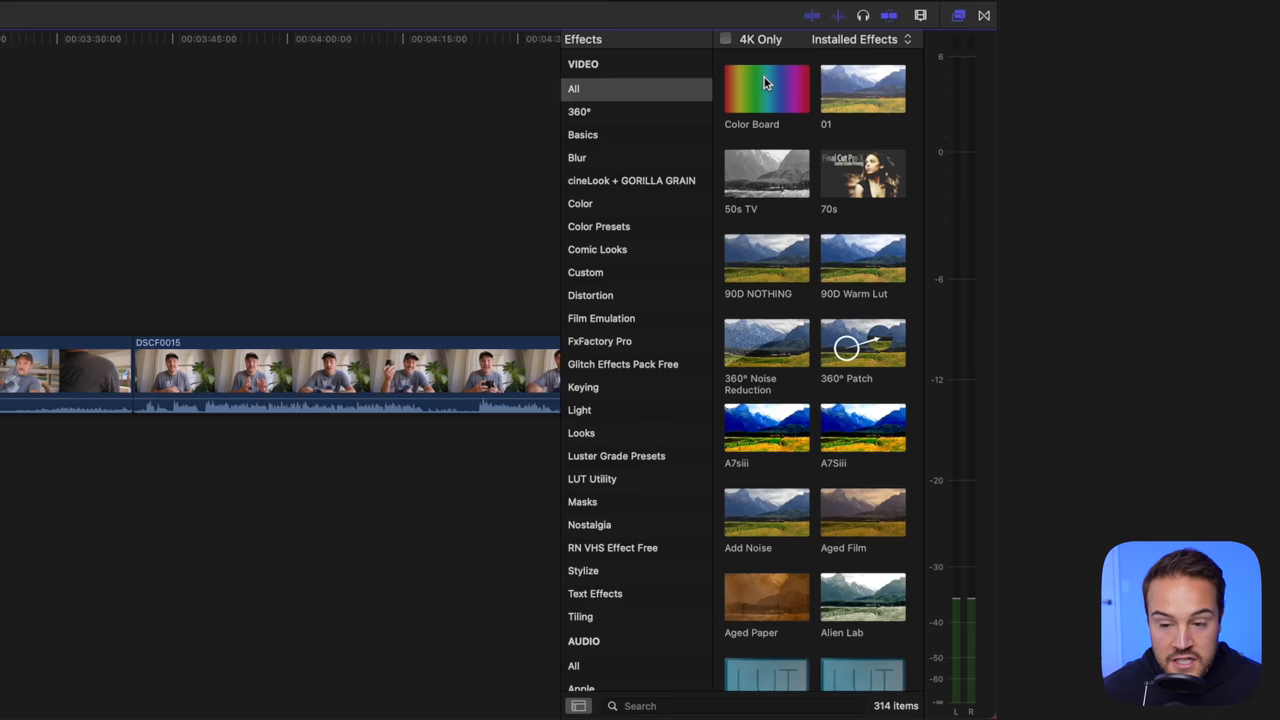
{"action": "mouse_move", "coordinate": [778, 195]}
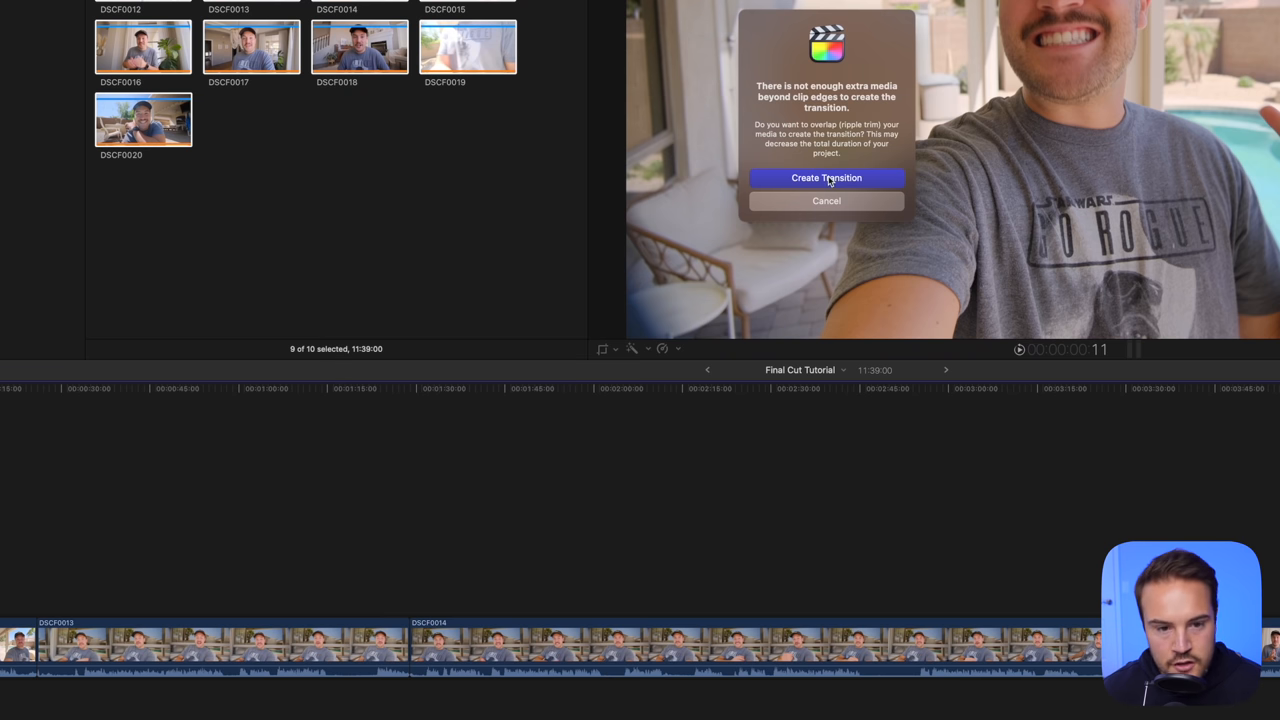
{"action": "left_click", "coordinate": [826, 177]}
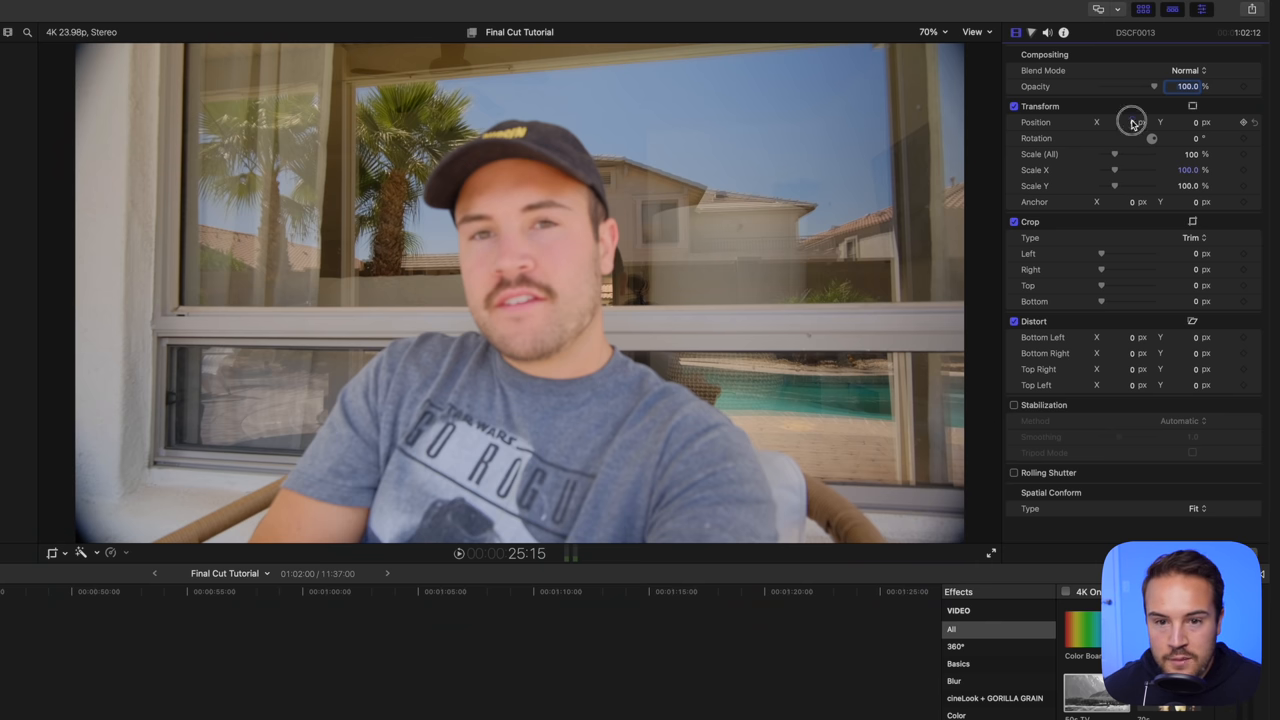
Nudge DSCF0013's position in the Inspector and enable its on-screen Transform handles in the viewer.
{"action": "left_click_drag", "start_coordinate": [1114, 154], "coordinate": [1117, 154]}
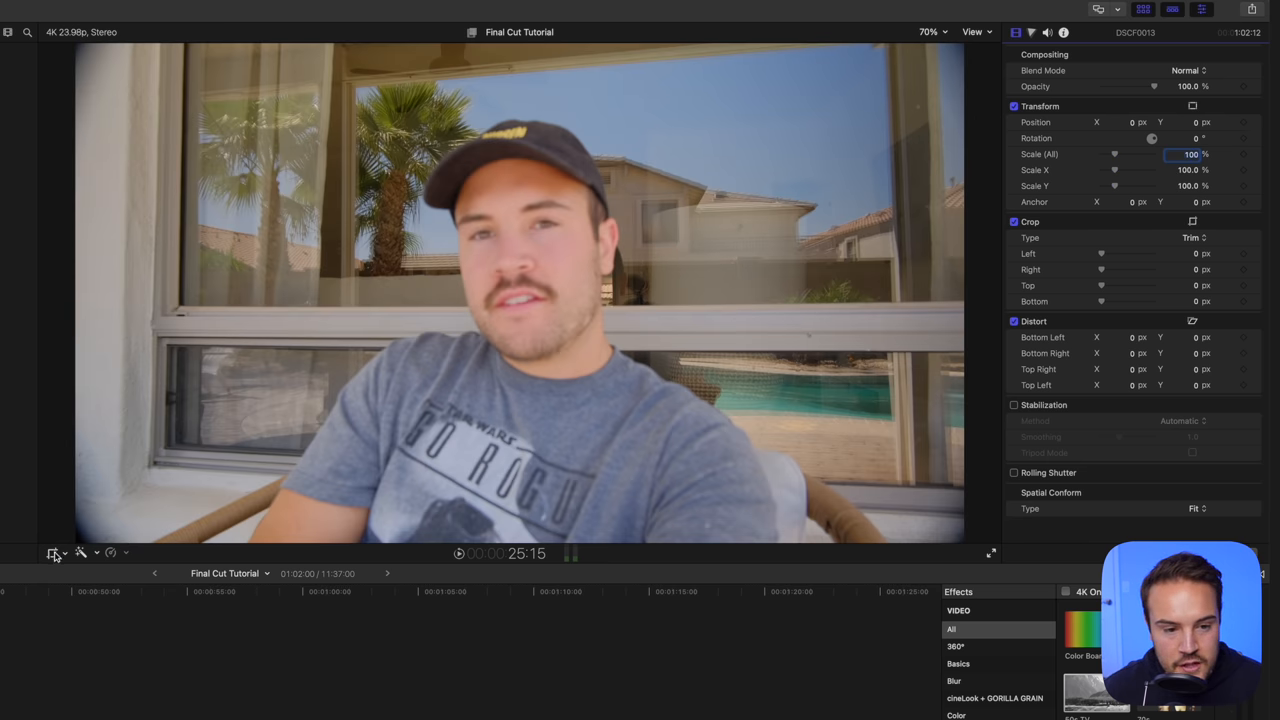
{"action": "left_click", "coordinate": [52, 553]}
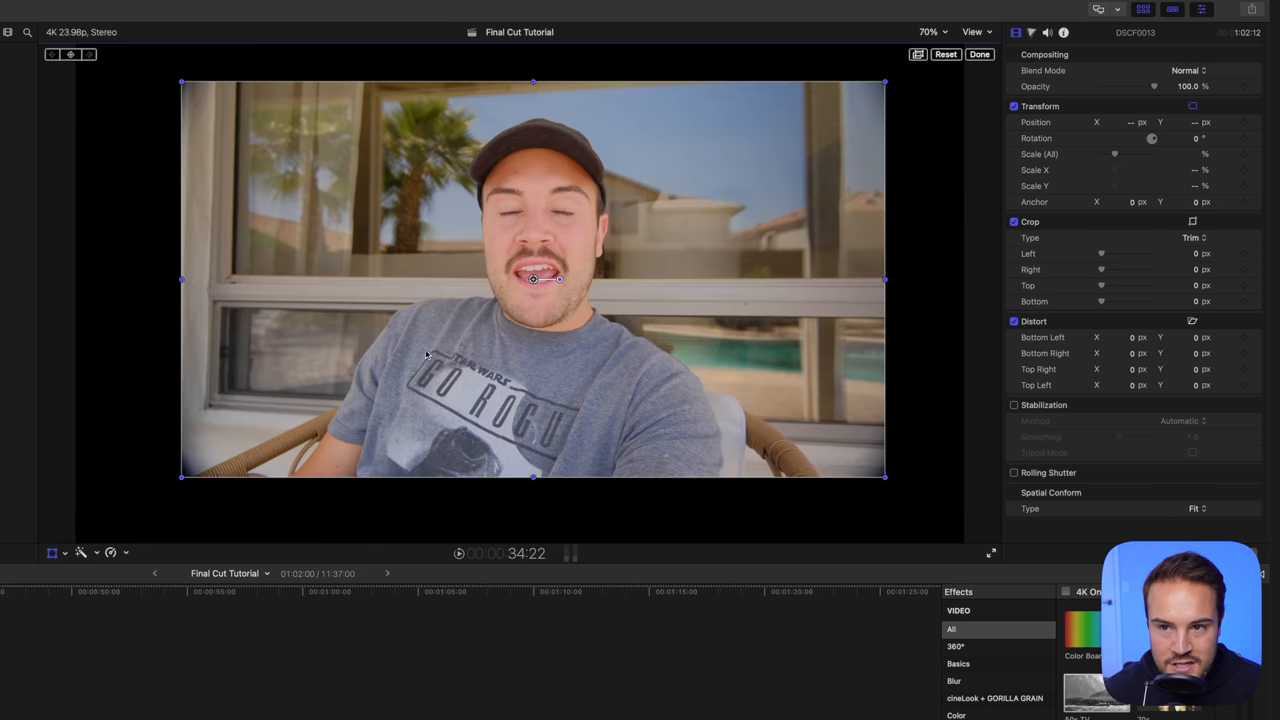
{"action": "left_click", "coordinate": [941, 54]}
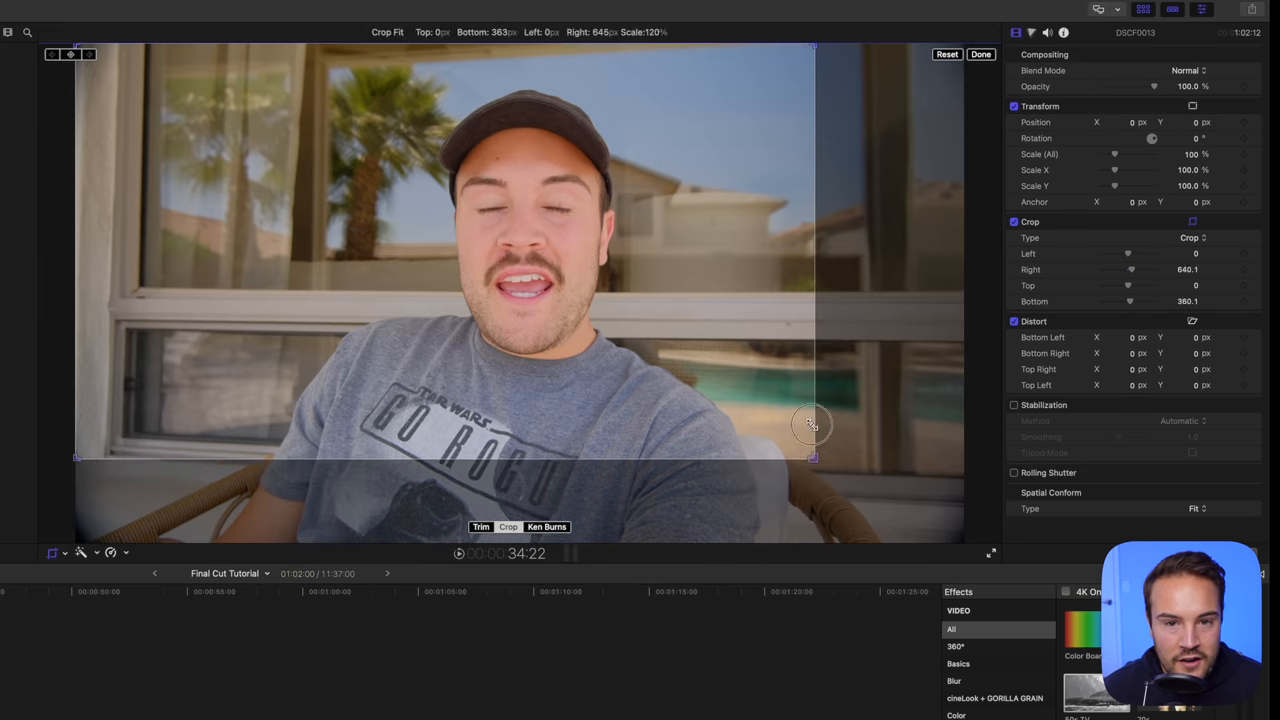
{"action": "left_click_drag", "start_coordinate": [812, 457], "coordinate": [862, 475]}
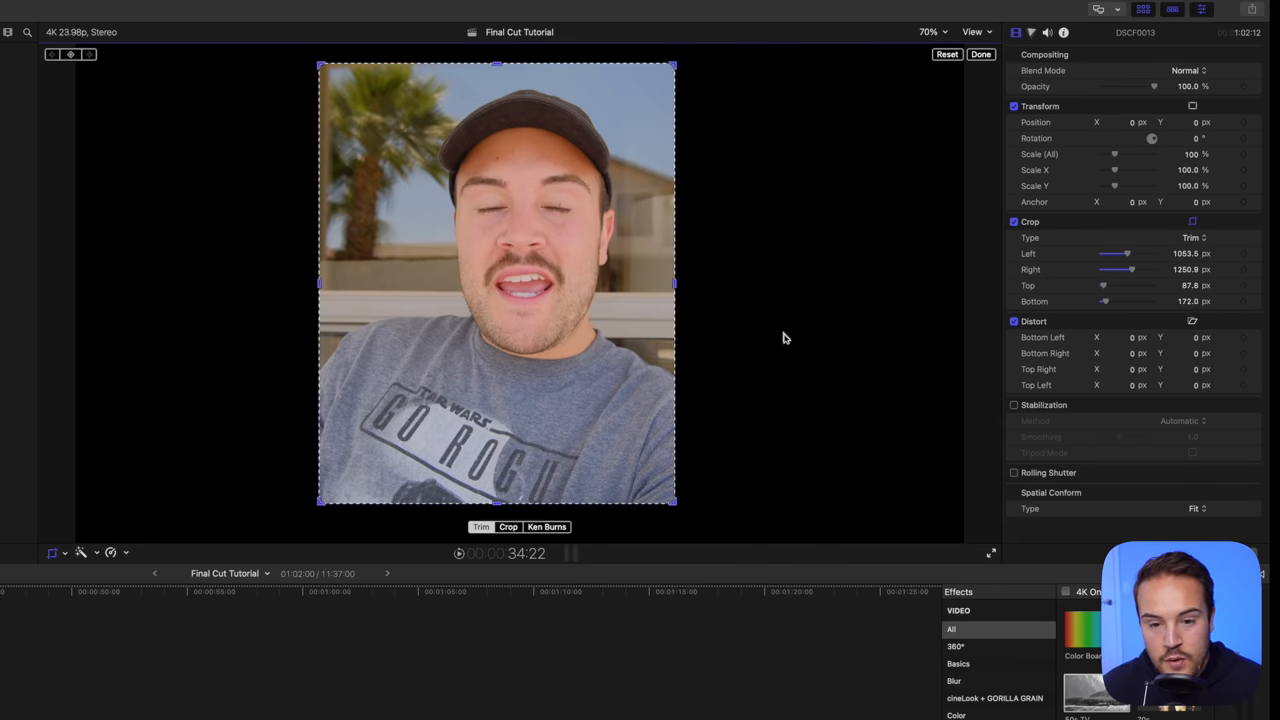
{"action": "left_click", "coordinate": [979, 54]}
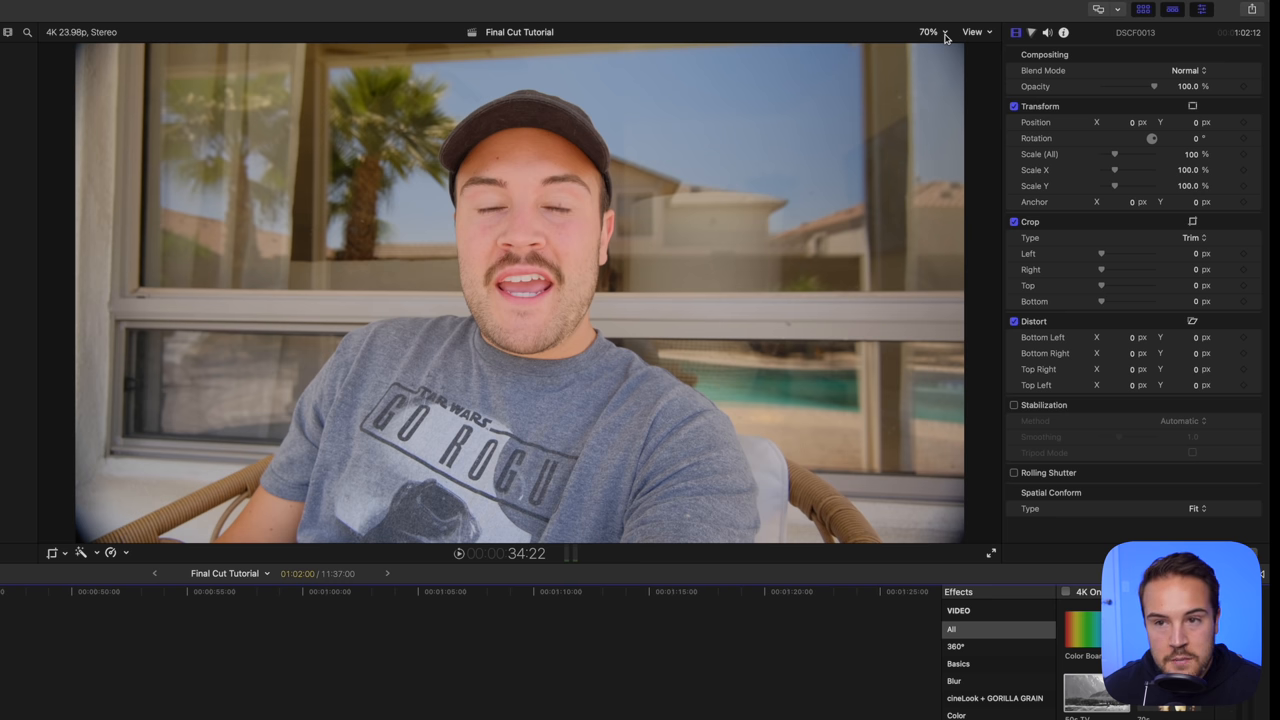
Set the viewer zoom to 50% and return to the full workspace with the Fuji Footage event.
{"action": "left_click", "coordinate": [926, 31]}
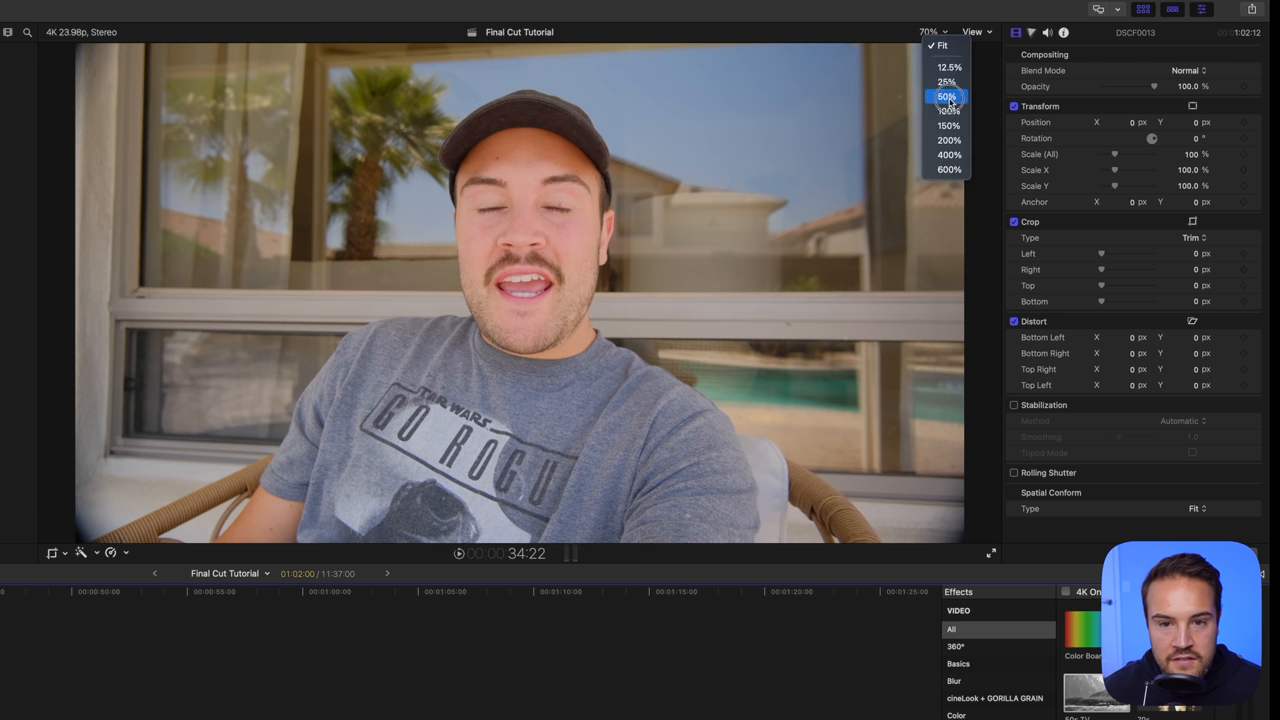
{"action": "left_click", "coordinate": [944, 96]}
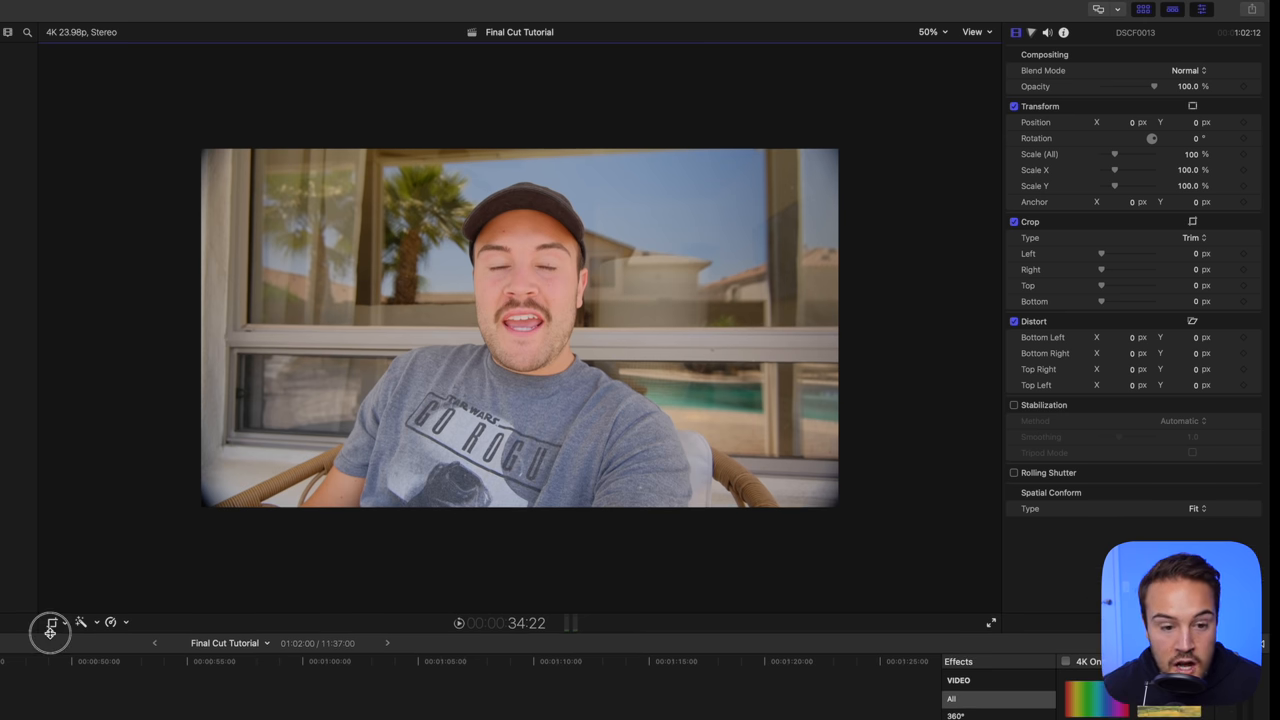
{"action": "left_click", "coordinate": [49, 629]}
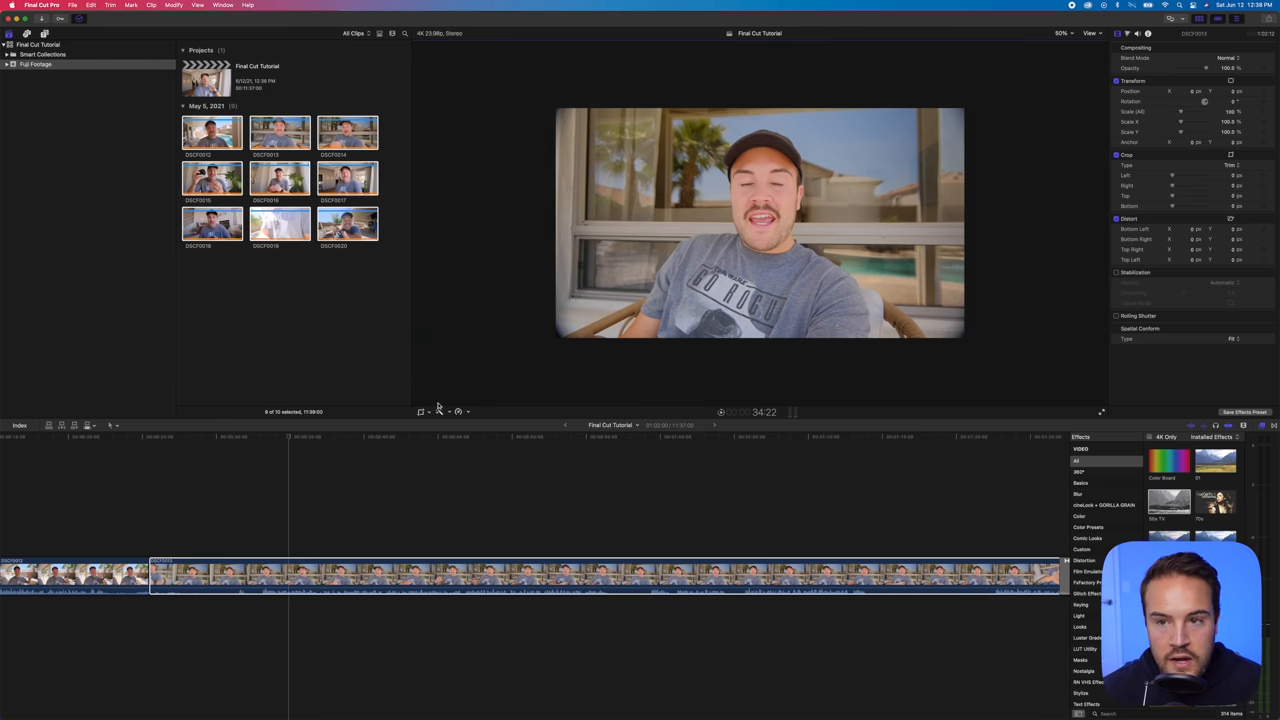
{"action": "left_click", "coordinate": [1055, 33]}
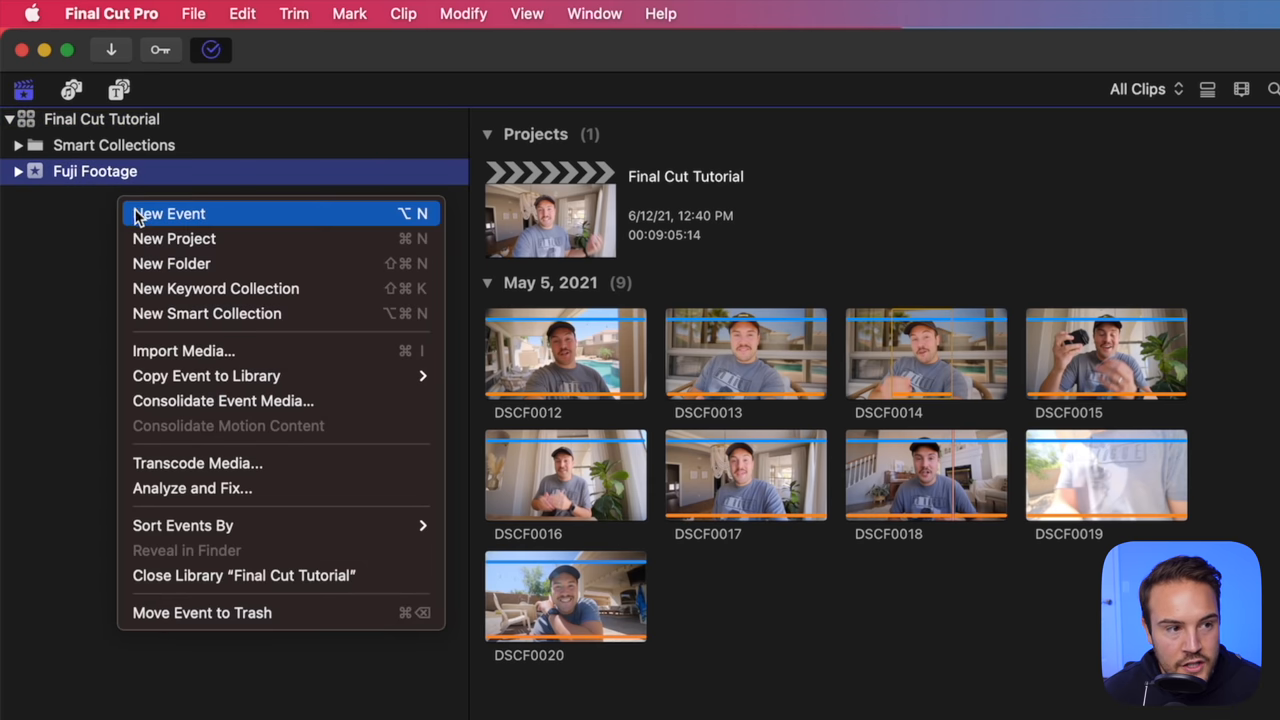
Create a new event named 'day 2' in the Final Cut Tutorial library.
{"action": "left_click", "coordinate": [168, 213]}
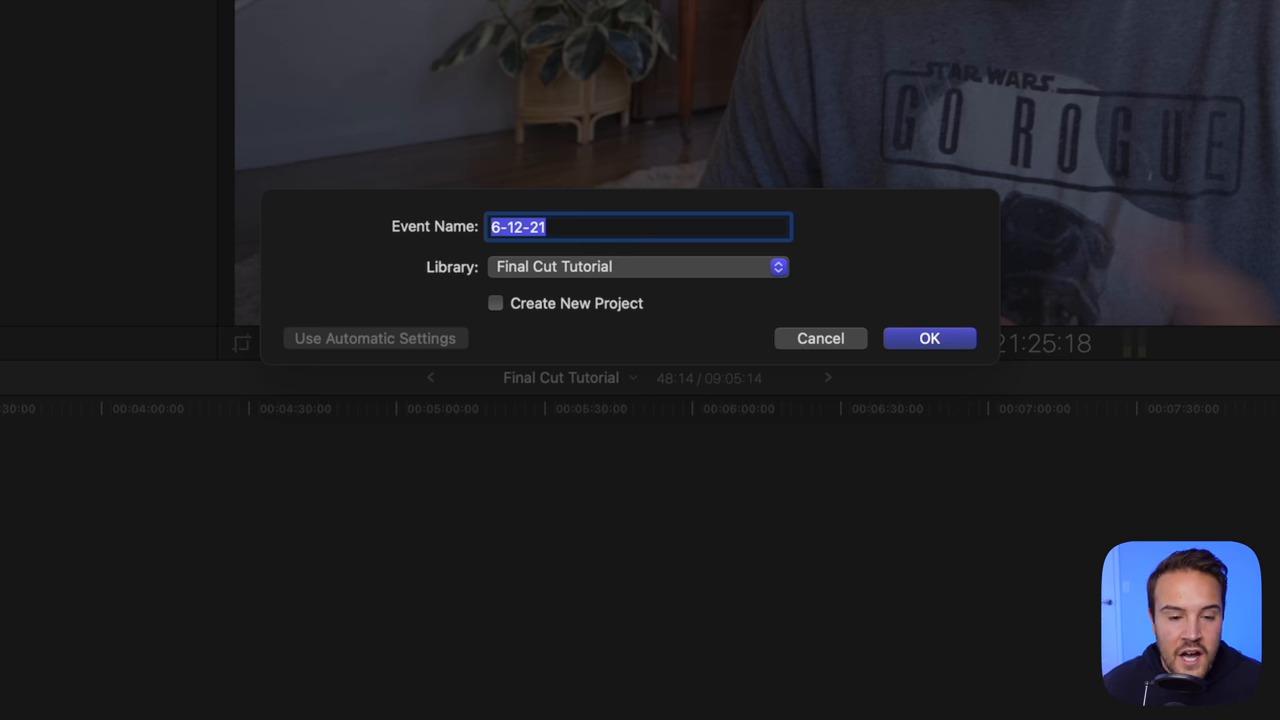
{"action": "type", "text": "day 2"}
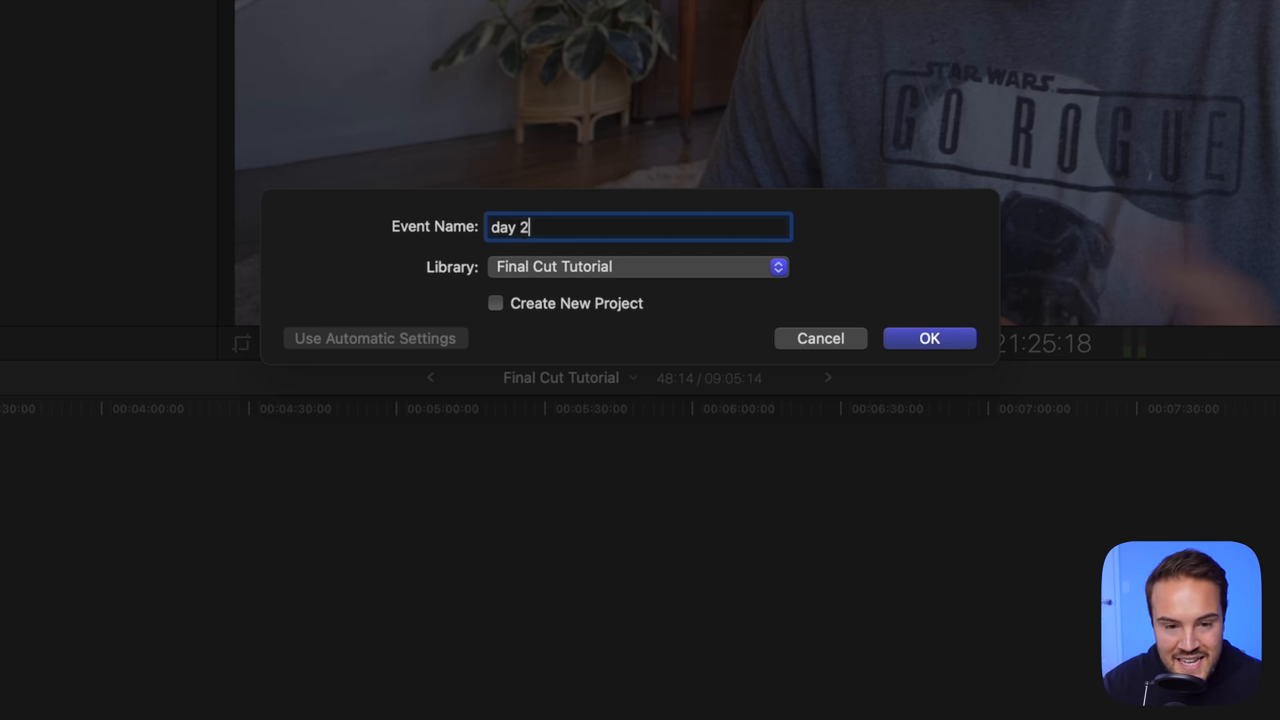
{"action": "left_click", "coordinate": [929, 338]}
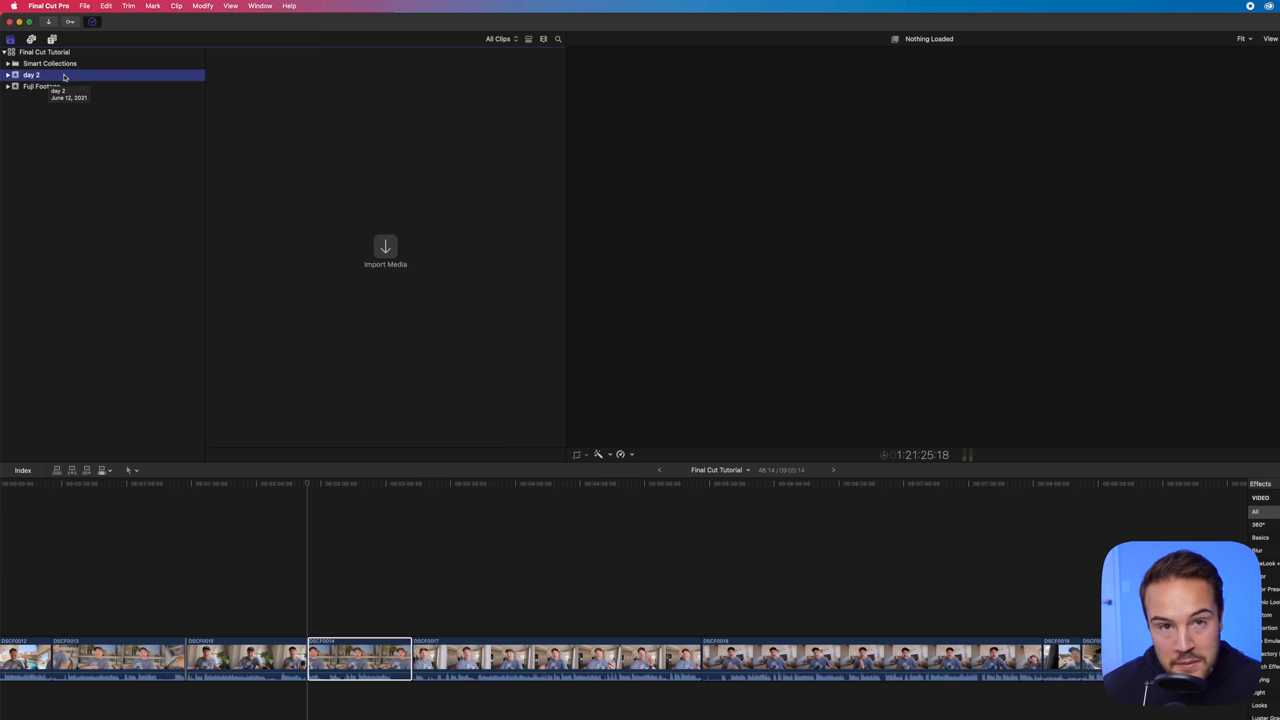
Switch between the empty day 2 event and Fuji Footage's clips to compare them.
{"action": "left_click", "coordinate": [41, 86]}
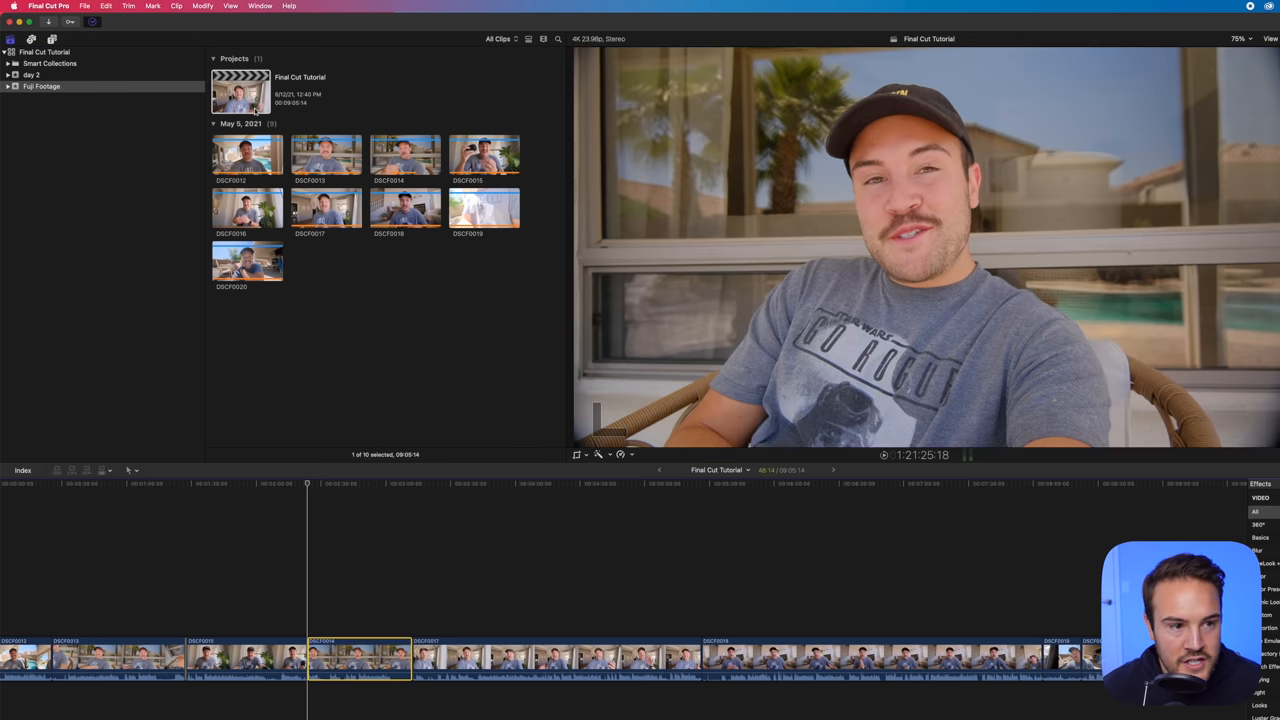
{"action": "left_click", "coordinate": [31, 74]}
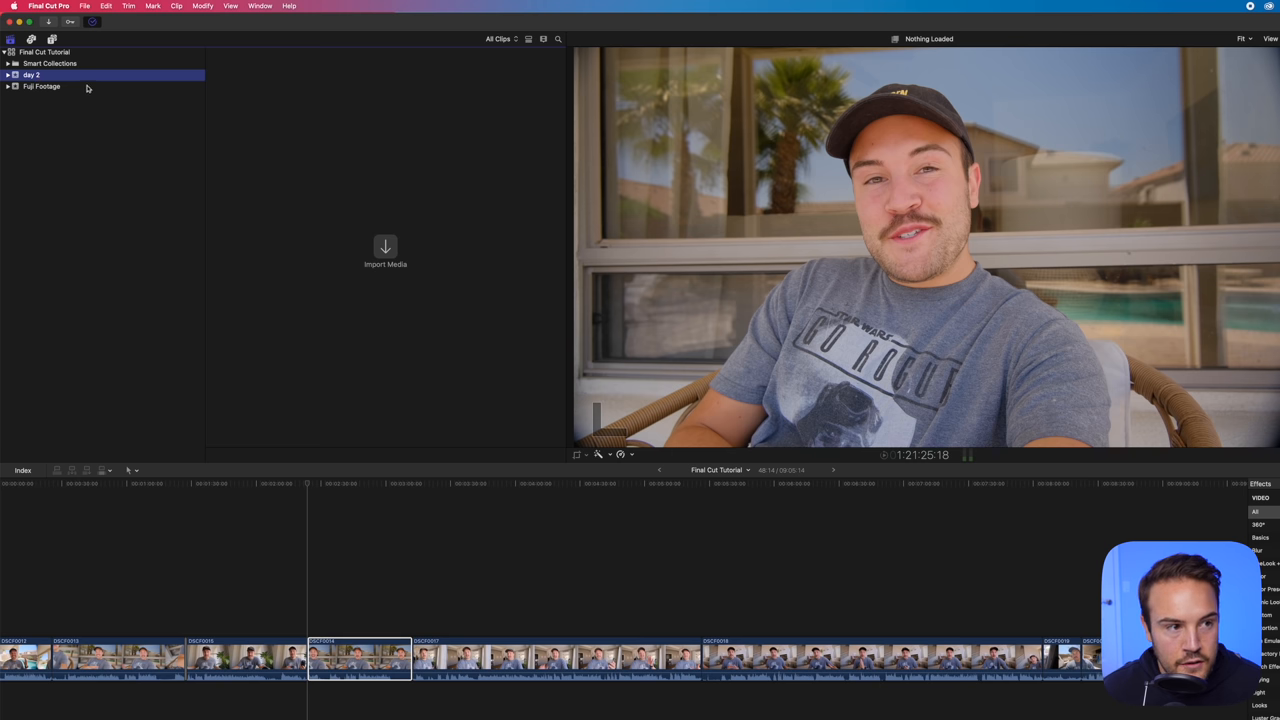
{"action": "left_click", "coordinate": [41, 86]}
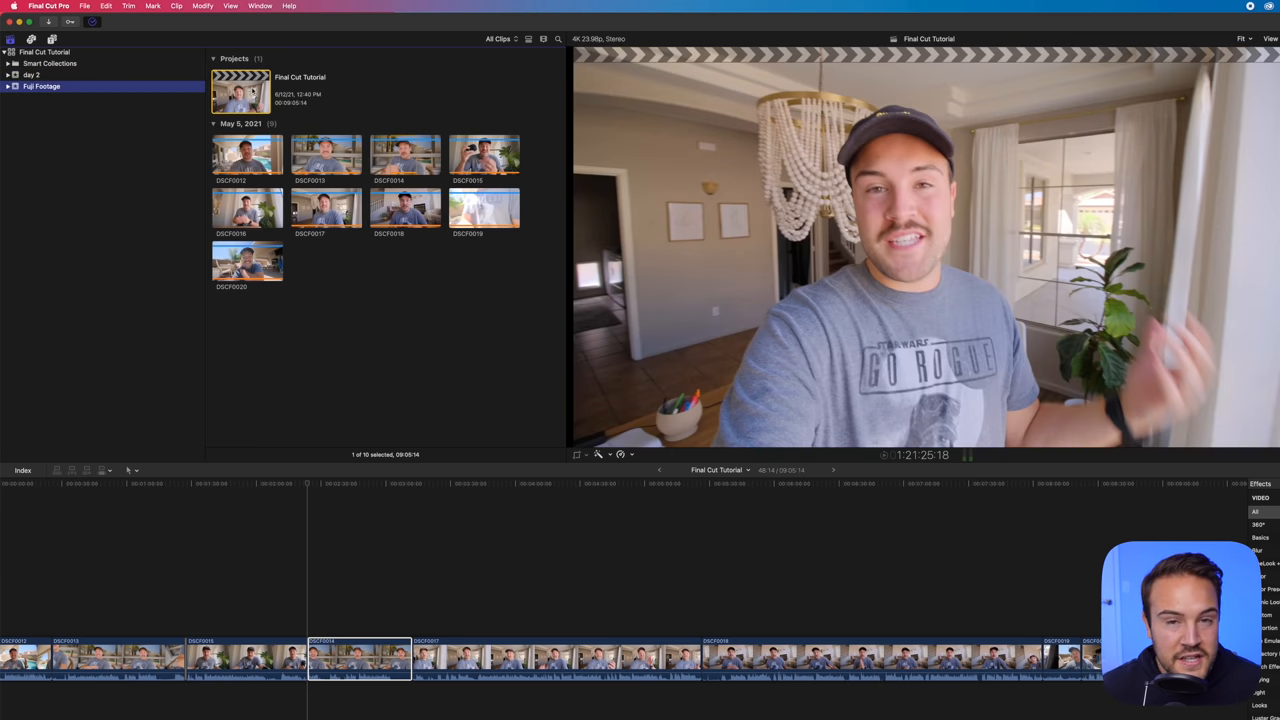